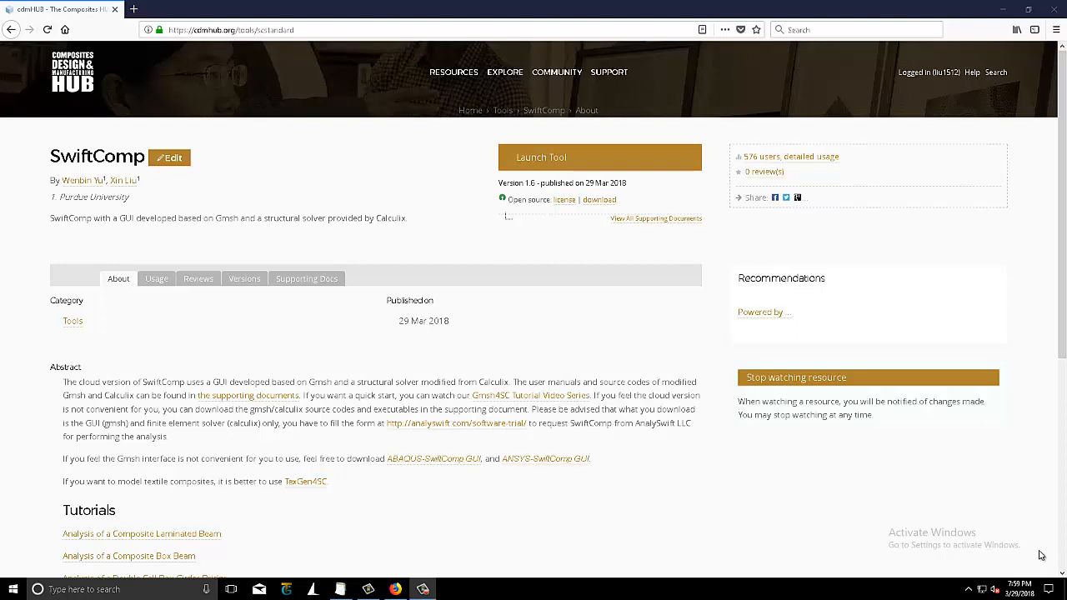
mouse_move(100, 167)
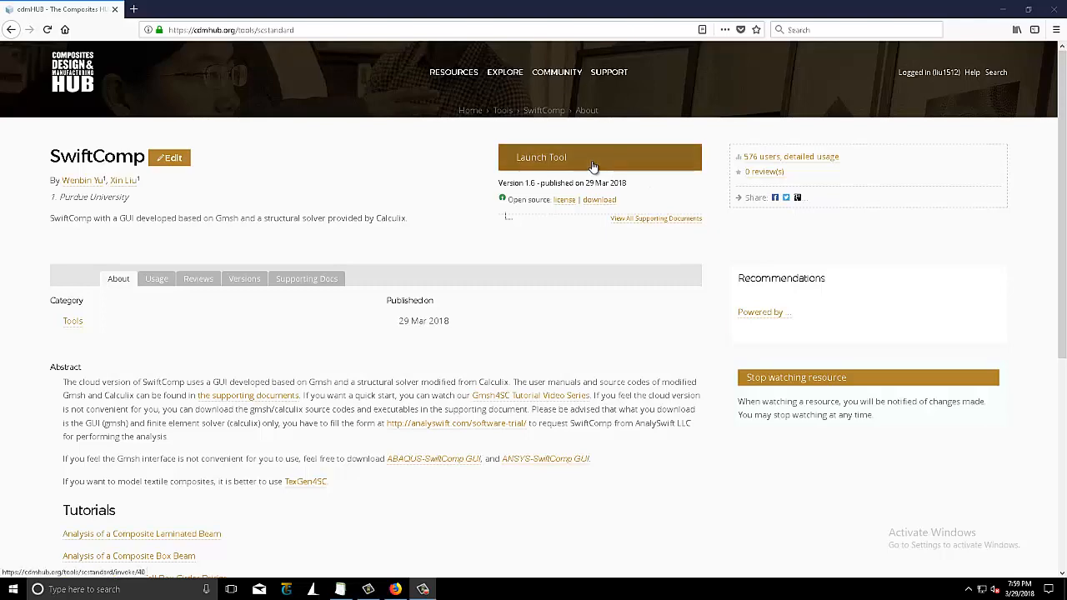
Launch the SwiftComp tool from the cdmHUB resource page into a new browser session.
left_click(600, 156)
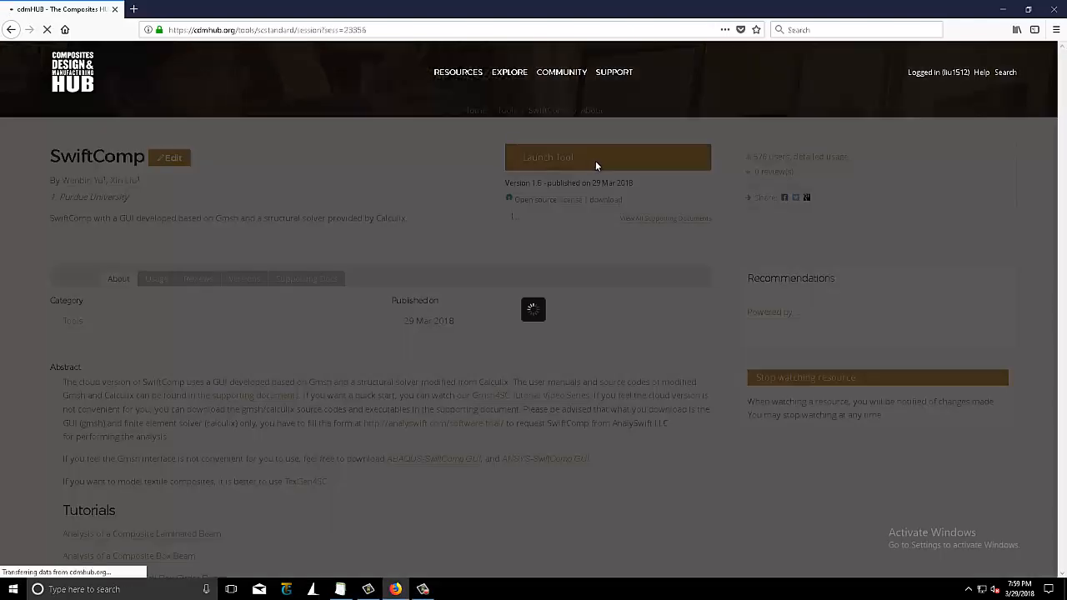
left_click(607, 156)
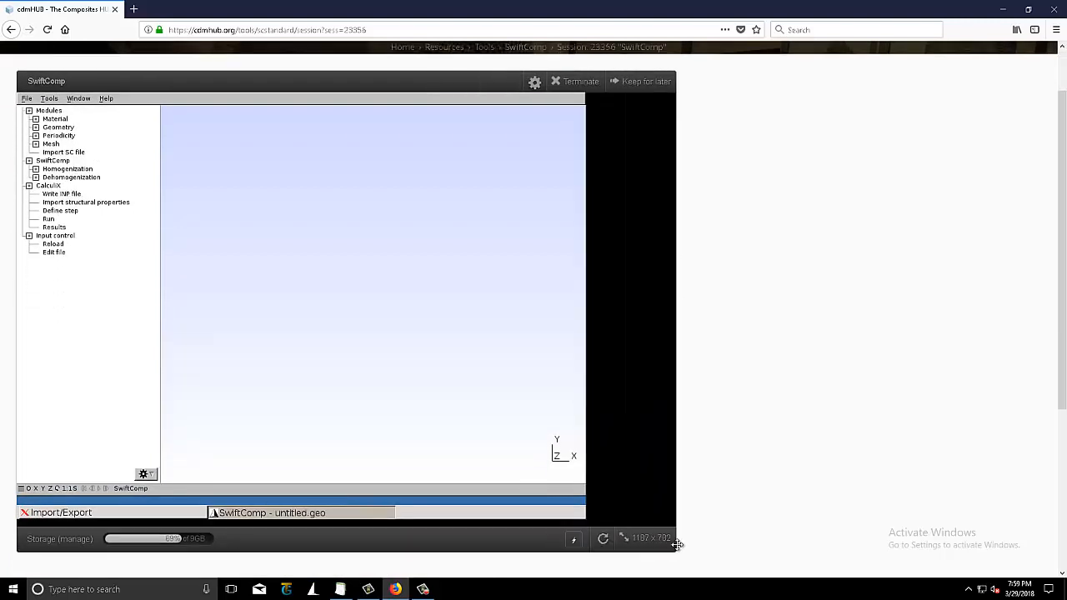
left_click(57, 512)
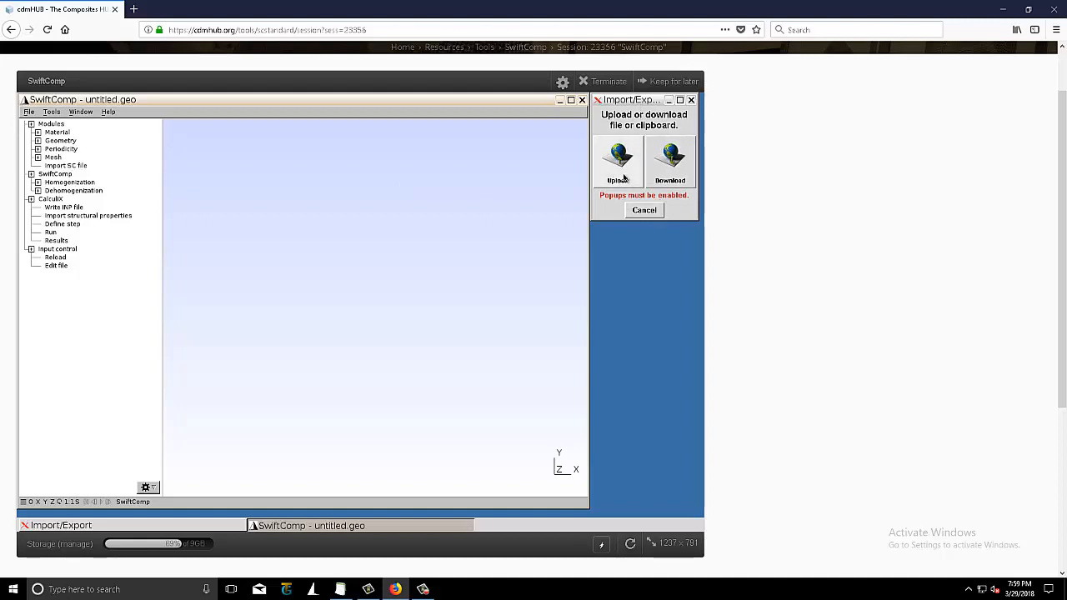
mouse_move(618, 175)
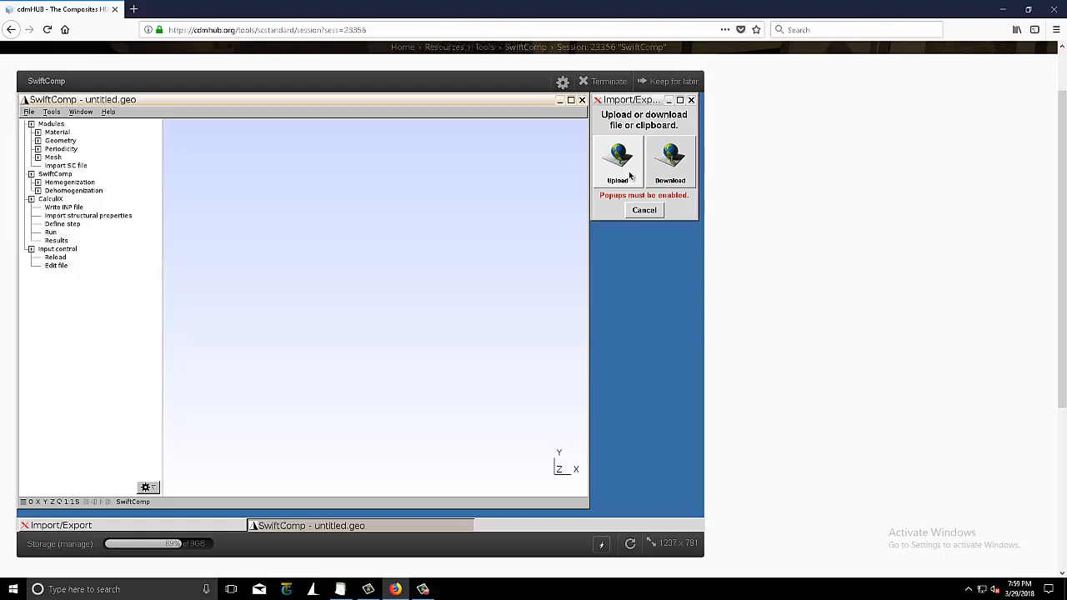
mouse_move(675, 160)
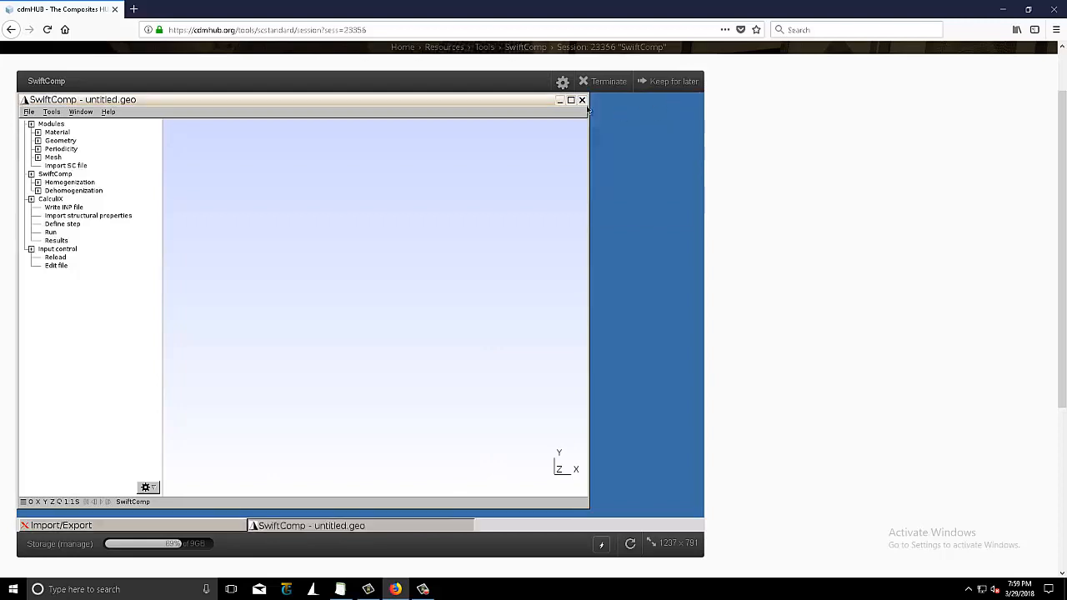
left_click(572, 100)
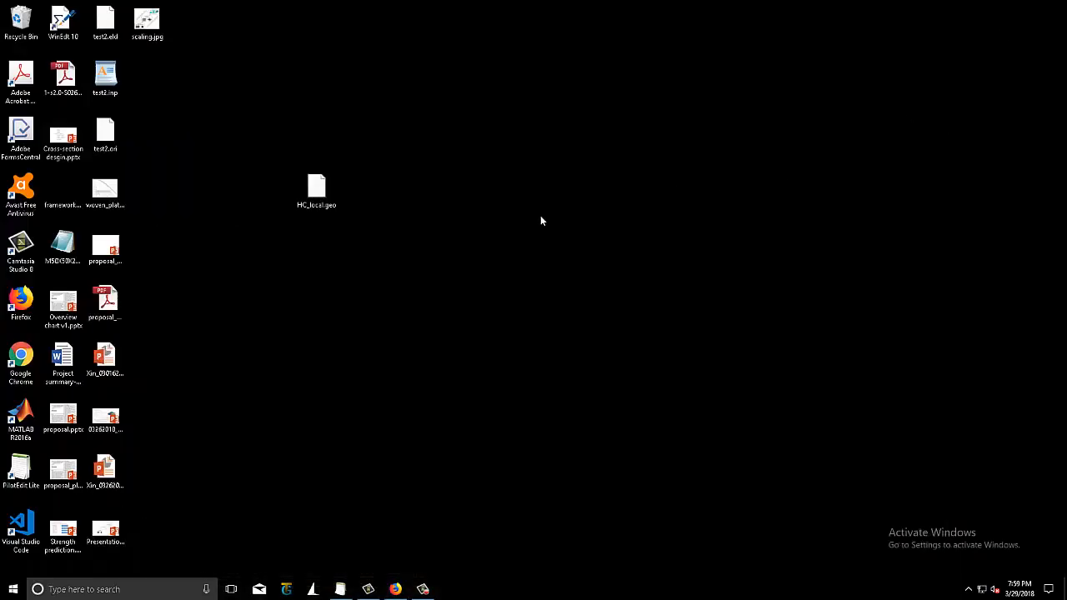
left_click(316, 187)
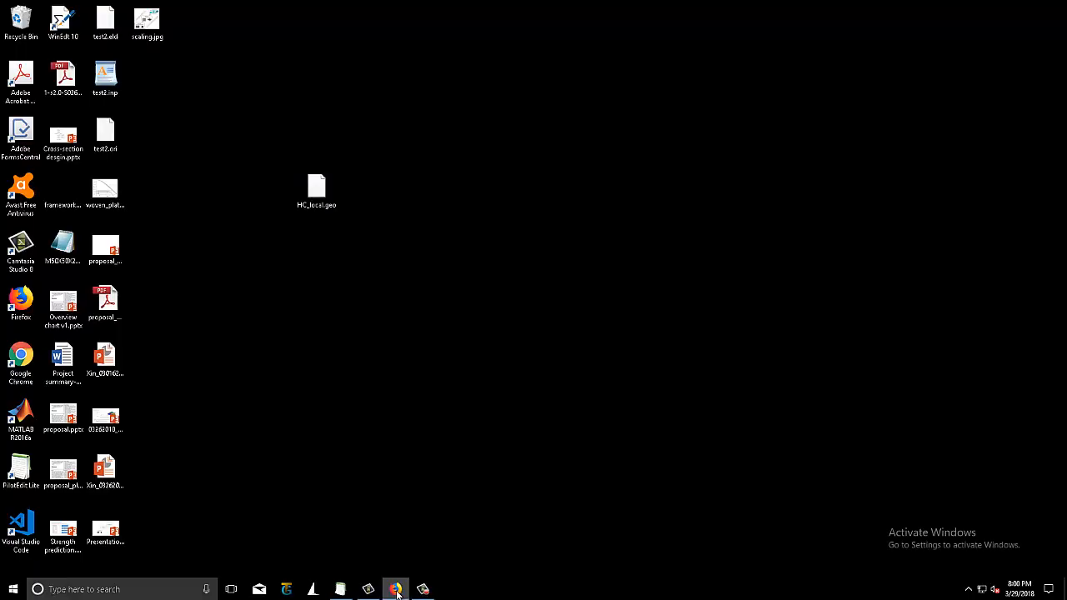
left_click(395, 590)
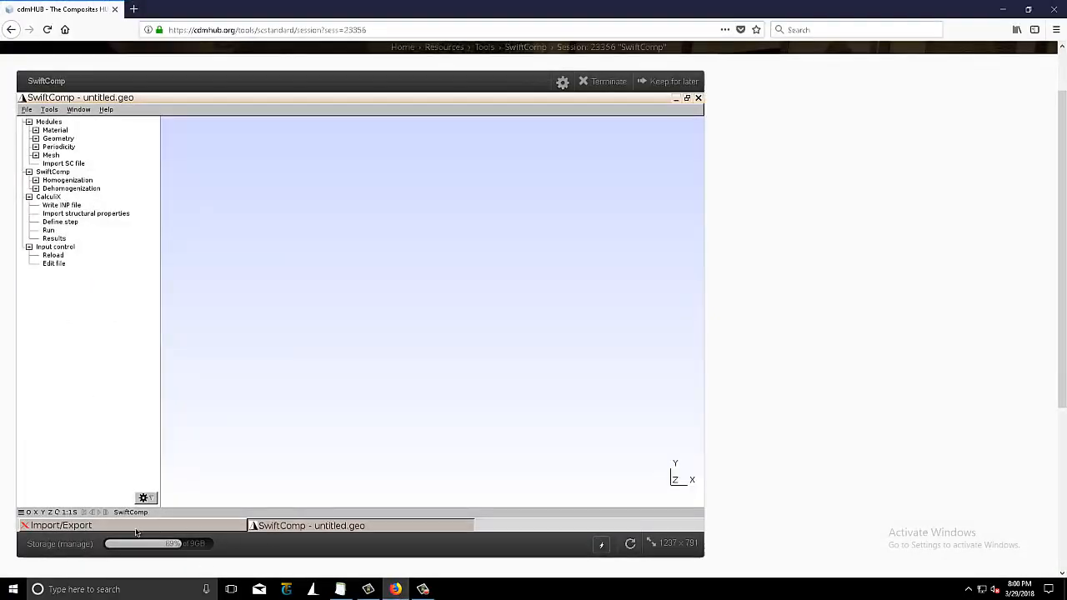
In Import/Export, choose HC_local.geo from the Desktop as the file to upload.
left_click(60, 524)
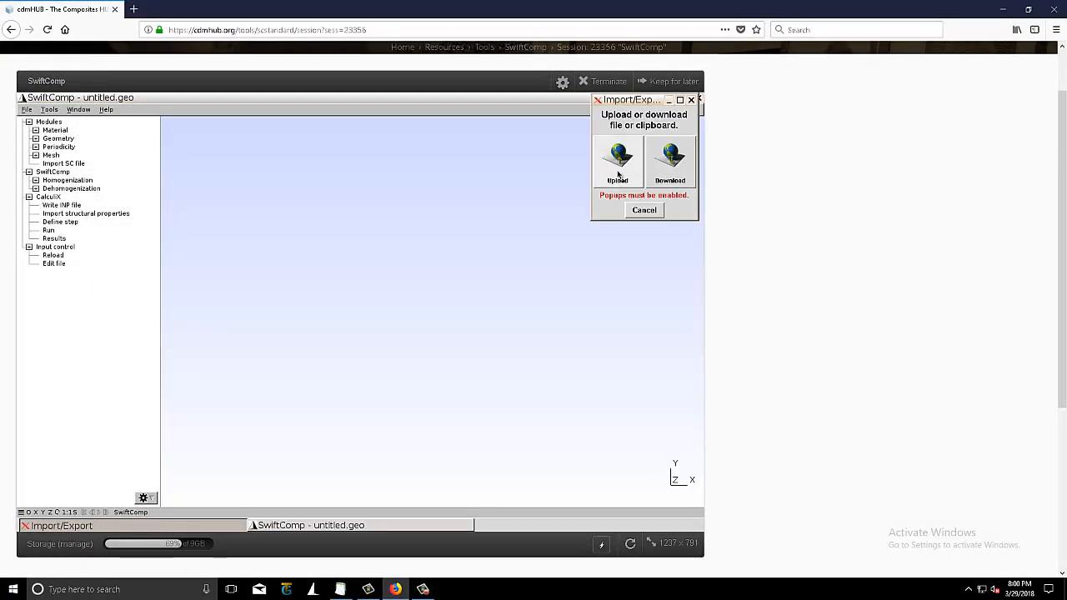
left_click(617, 159)
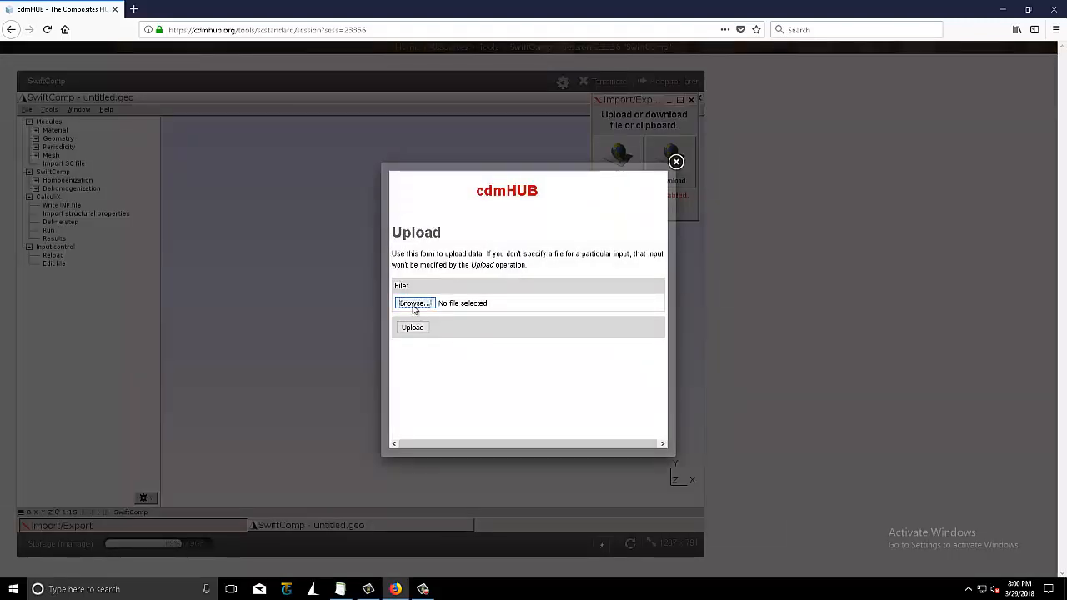
left_click(413, 303)
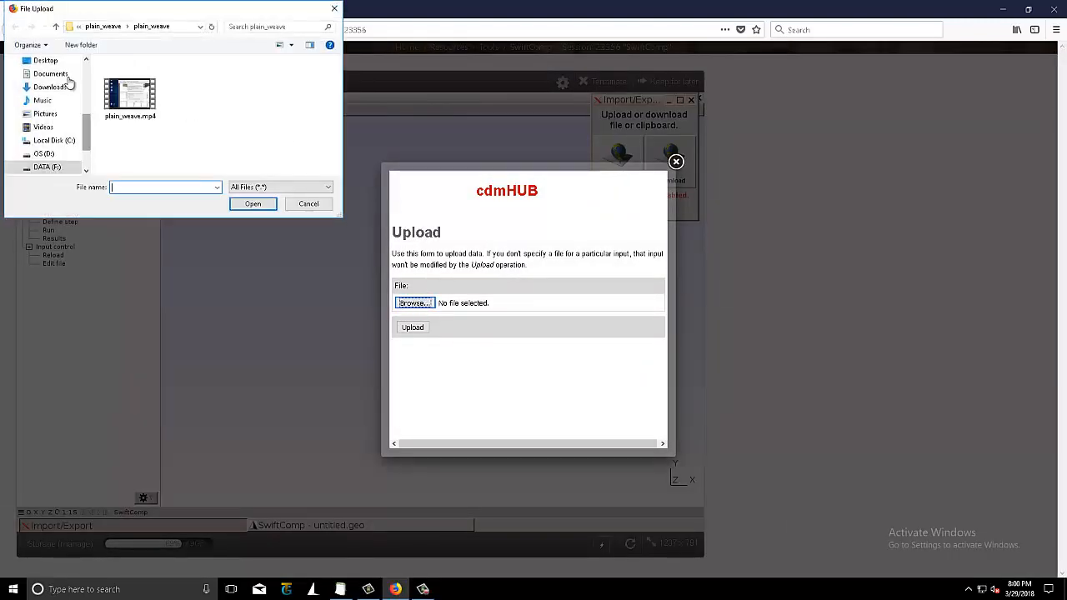
left_click(44, 60)
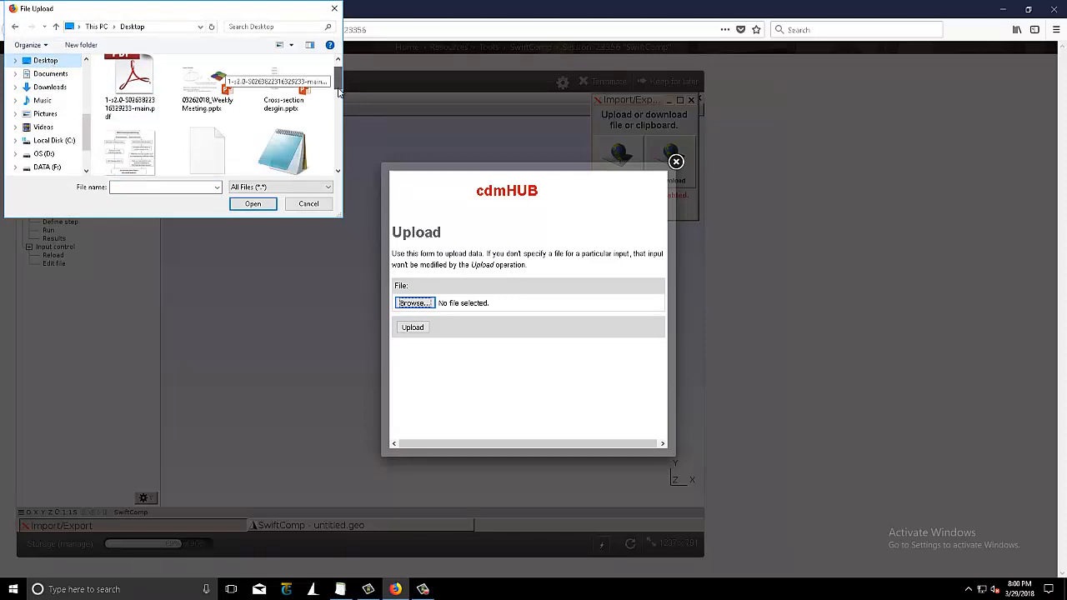
left_click(206, 83)
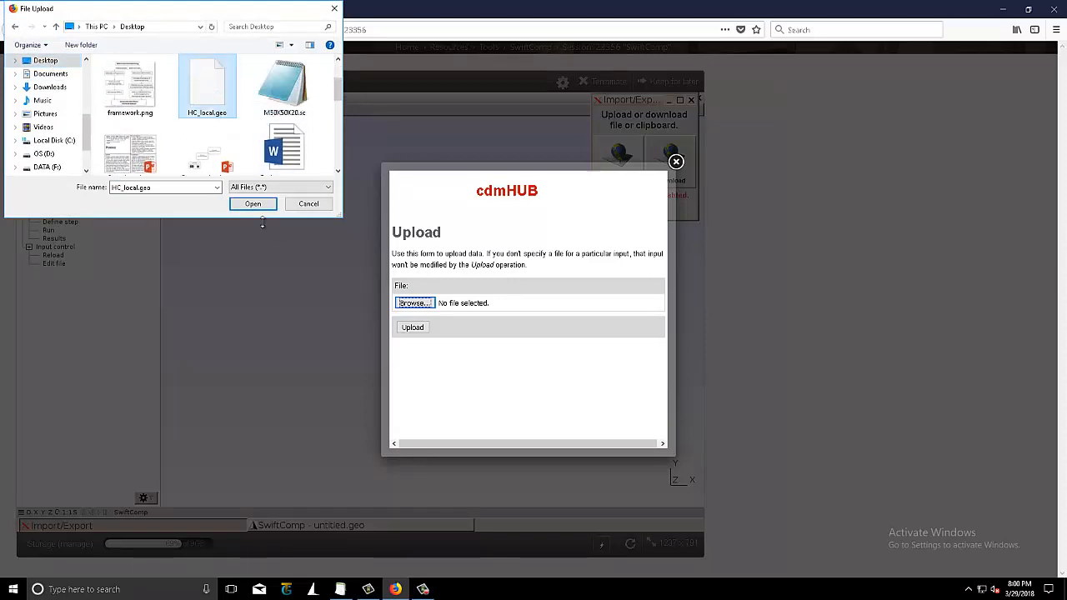
left_click(253, 204)
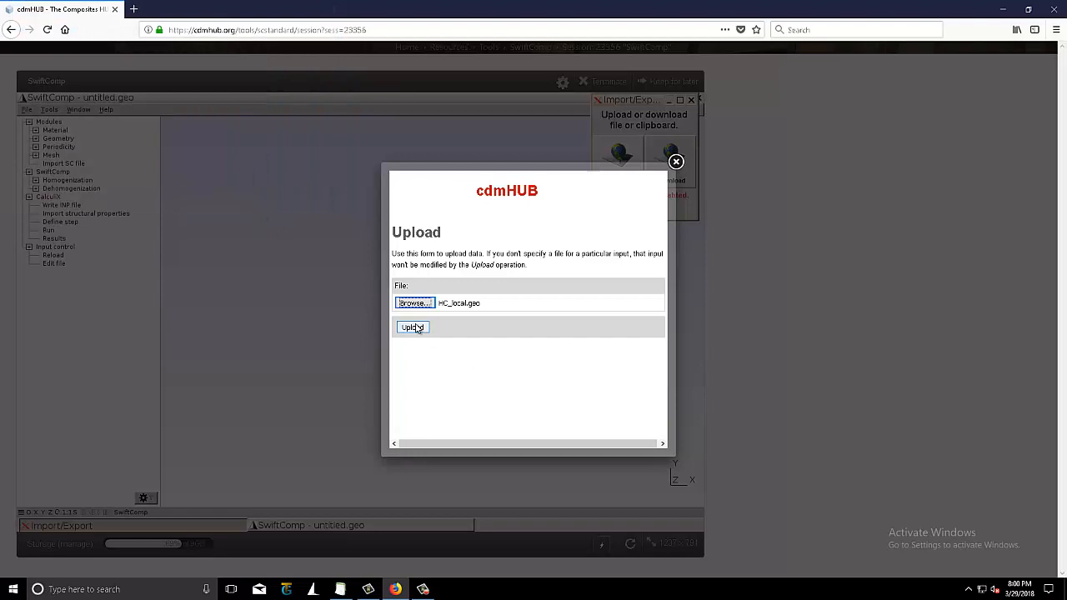
Upload HC_local.geo to the session and dismiss the success message.
left_click(412, 327)
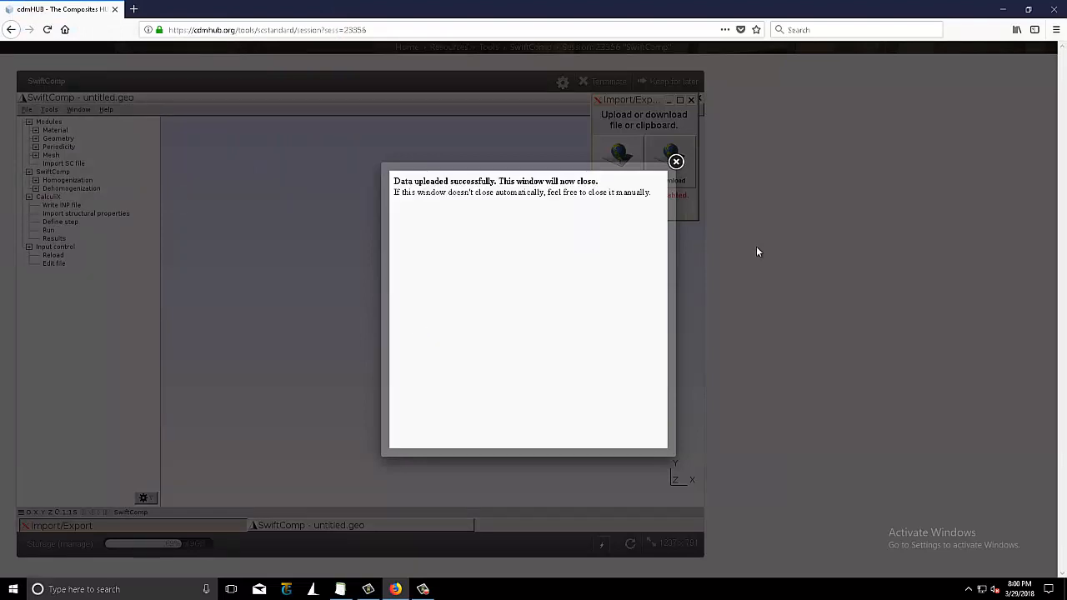
mouse_move(677, 162)
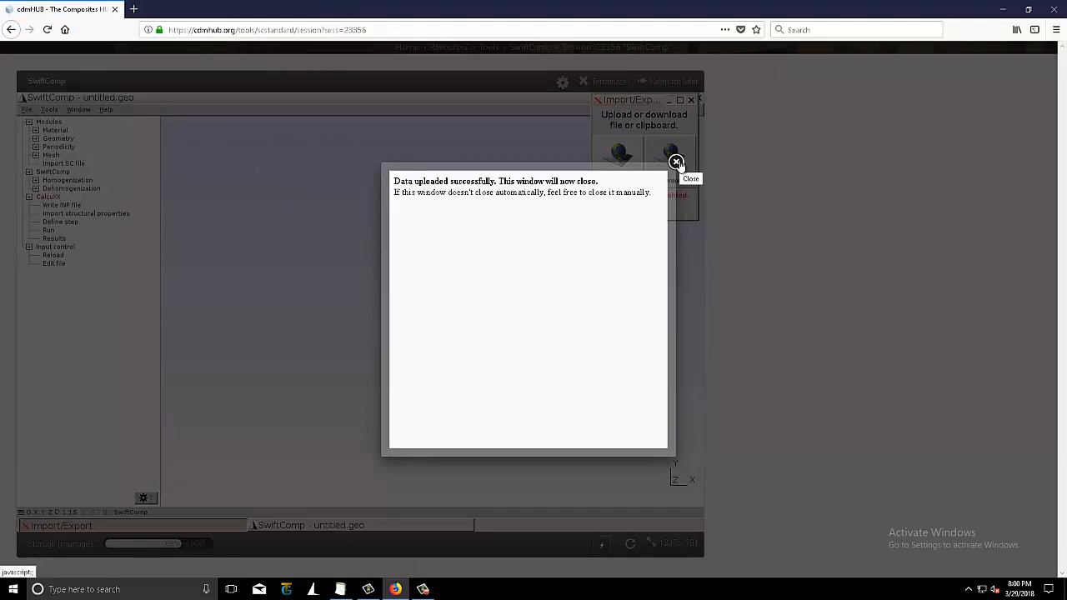
left_click(676, 162)
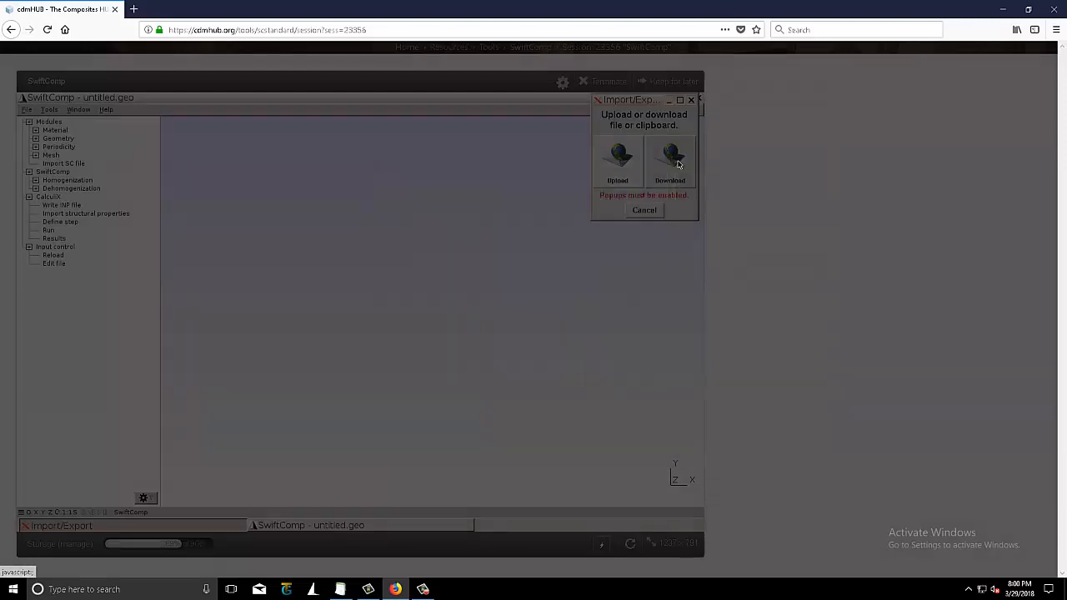
Load the uploaded HC_local.geo honeycomb unit-cell geometry into the model.
left_click(643, 210)
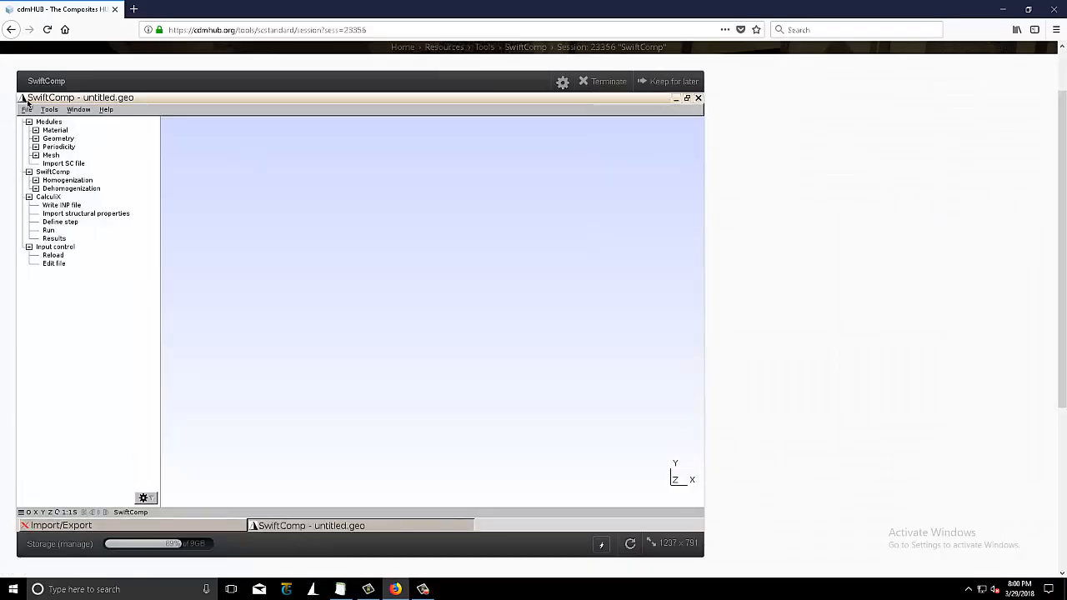
left_click(27, 110)
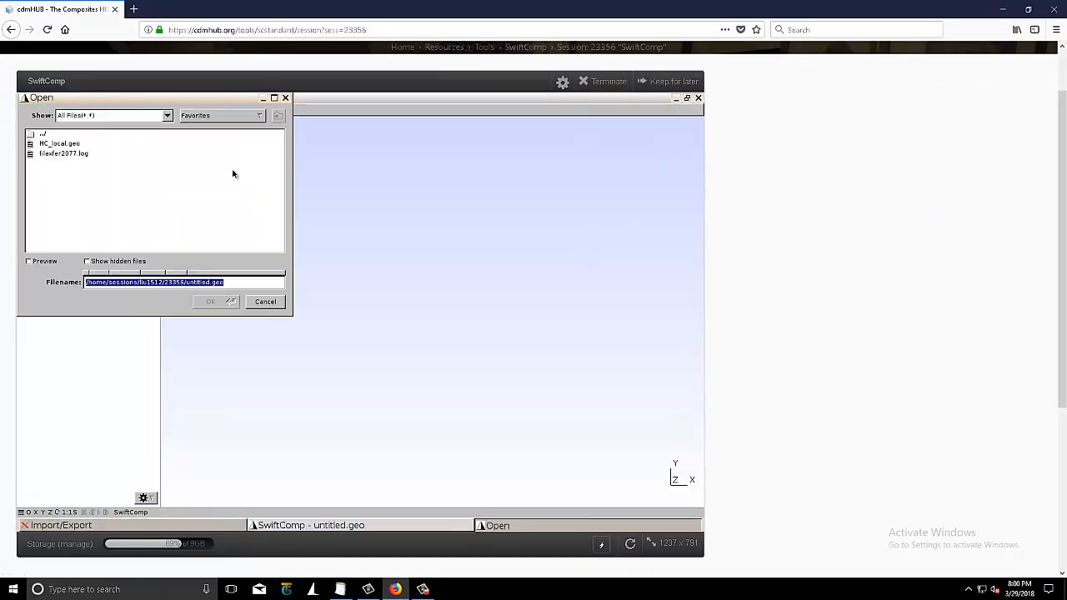
left_click(60, 144)
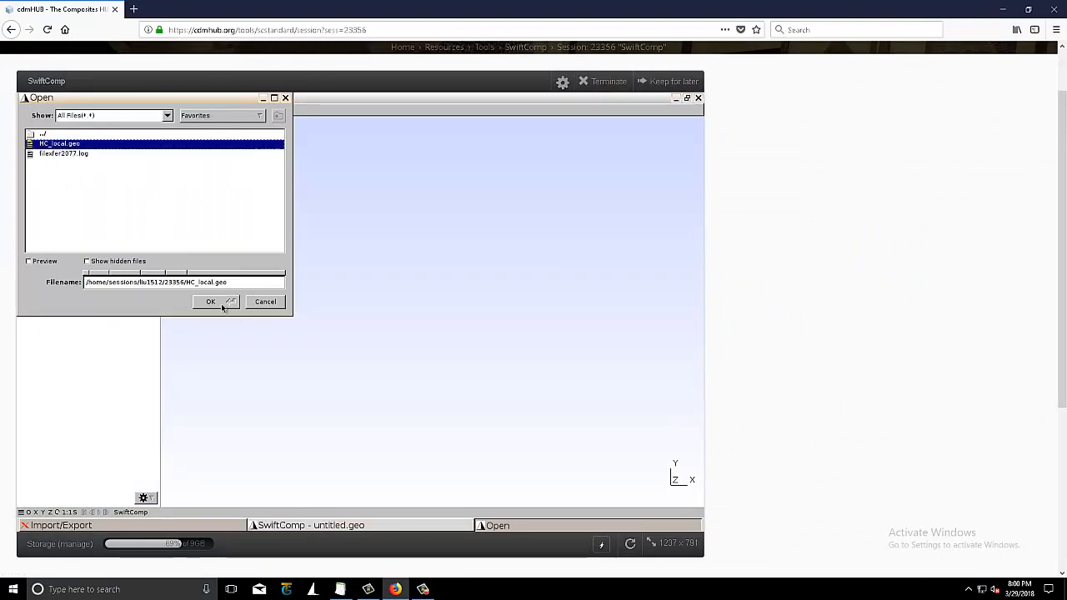
left_click(210, 300)
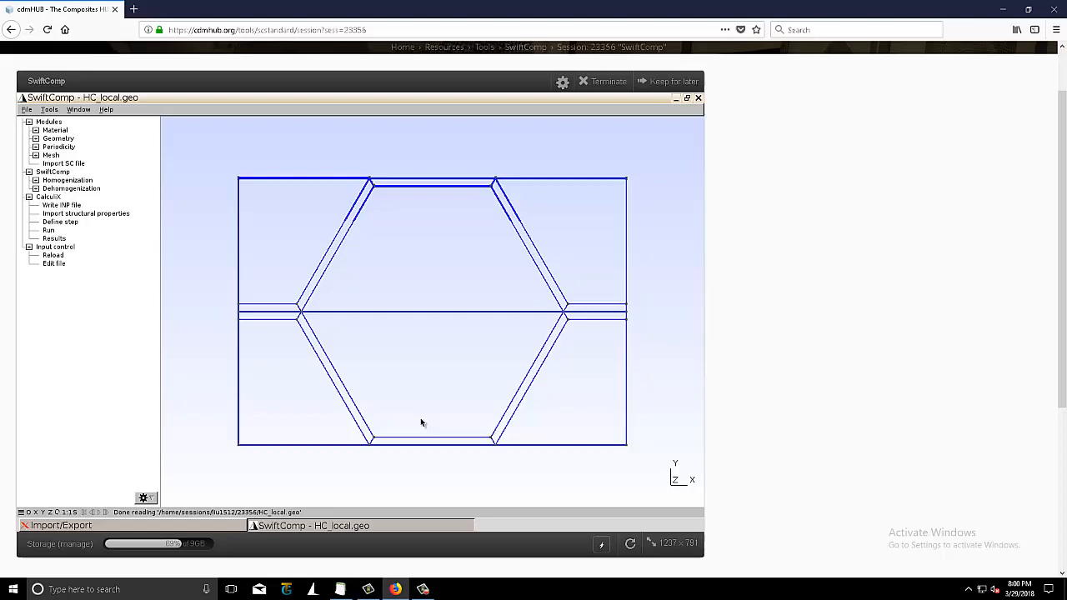
Orbit the honeycomb cell to a clear 3D view of its walls.
left_click_drag(420, 420, 408, 400)
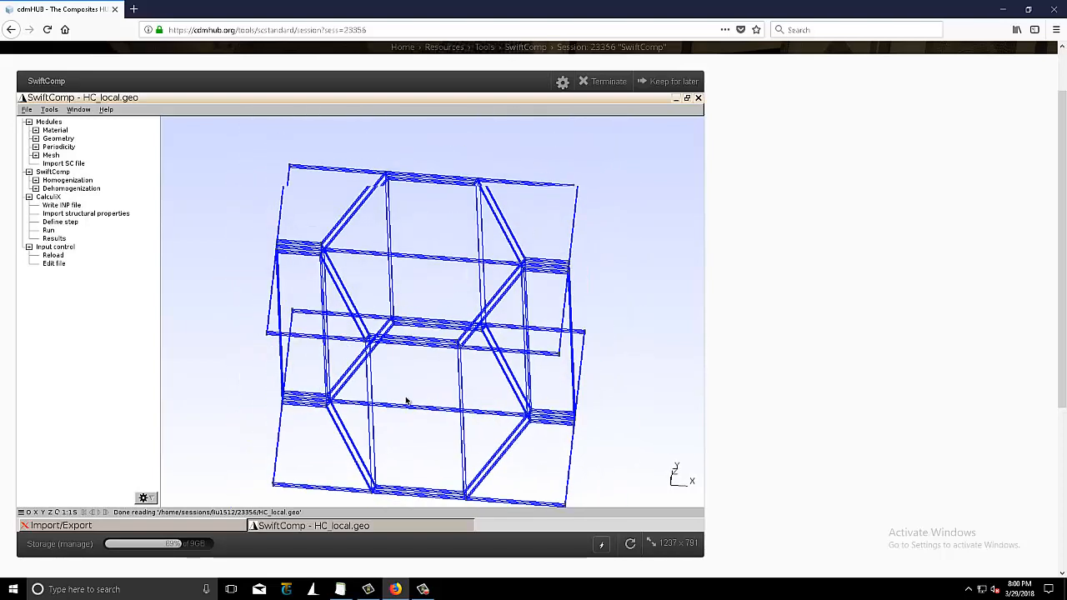
left_click_drag(407, 400, 373, 360)
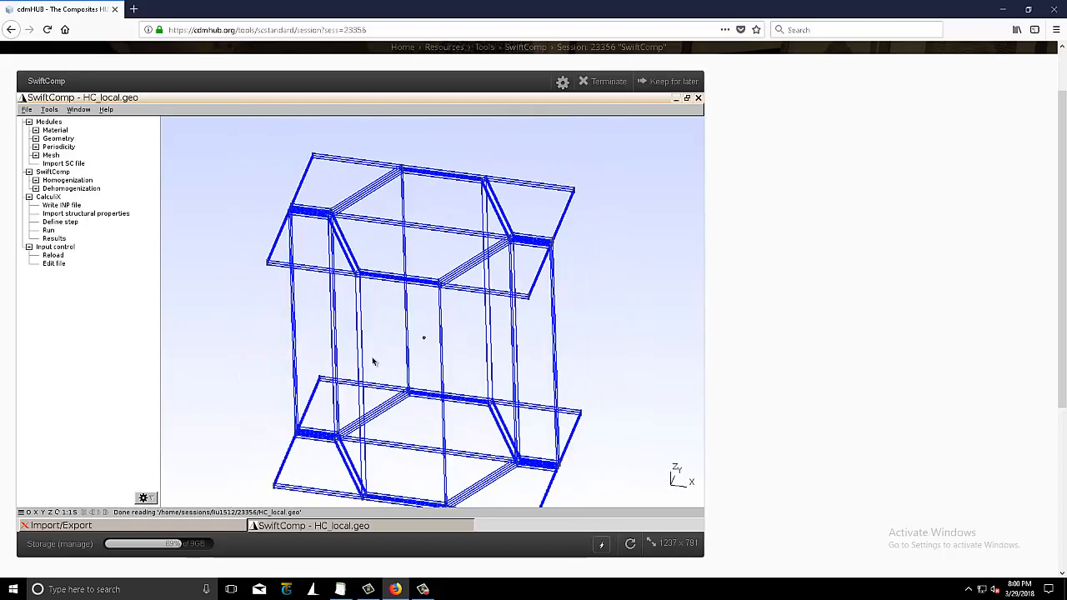
left_click_drag(374, 360, 474, 365)
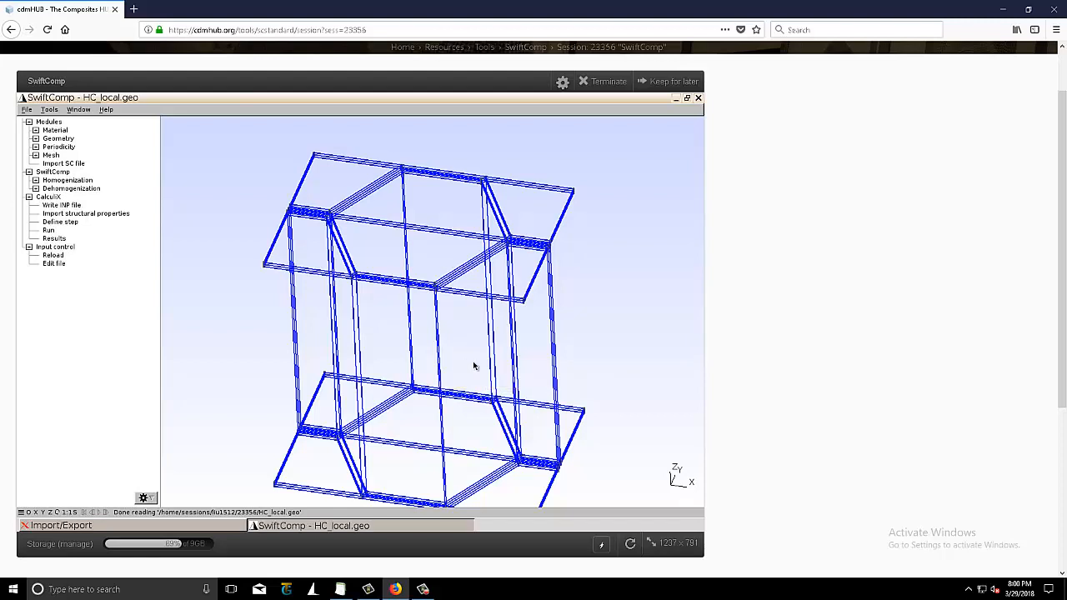
left_click_drag(475, 366, 564, 380)
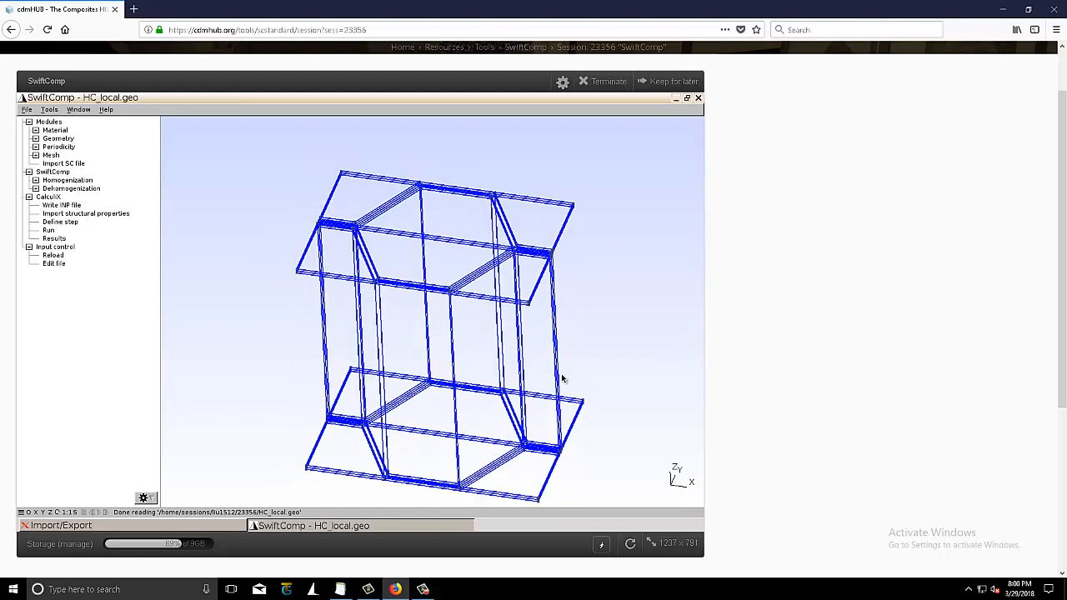
mouse_move(243, 227)
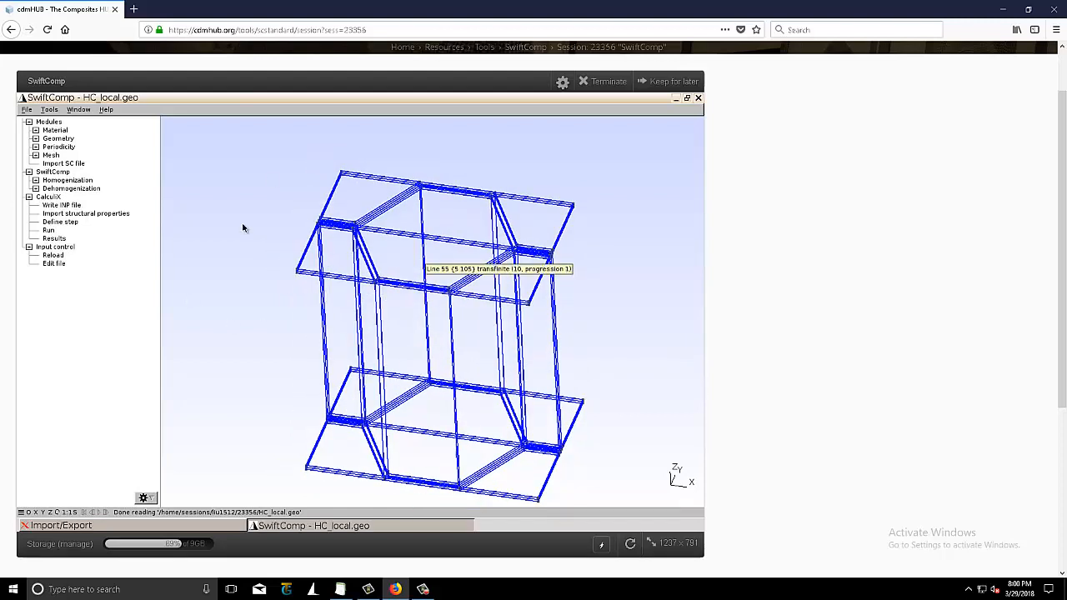
Mesh the honeycomb cell in 3D and move the analysis parameters dialog off the model.
left_click(37, 155)
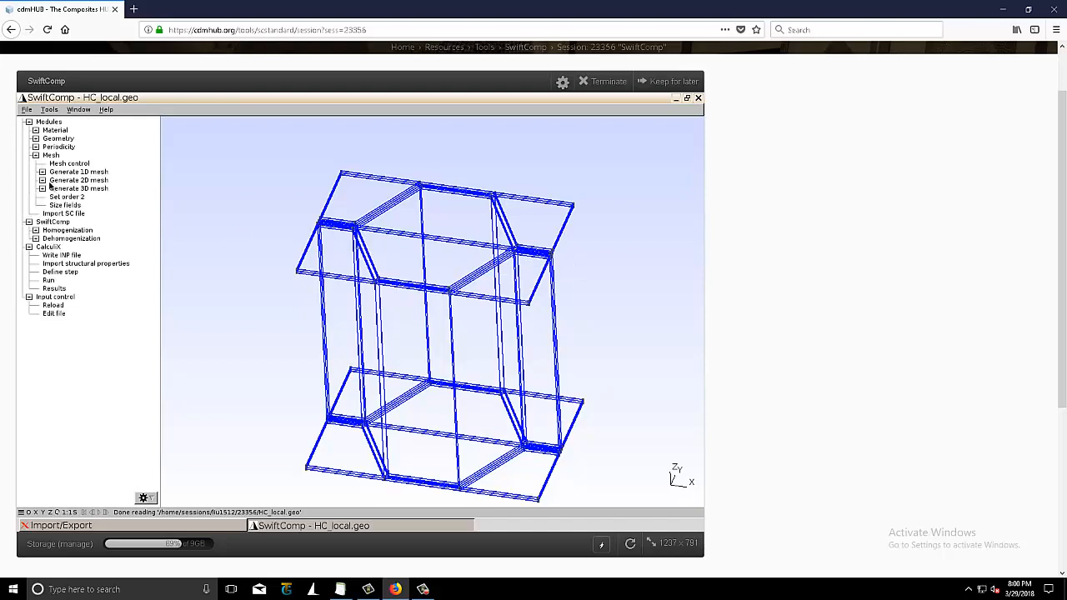
left_click(43, 189)
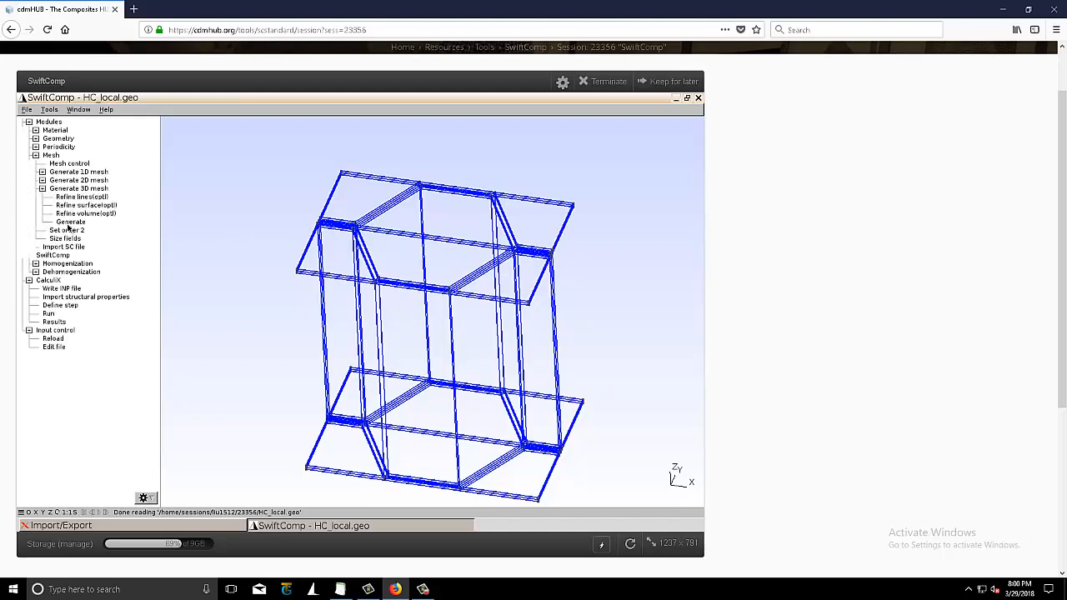
left_click(70, 222)
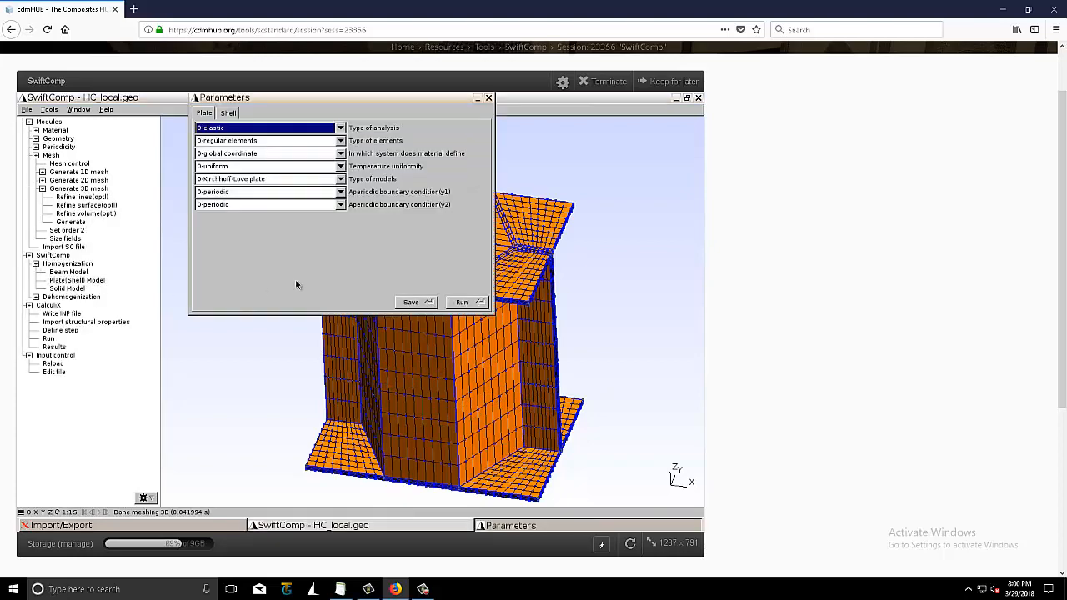
mouse_move(354, 107)
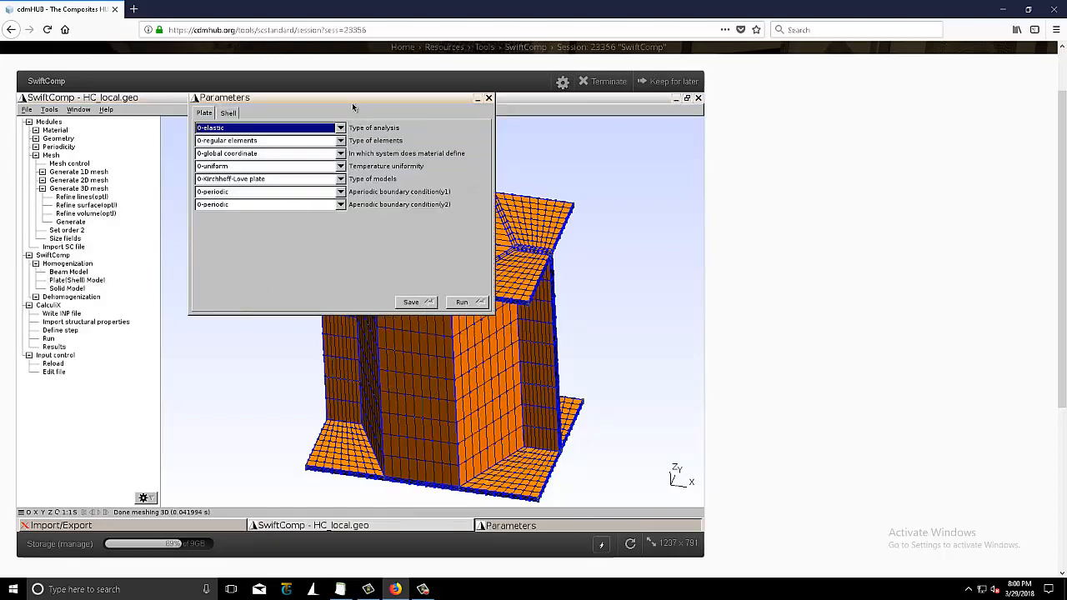
left_click_drag(350, 107, 170, 123)
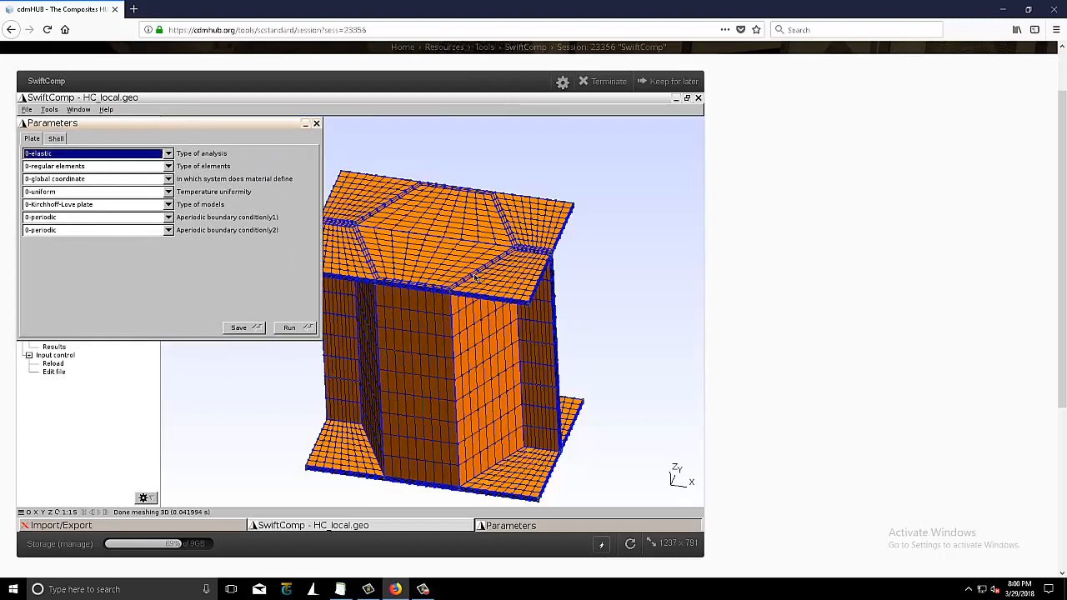
mouse_move(571, 333)
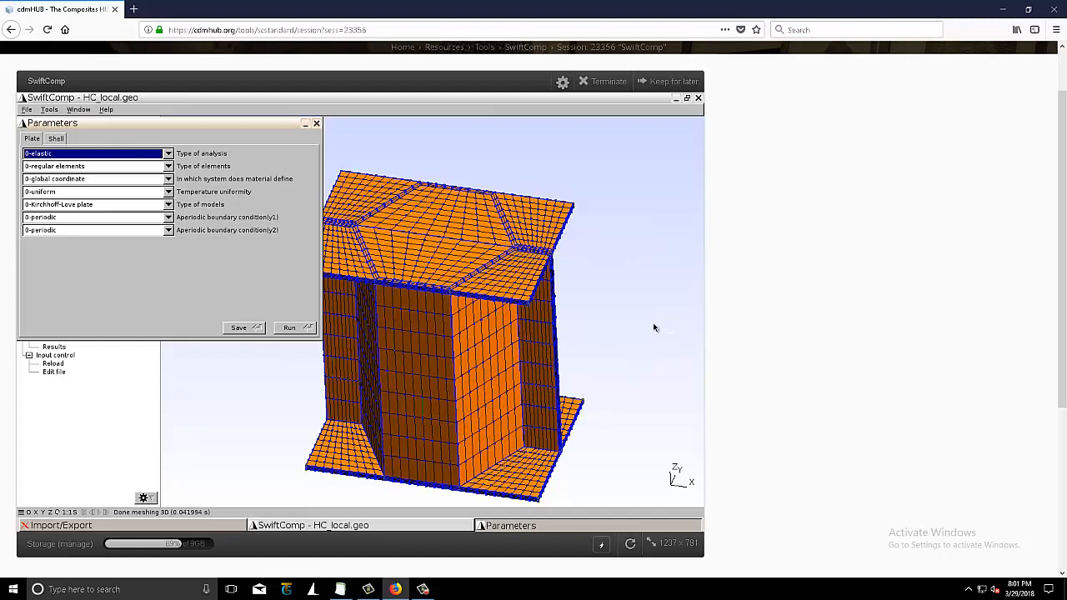
mouse_move(627, 300)
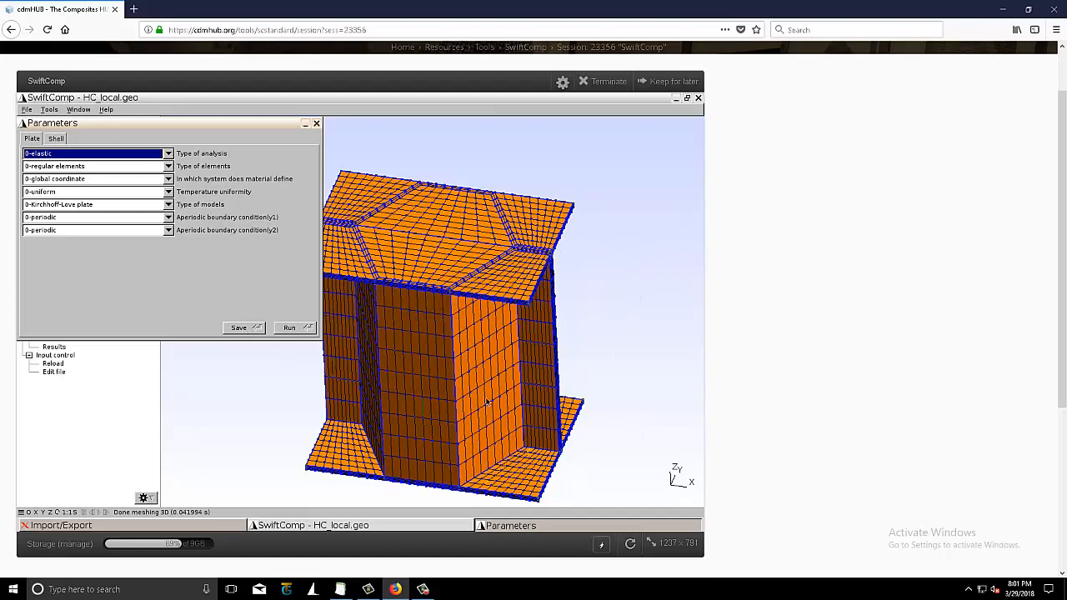
mouse_move(567, 357)
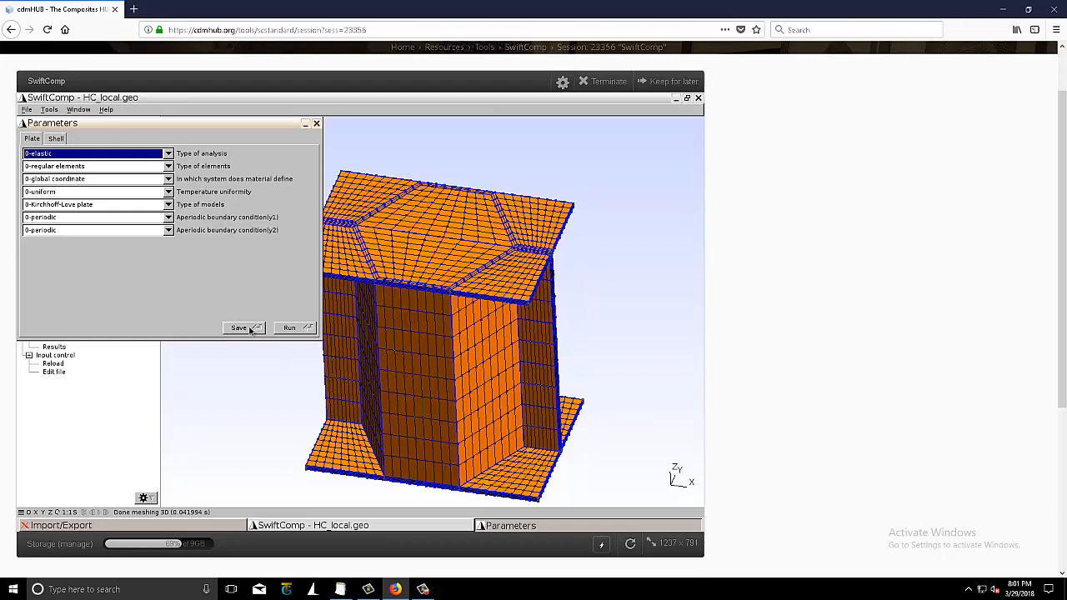
Save and run the Kirchhoff-Love plate homogenization, then review the effective properties output.
left_click(290, 327)
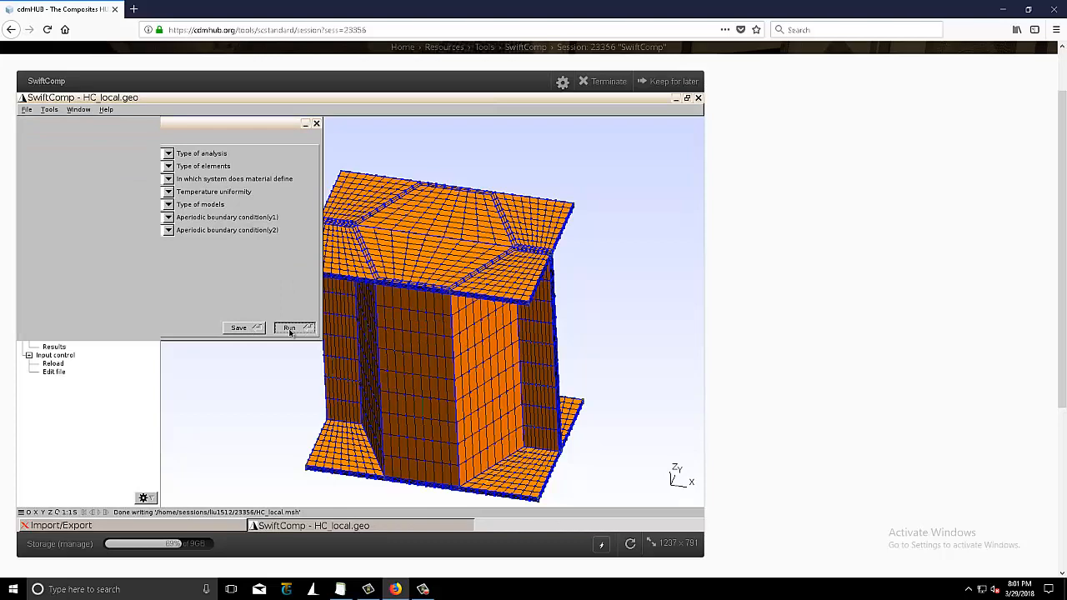
left_click(290, 327)
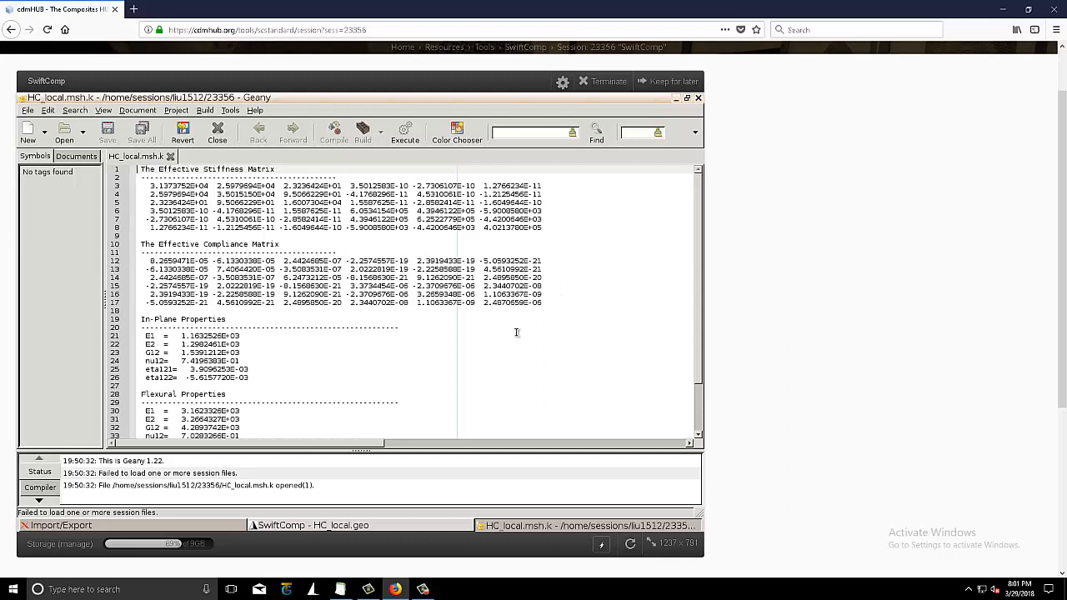
scroll("down", 3)
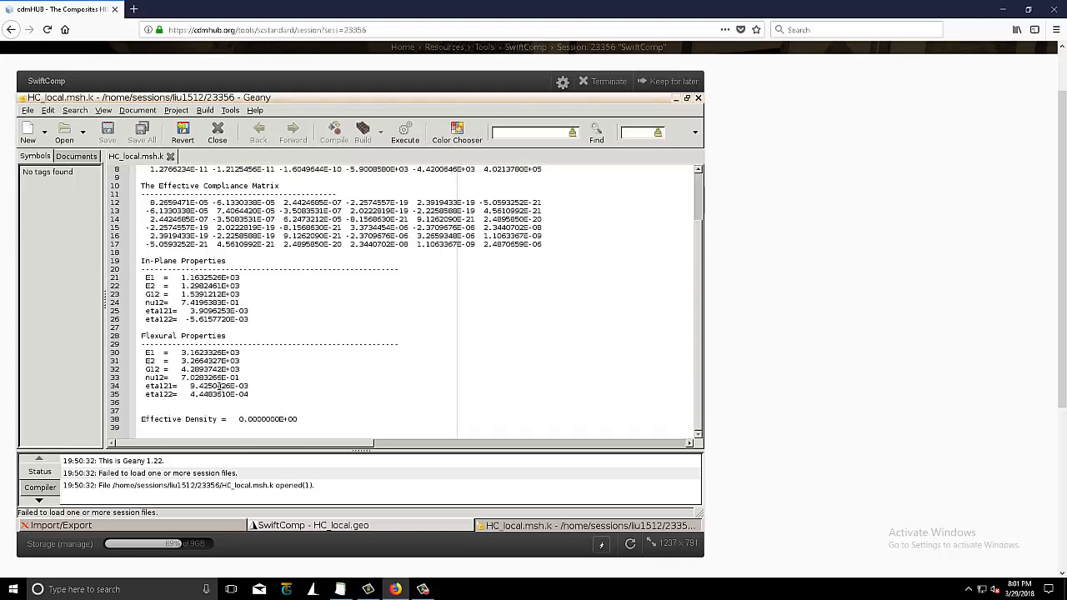
mouse_move(268, 376)
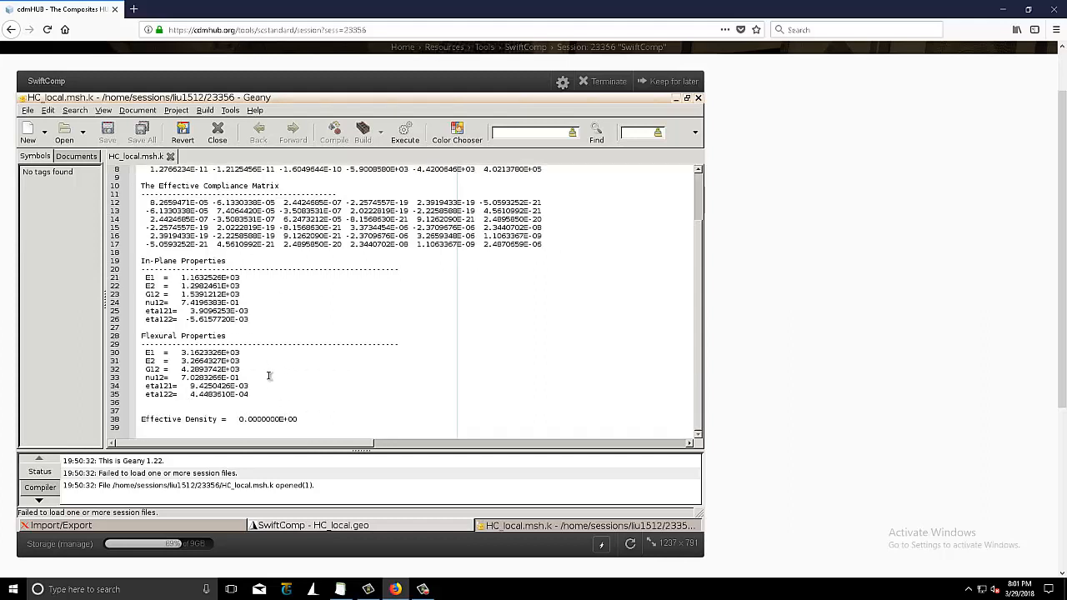
mouse_move(560, 230)
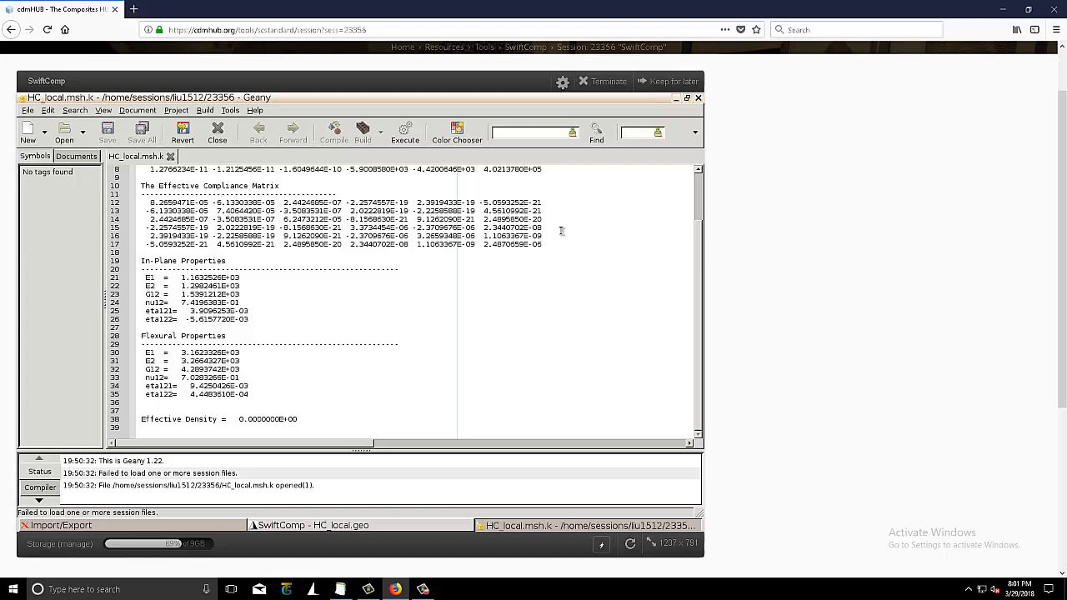
mouse_move(643, 160)
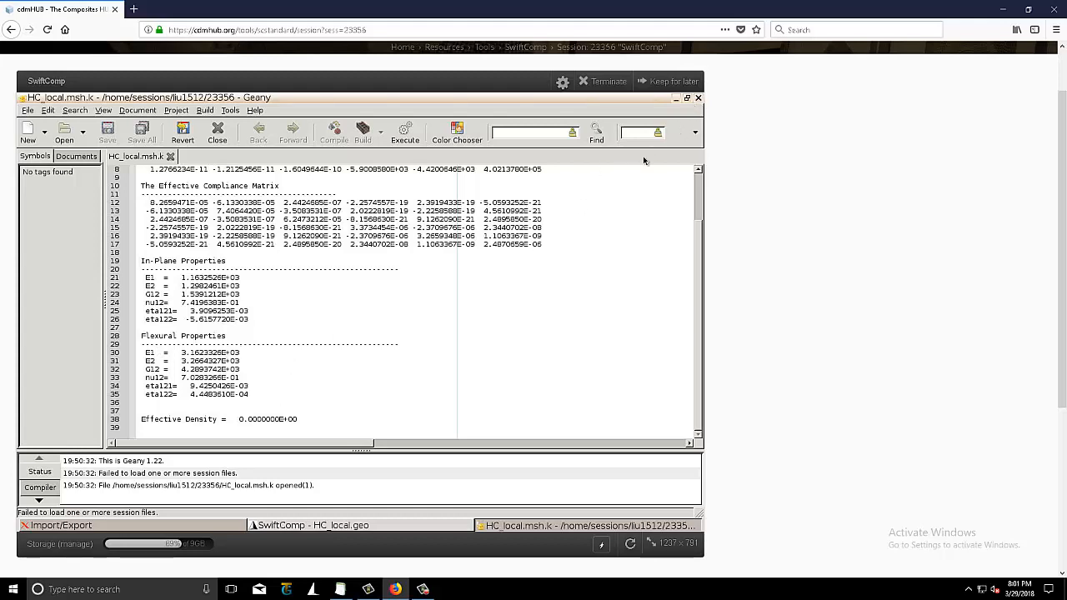
mouse_move(463, 320)
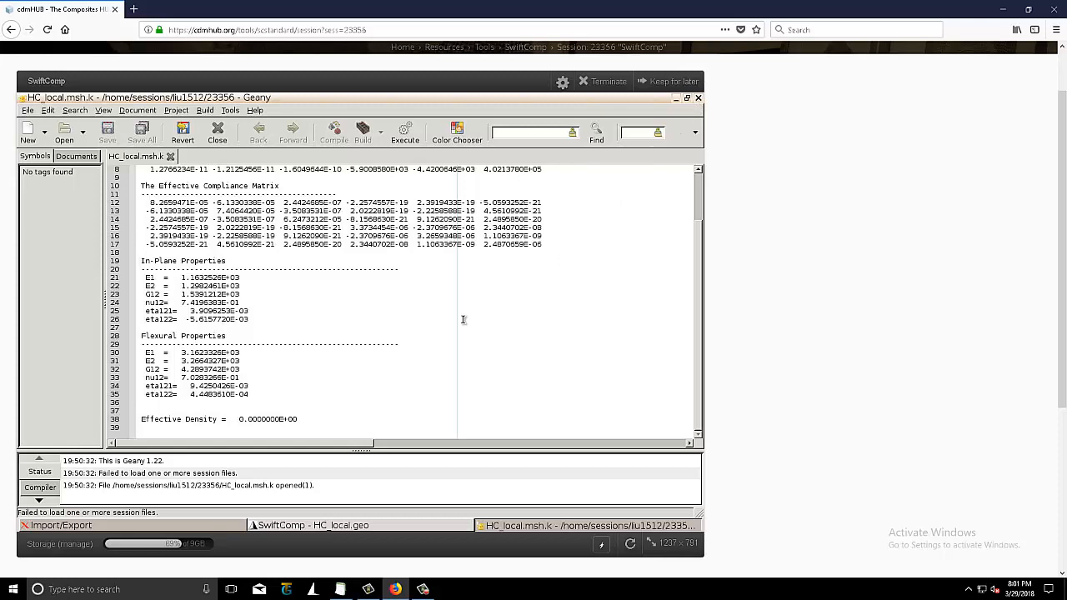
mouse_move(757, 83)
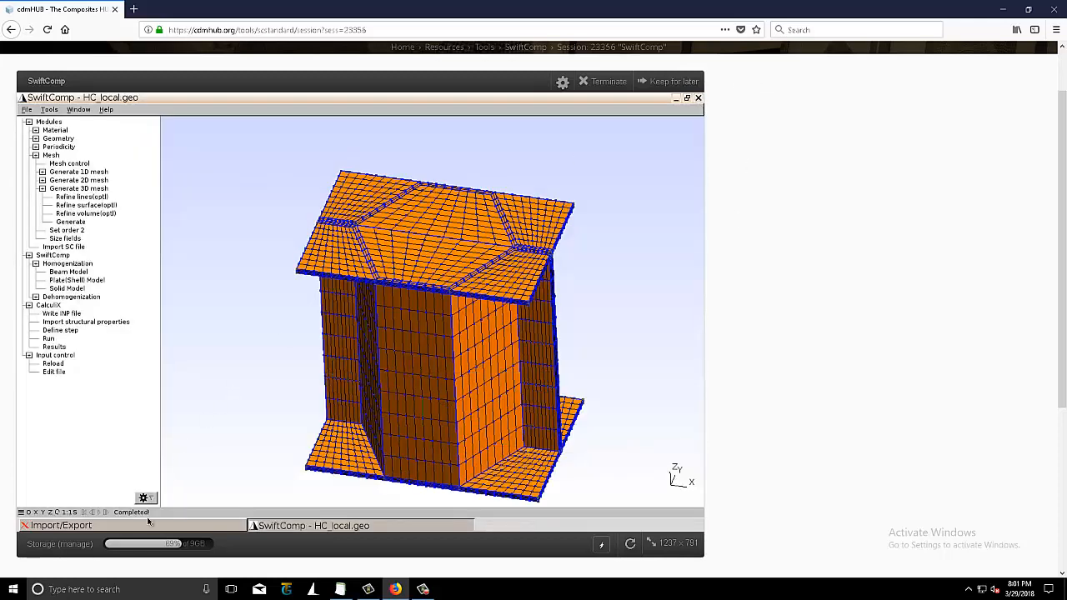
In Import/Export, select the HC_local.msh.k results file for download.
left_click(59, 525)
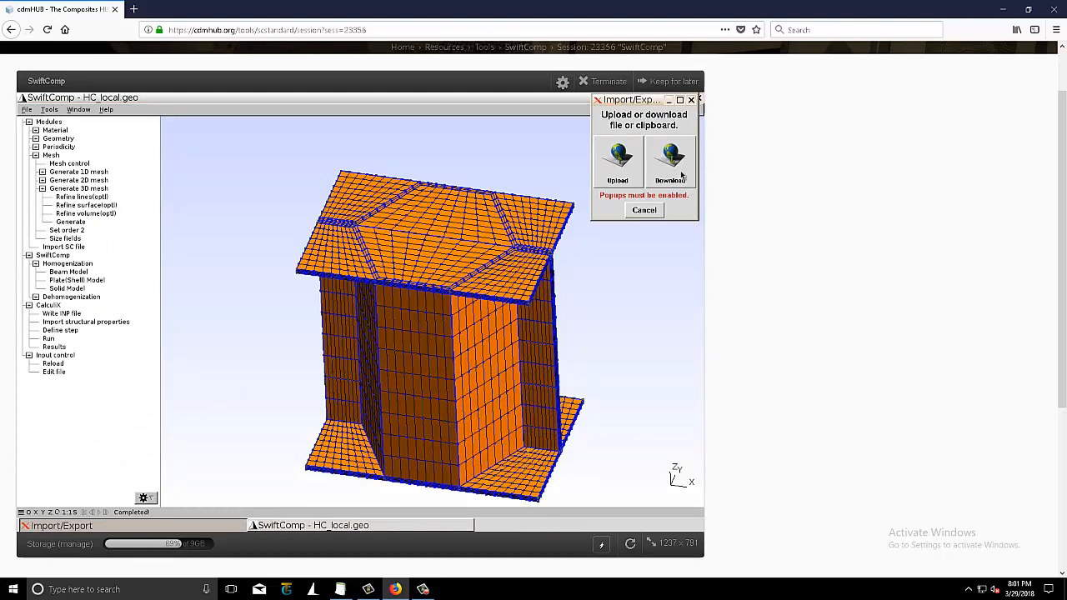
left_click(670, 158)
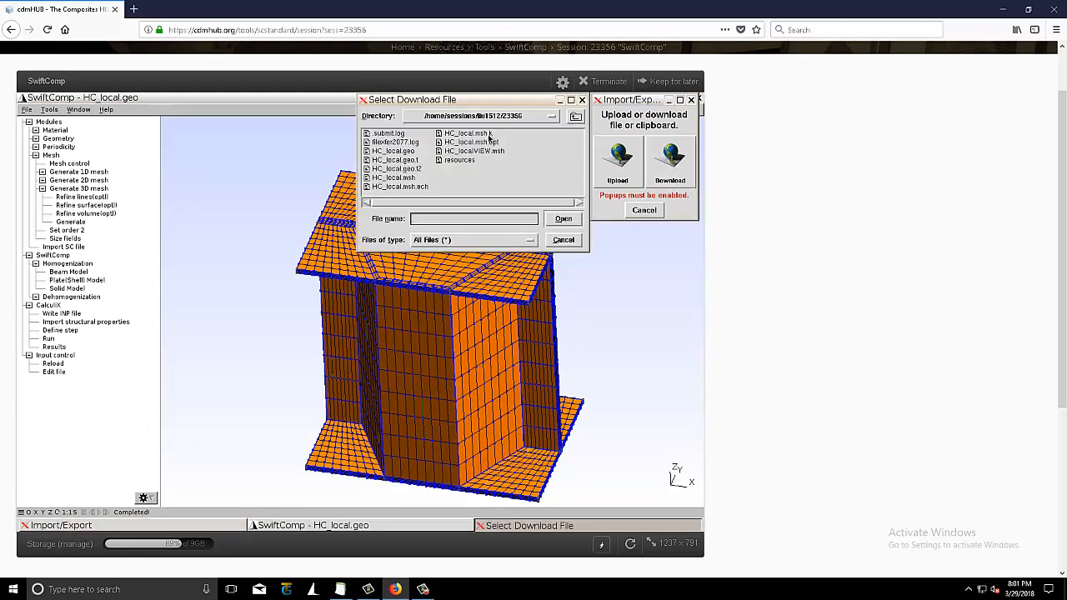
left_click(469, 133)
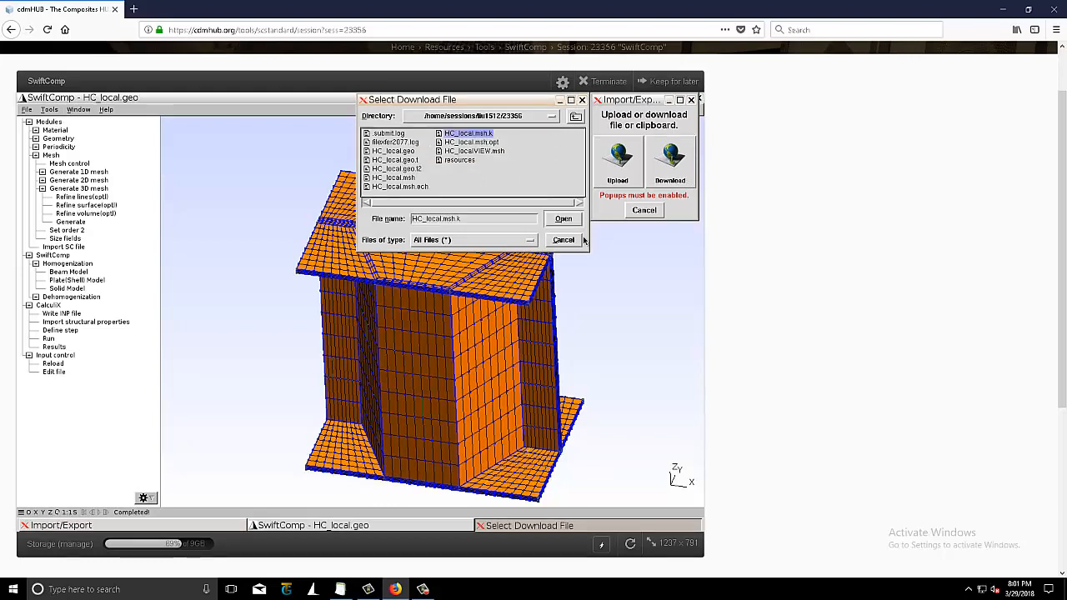
left_click(563, 219)
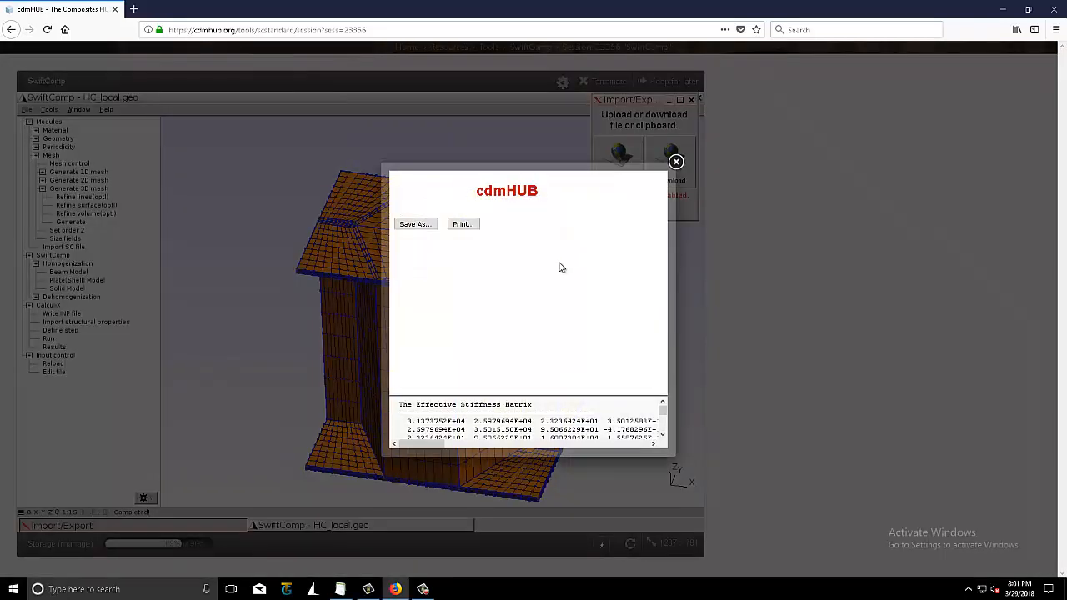
Save HC_local.msh.k to the computer via Firefox and close the download preview.
left_click(413, 223)
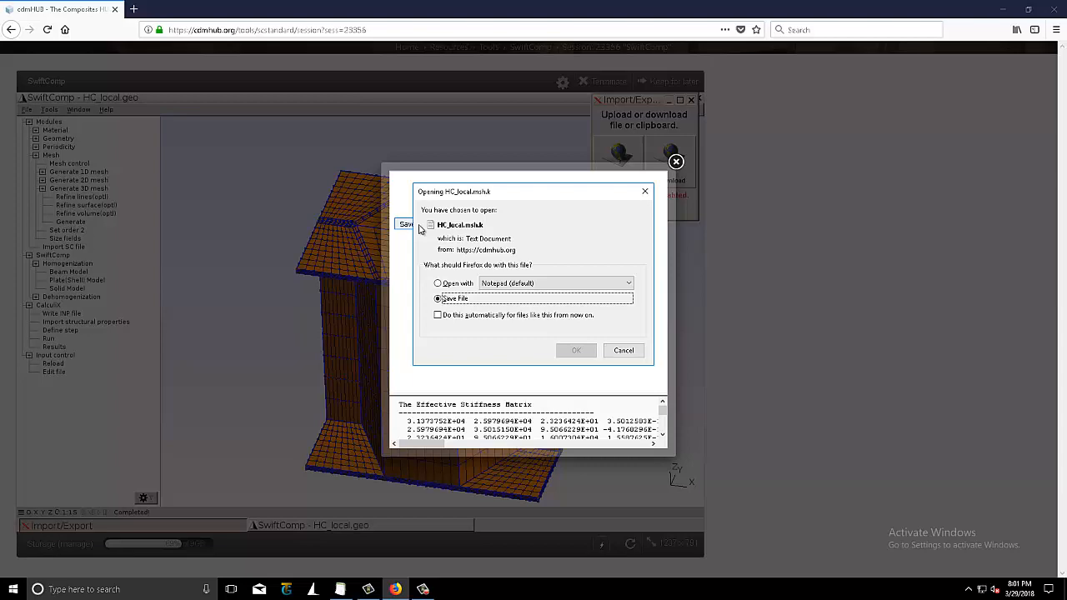
left_click(576, 350)
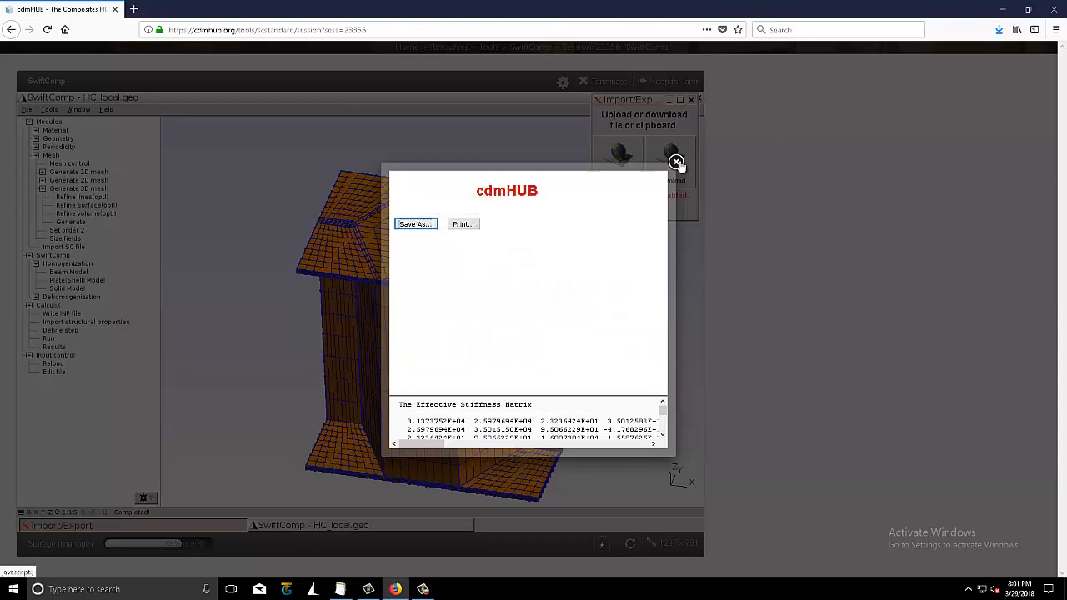
left_click(676, 162)
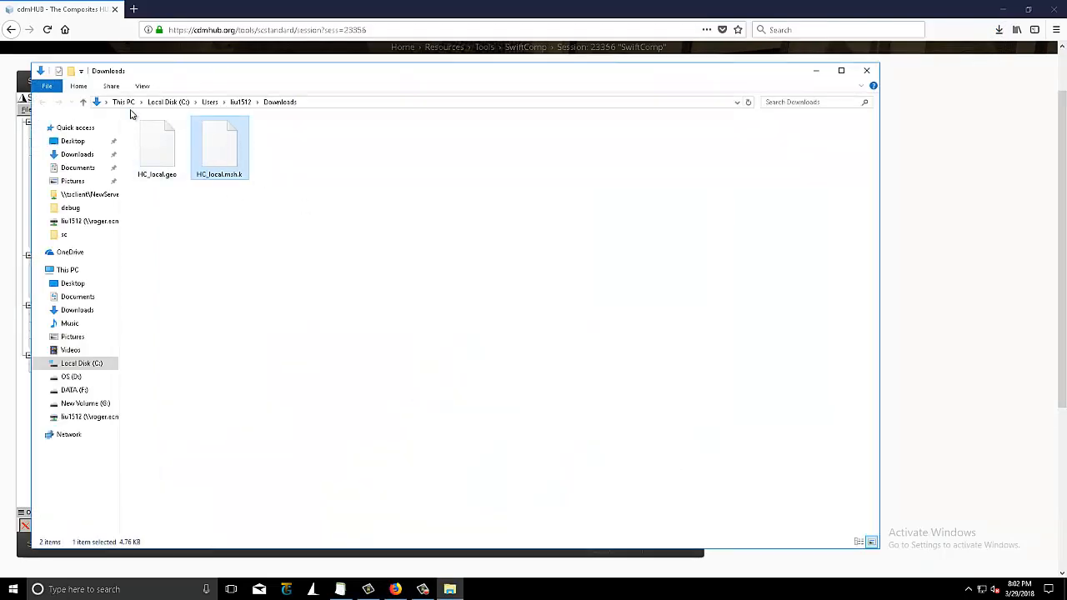
Open the downloaded HC_local.msh.k from the Downloads folder via its context menu.
right_click(218, 147)
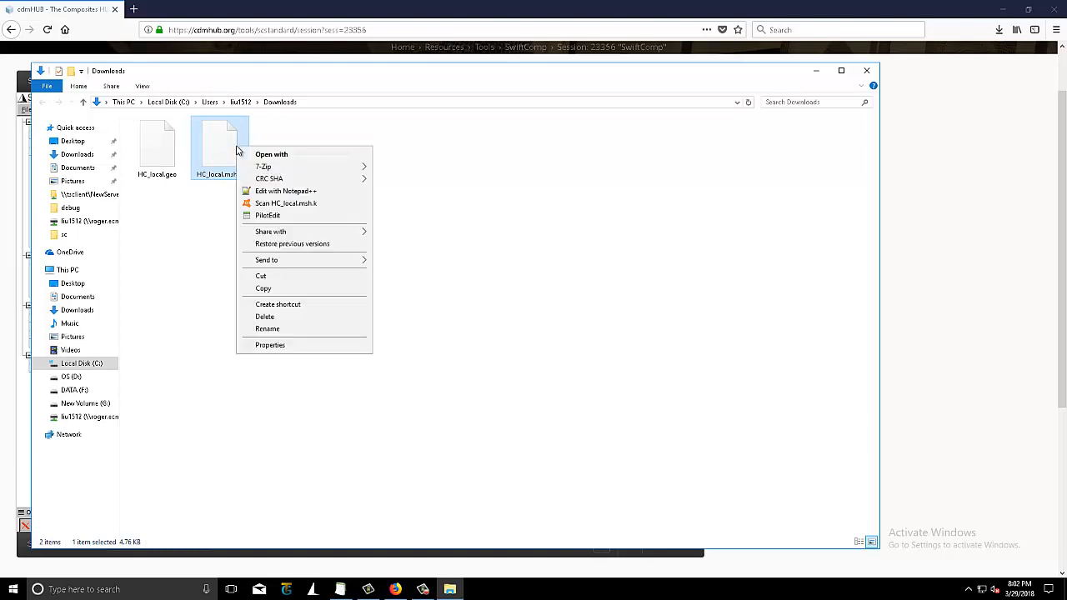
left_click(286, 190)
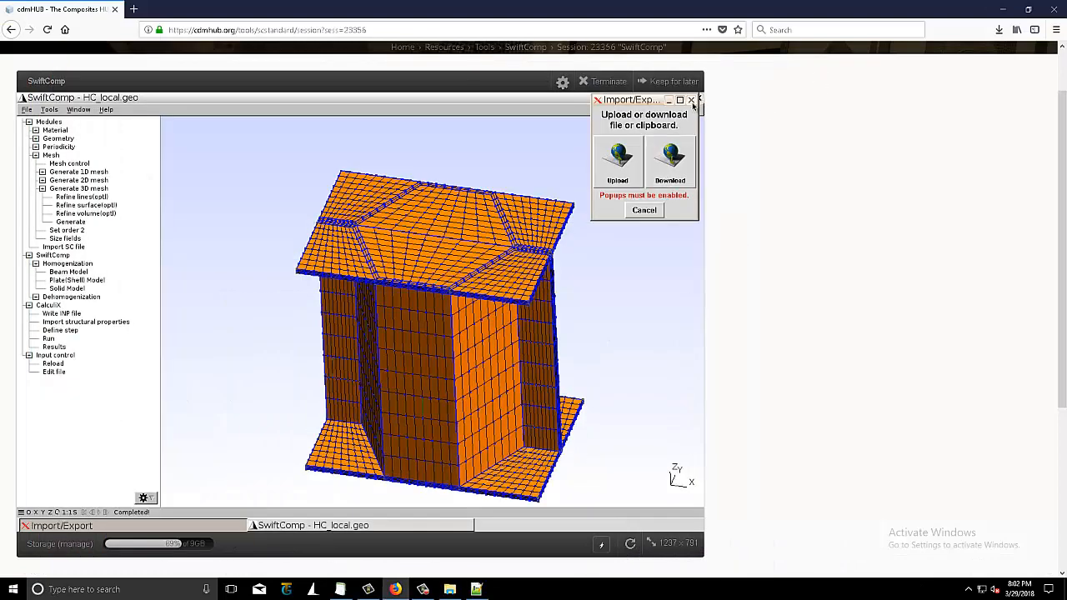
mouse_move(675, 220)
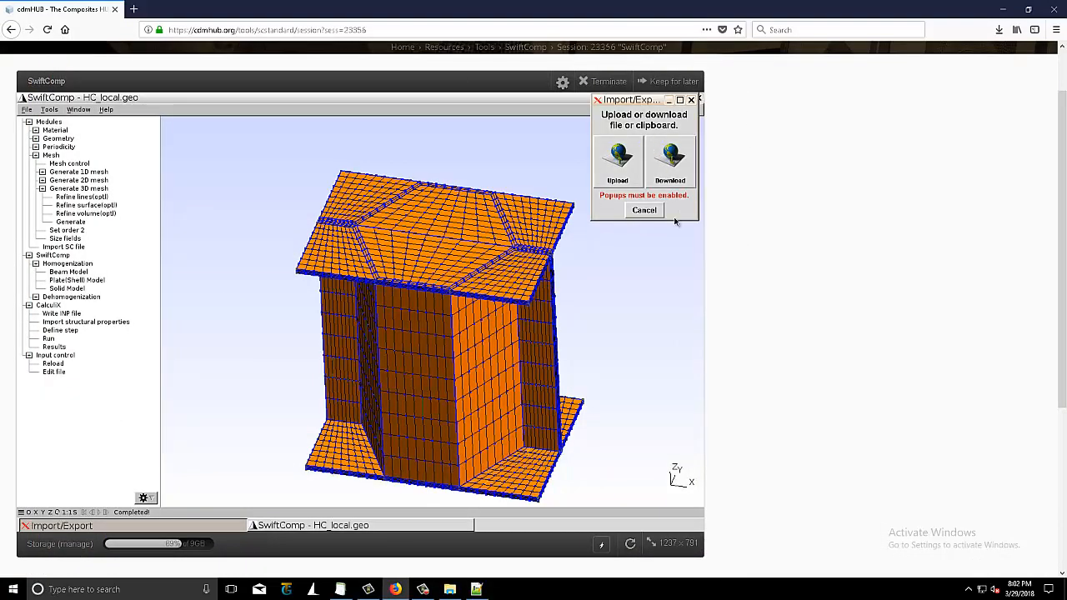
mouse_move(670, 215)
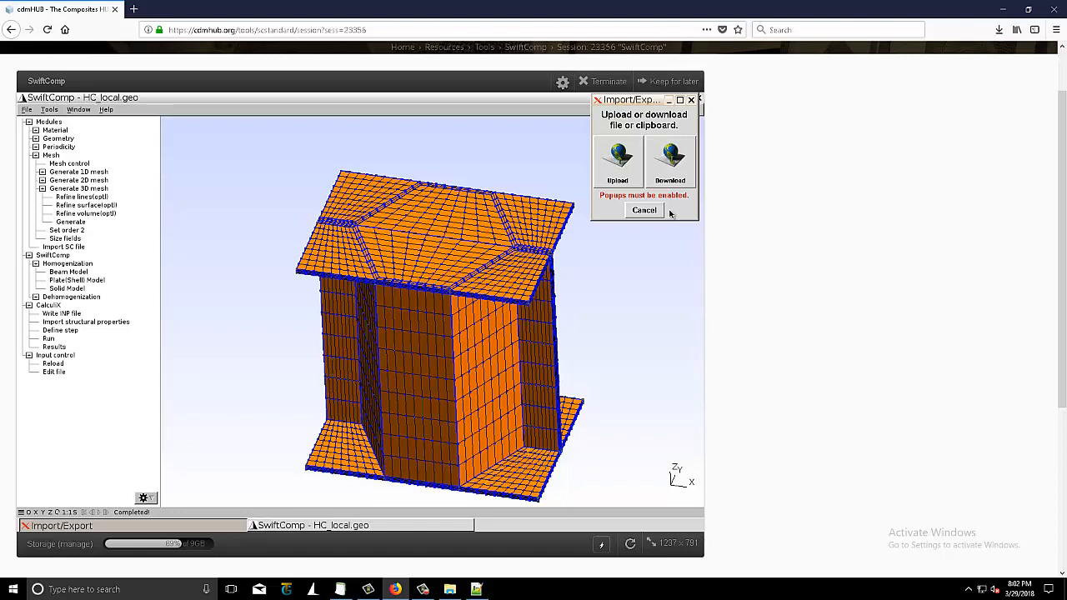
Cancel out of the Import/Export panel, leaving the honeycomb session on screen.
left_click(643, 210)
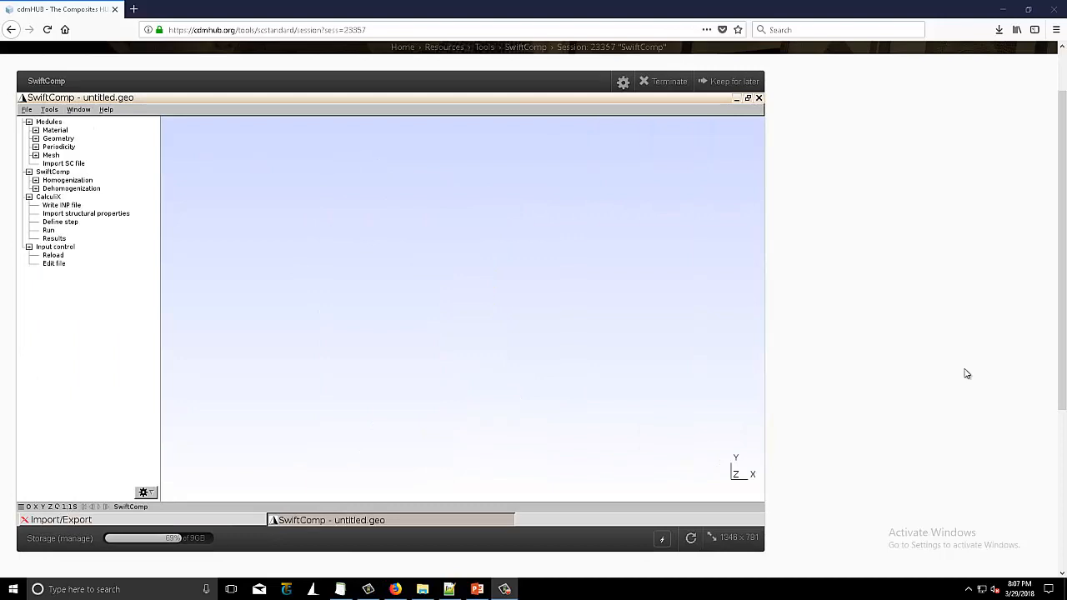
mouse_move(387, 244)
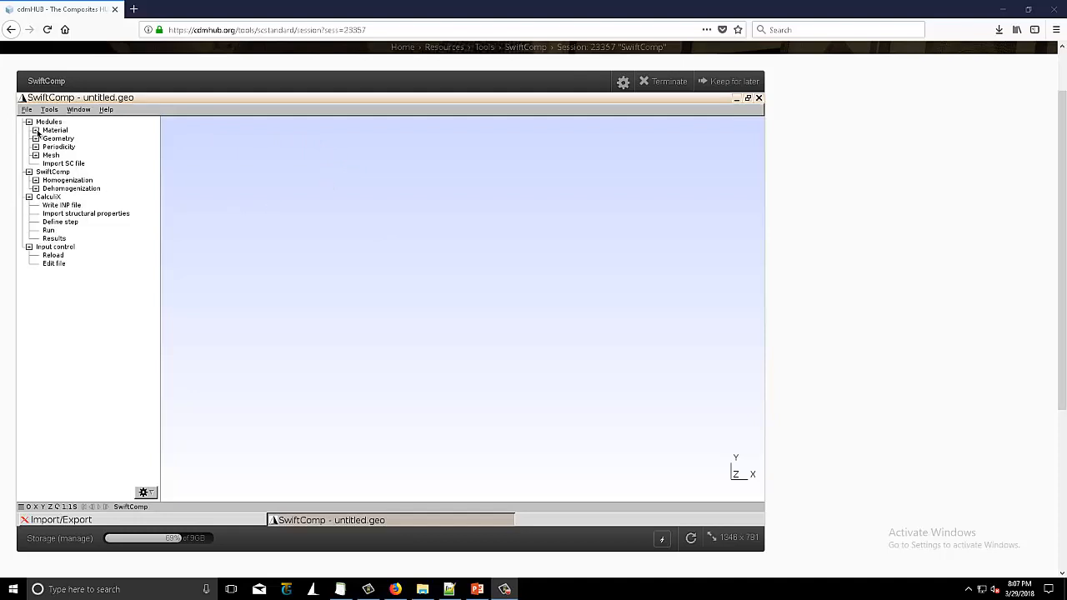
Create a new model file HCSG.geo and expand the Material options.
left_click(27, 110)
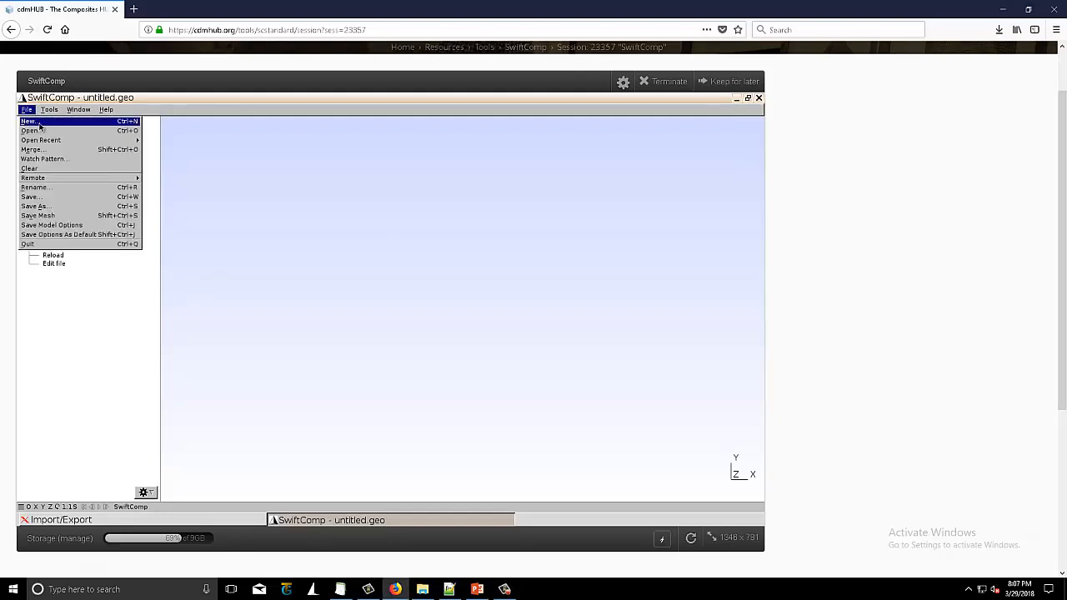
left_click(28, 122)
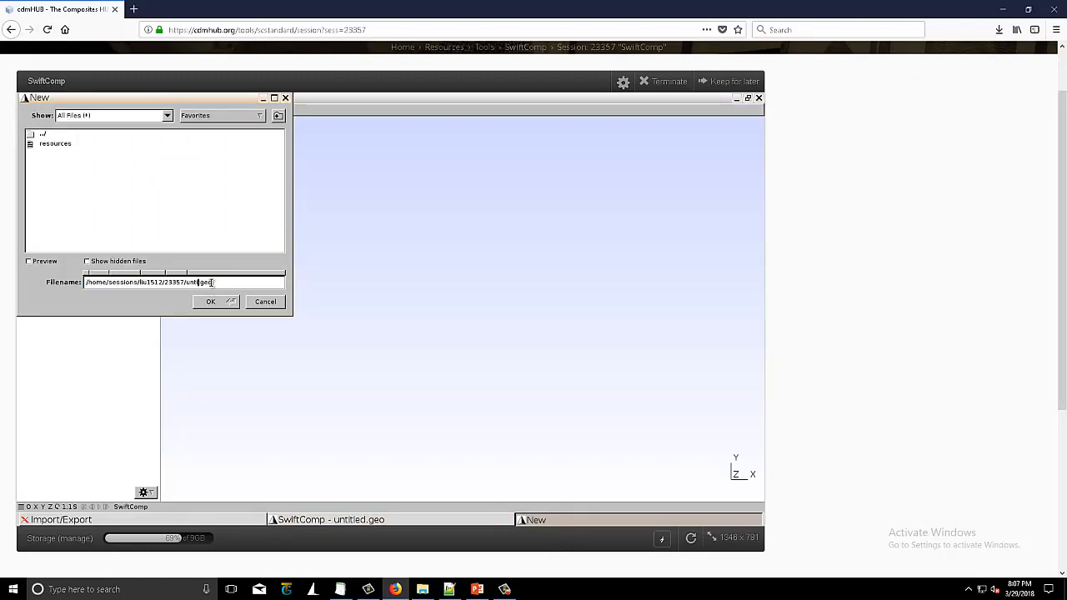
type("HCSG")
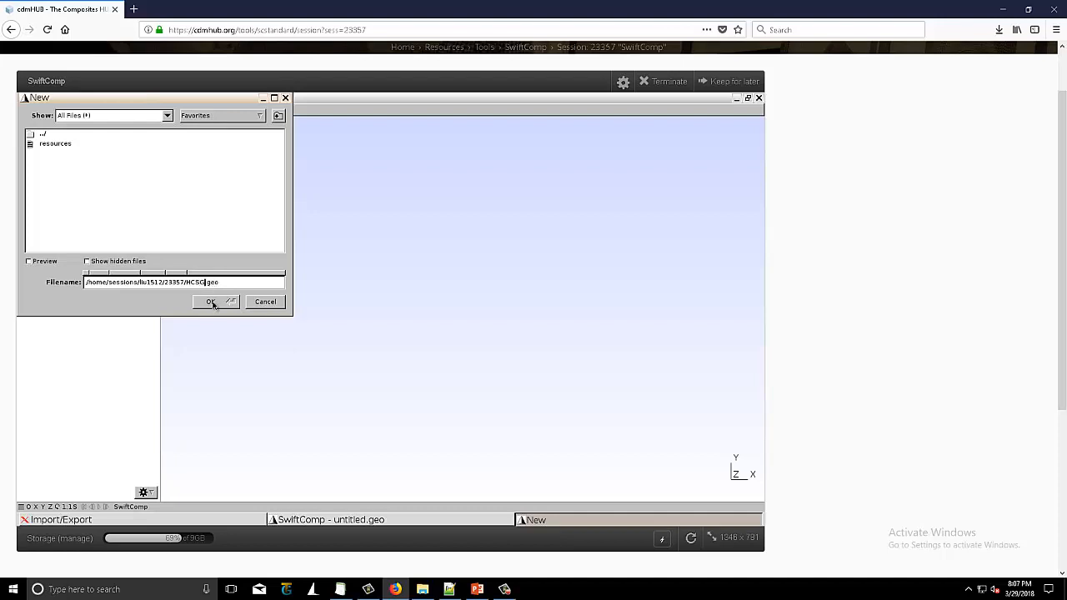
left_click(210, 301)
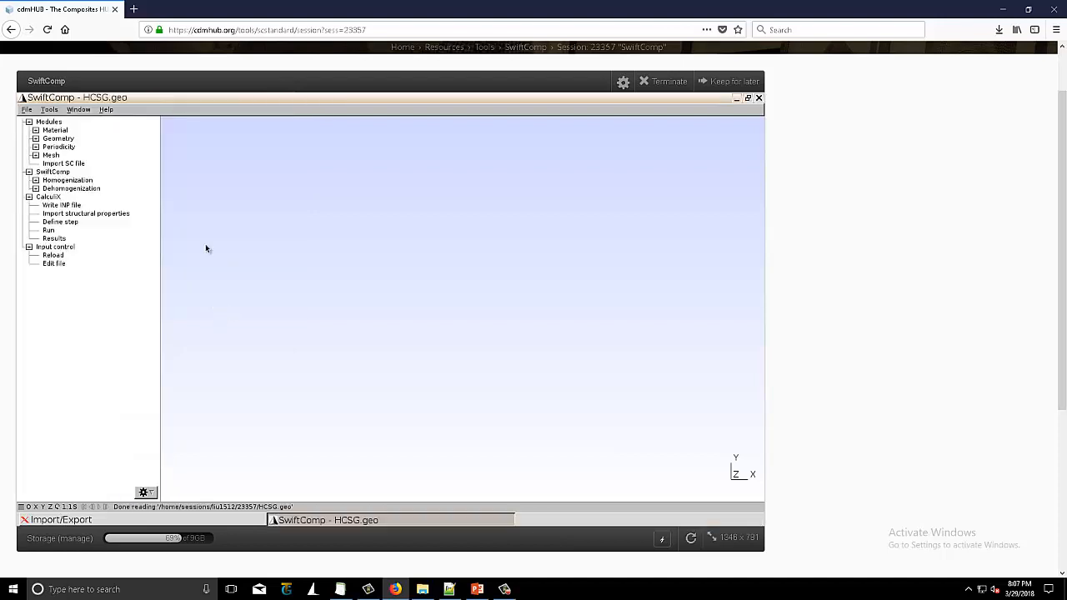
left_click(37, 130)
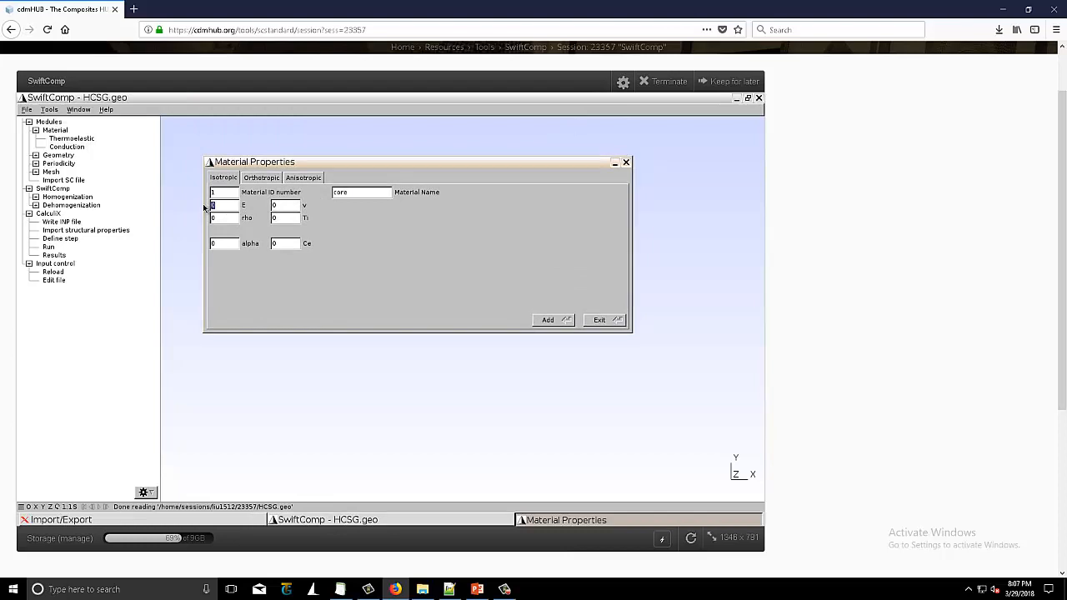
Add isotropic material 1 'core' with Young's modulus 70e3 and confirm.
type("70e3")
left_click(285, 205)
type(".")
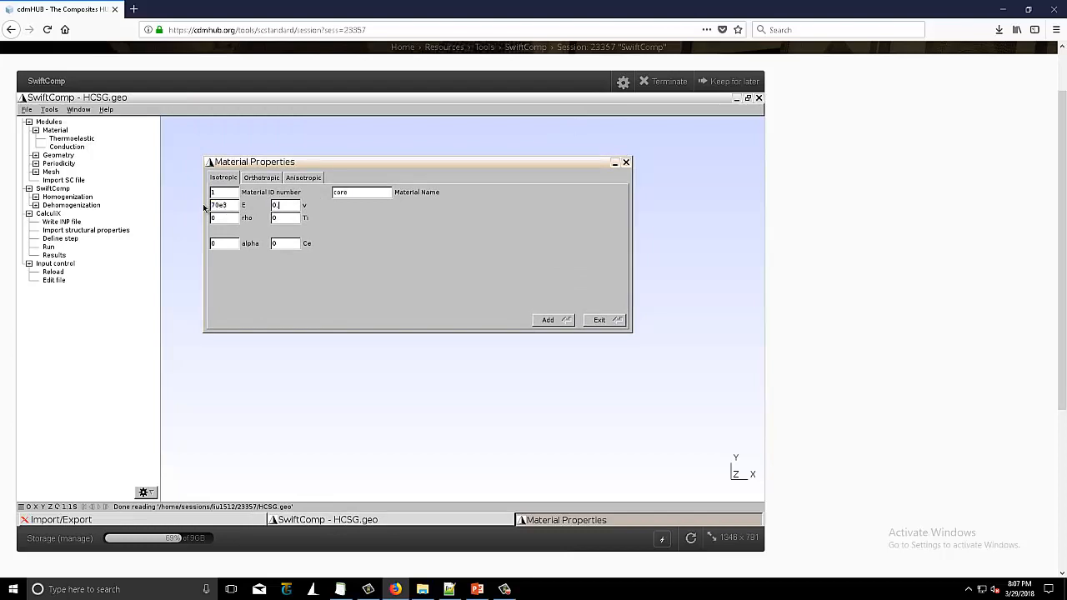
left_click(547, 320)
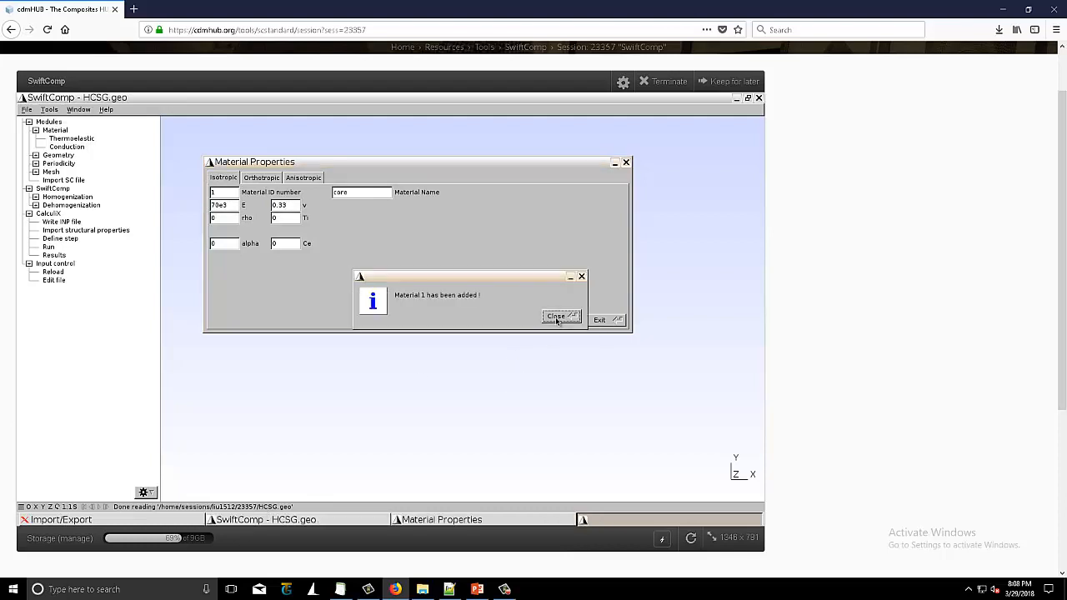
left_click(557, 320)
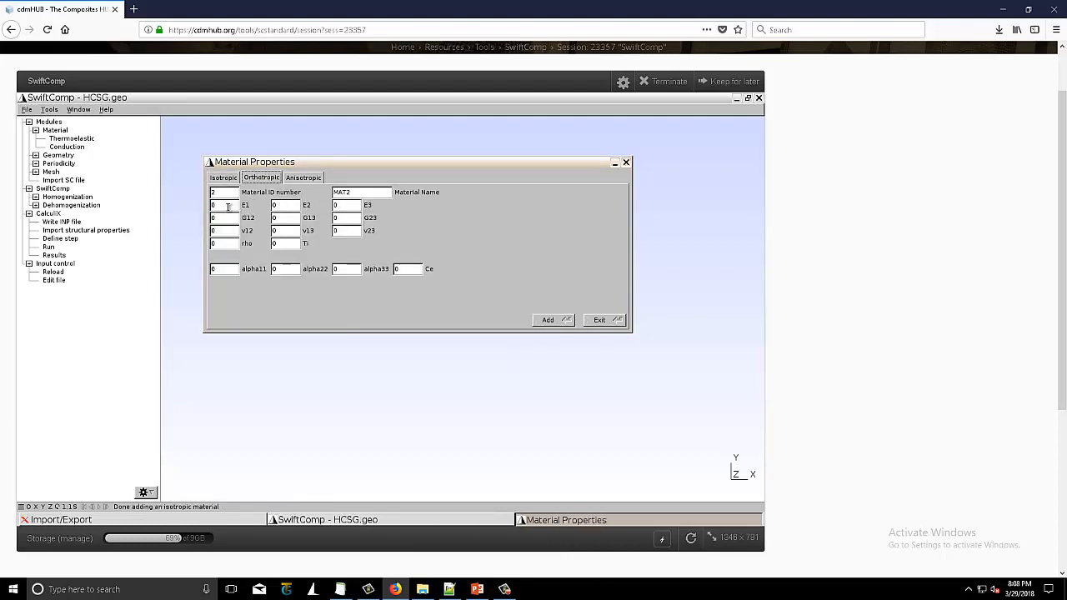
Name the orthotropic second material 'lamina', then bring up the honeycomb geometry slide.
triple_click(360, 192)
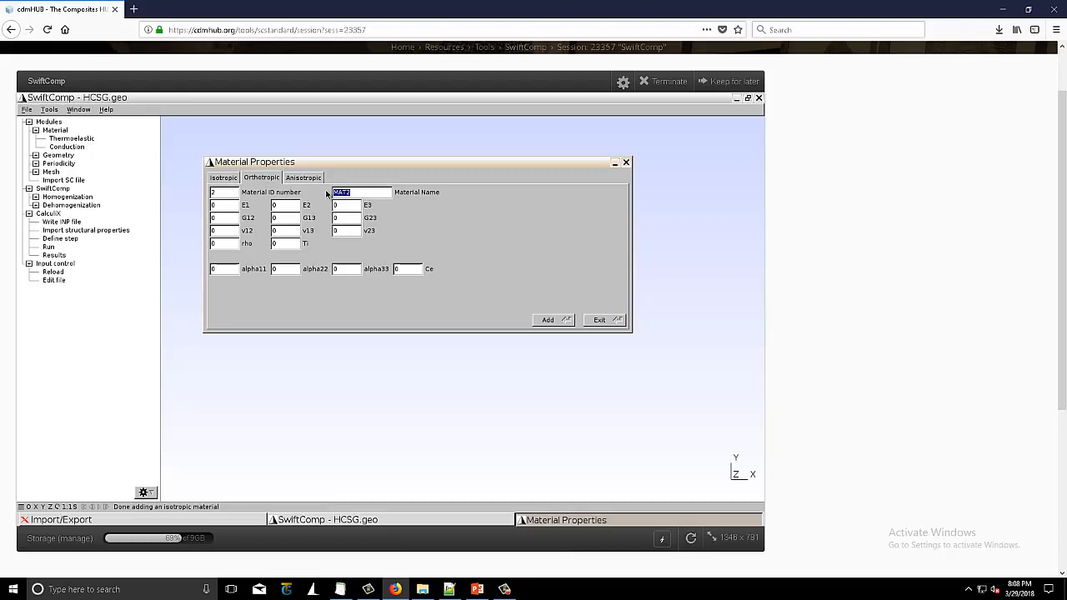
type("lamina")
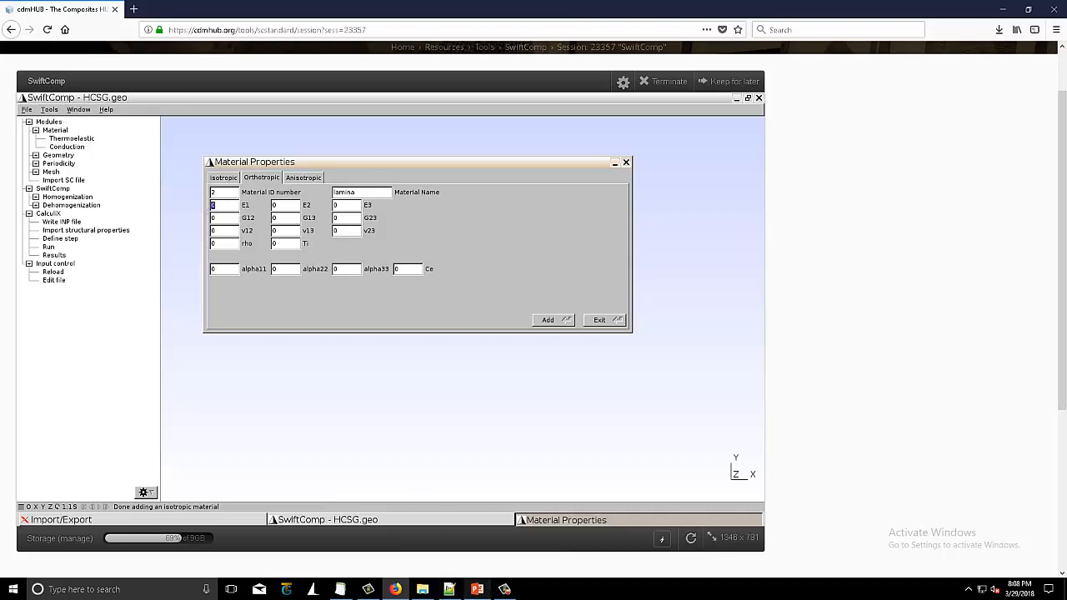
left_click(477, 590)
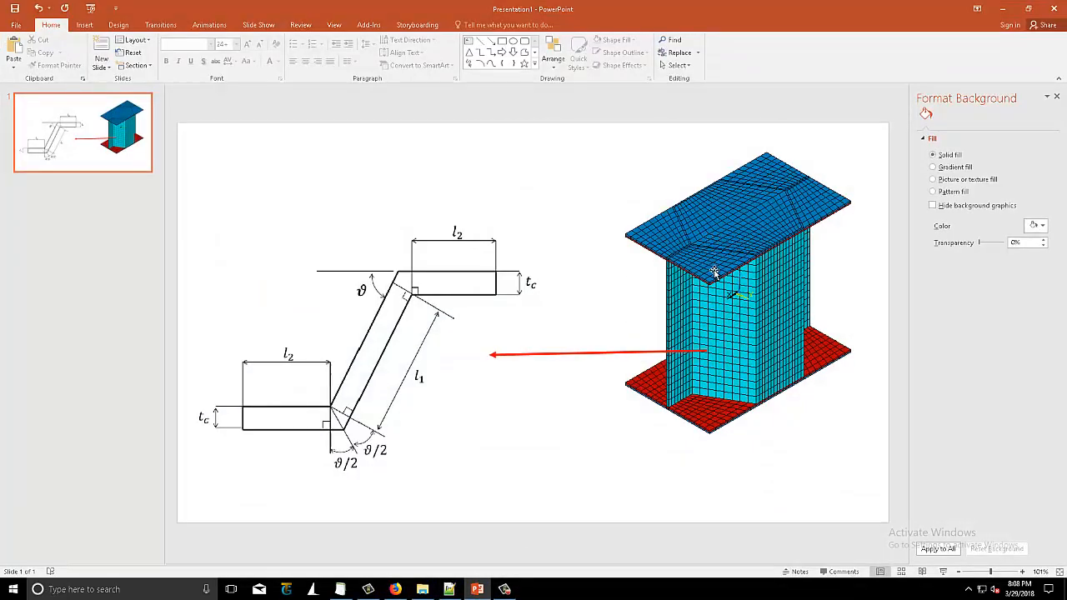
mouse_move(765, 263)
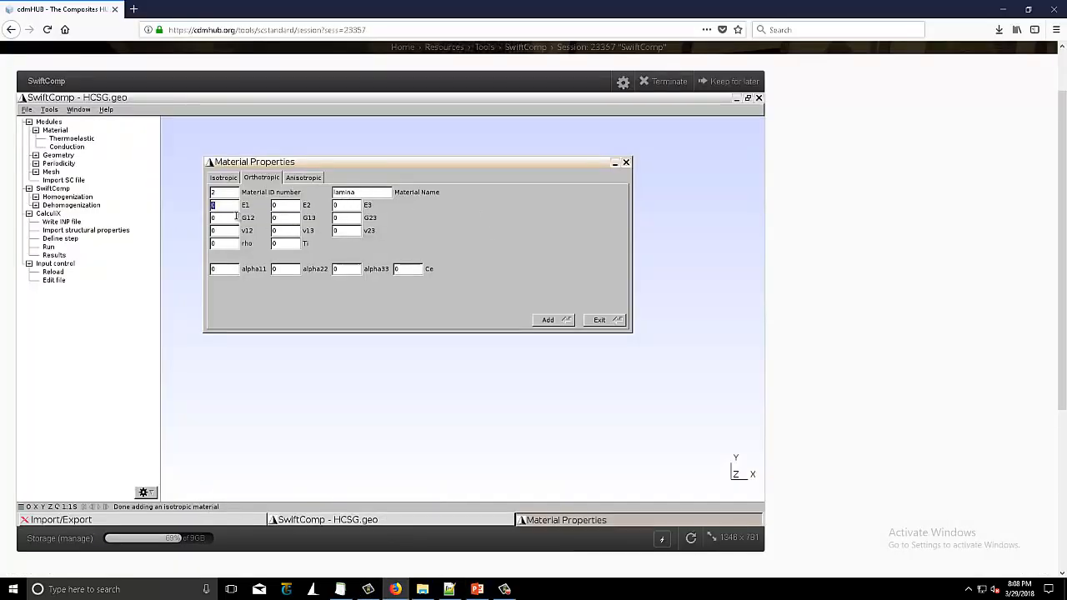
Enter E1 of 140e3 and Poisson's ratio 0.49 for the lamina, then add it as material 2.
type("140e3")
left_click(347, 218)
type("3355.")
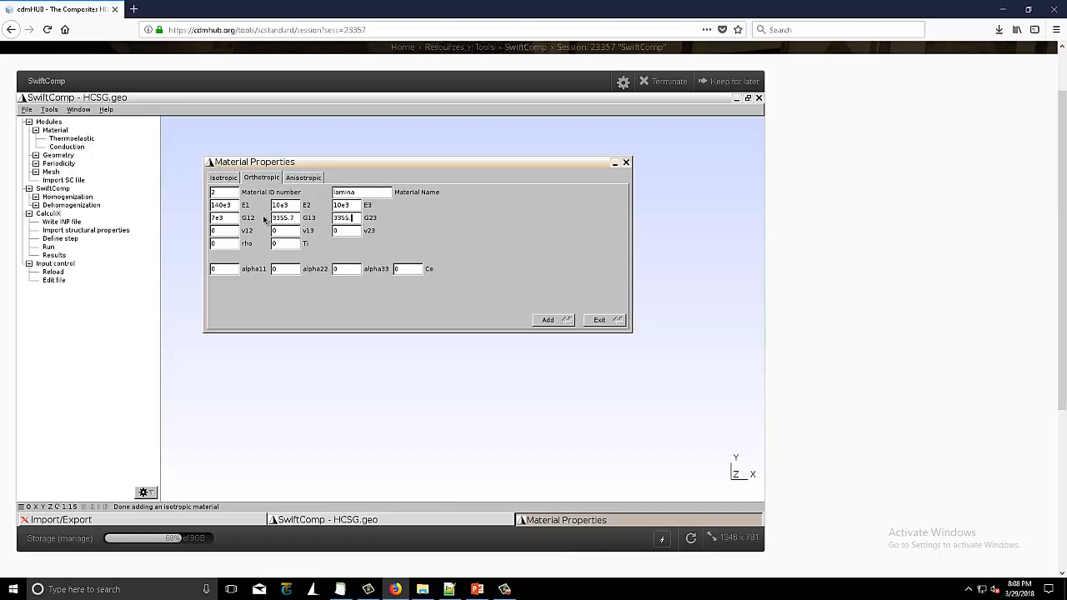
left_click(224, 230)
type(".3")
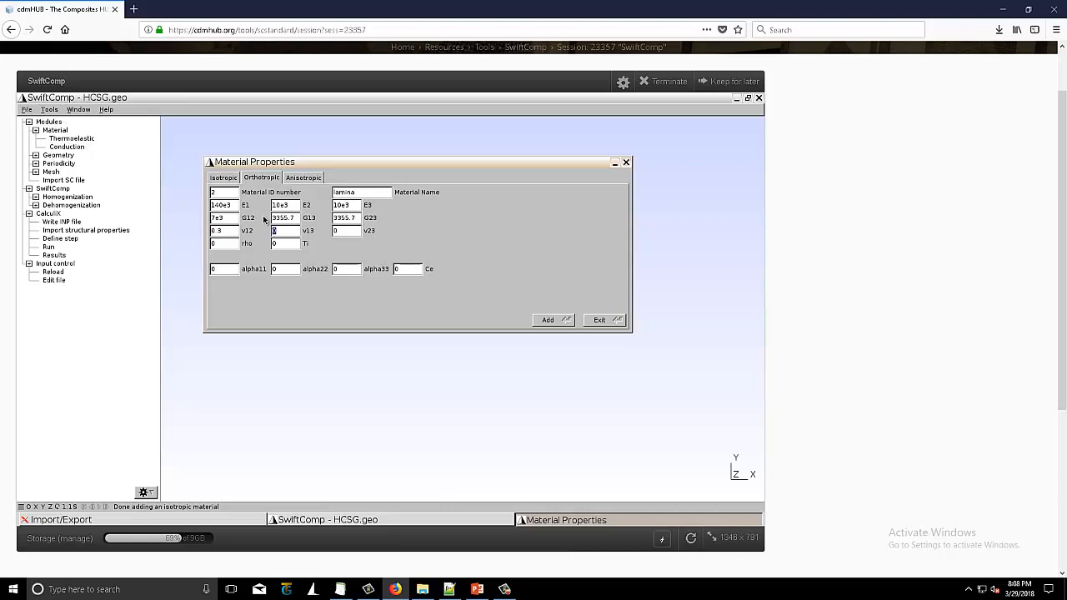
type("0.49")
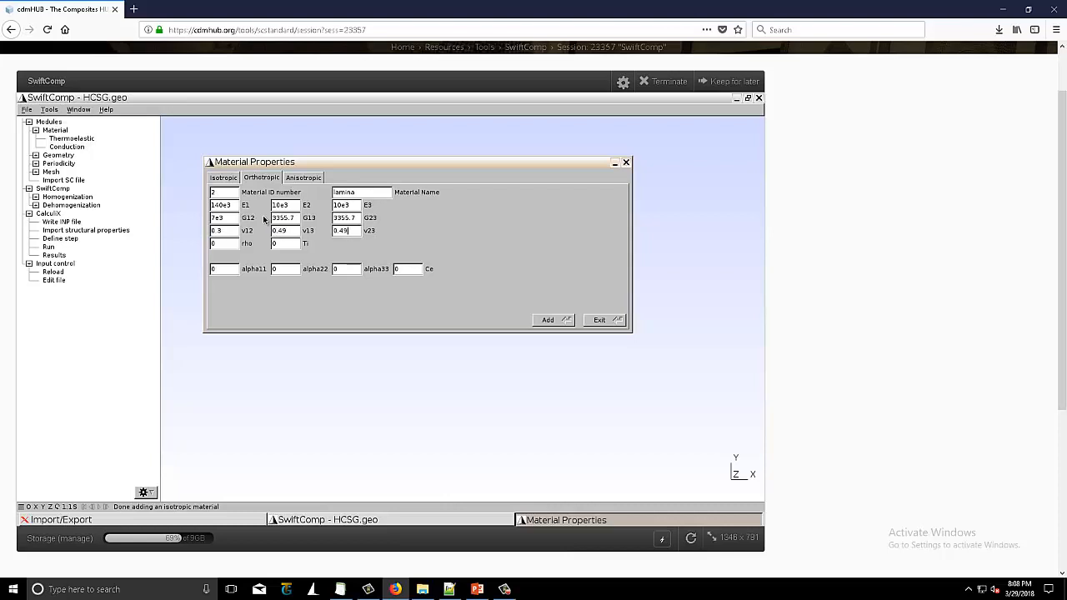
left_click(547, 320)
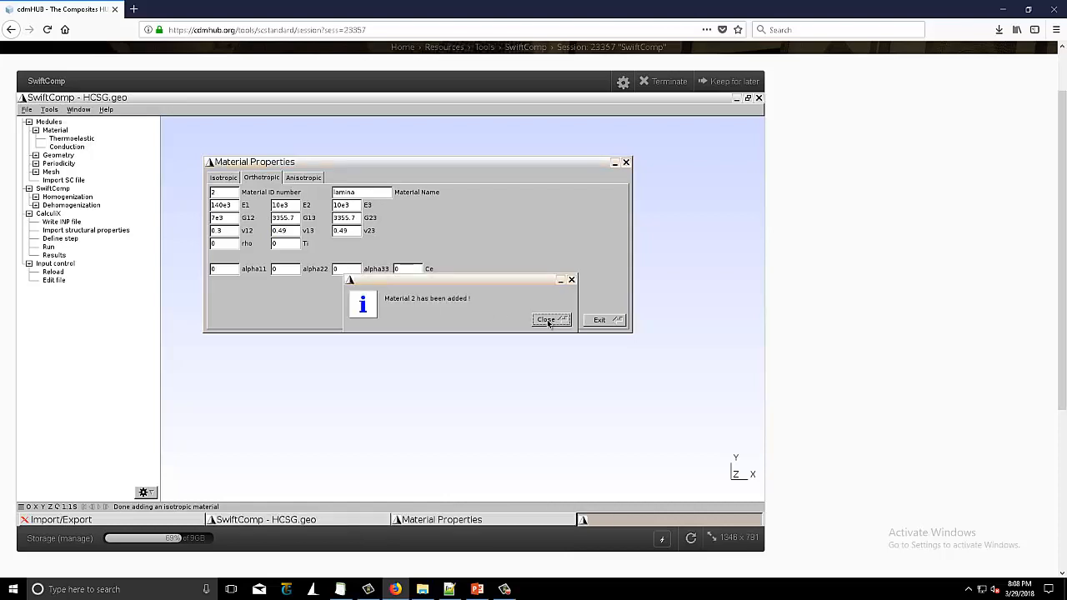
left_click(546, 320)
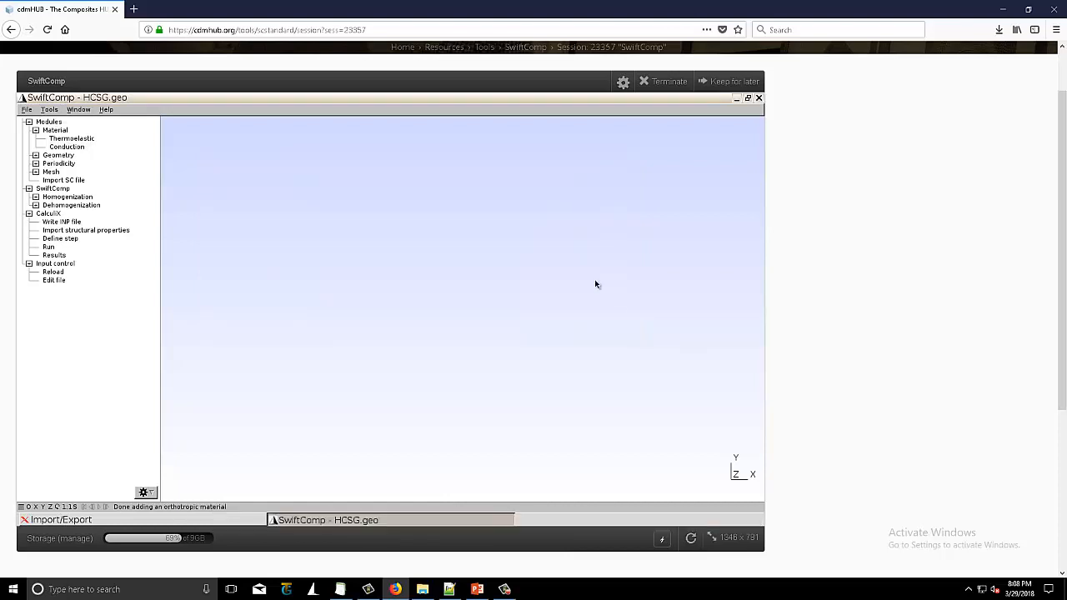
left_click(37, 155)
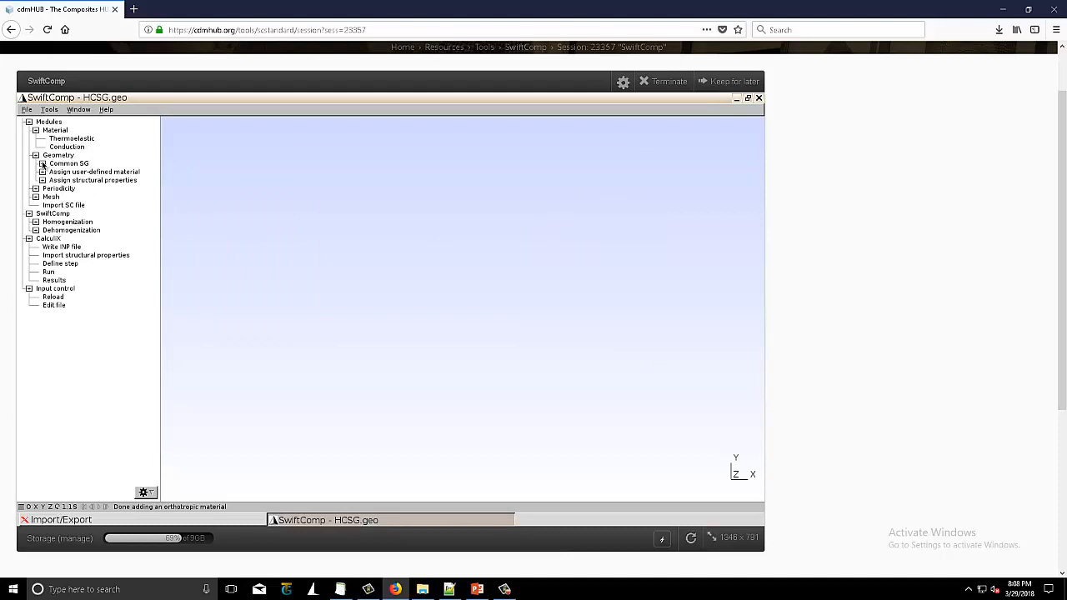
In the Honeycomb 3D SG builder, assign 1 - core to the core and 2 - lamina to top and bottom face sheets.
left_click(43, 163)
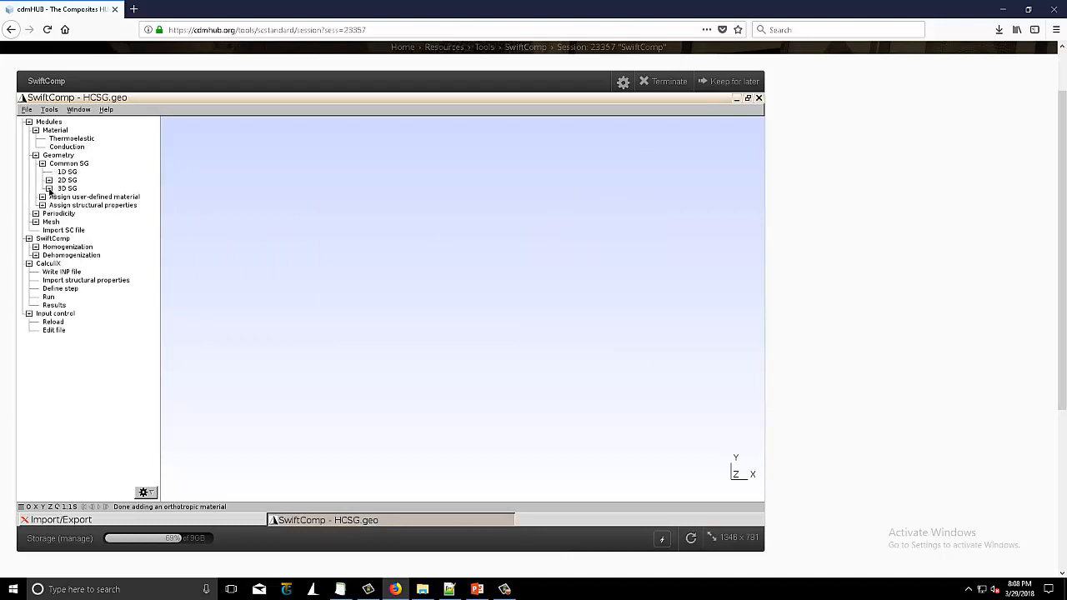
left_click(49, 187)
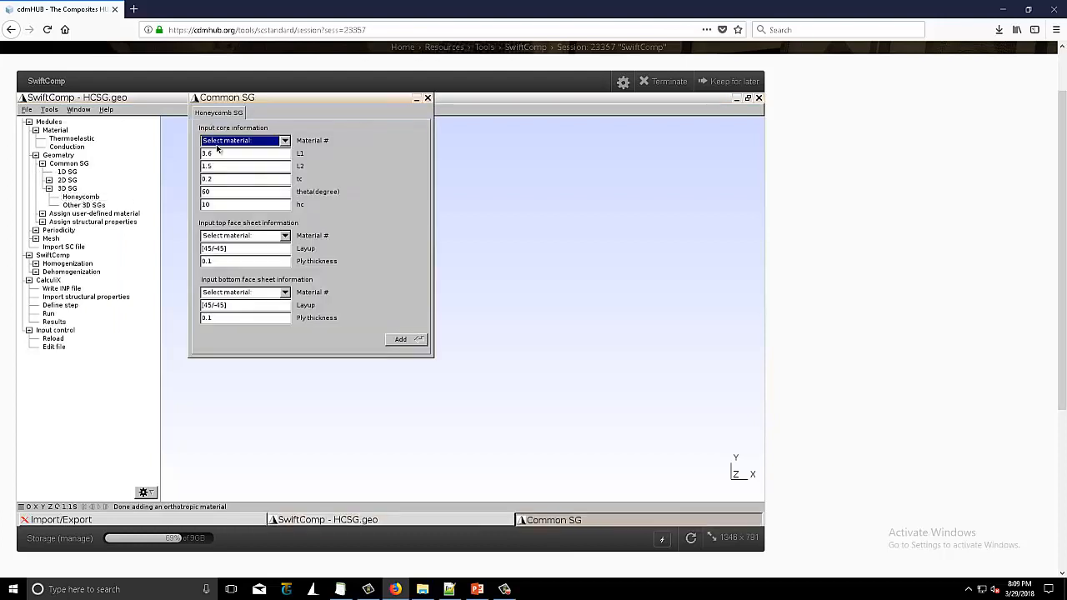
left_click(244, 140)
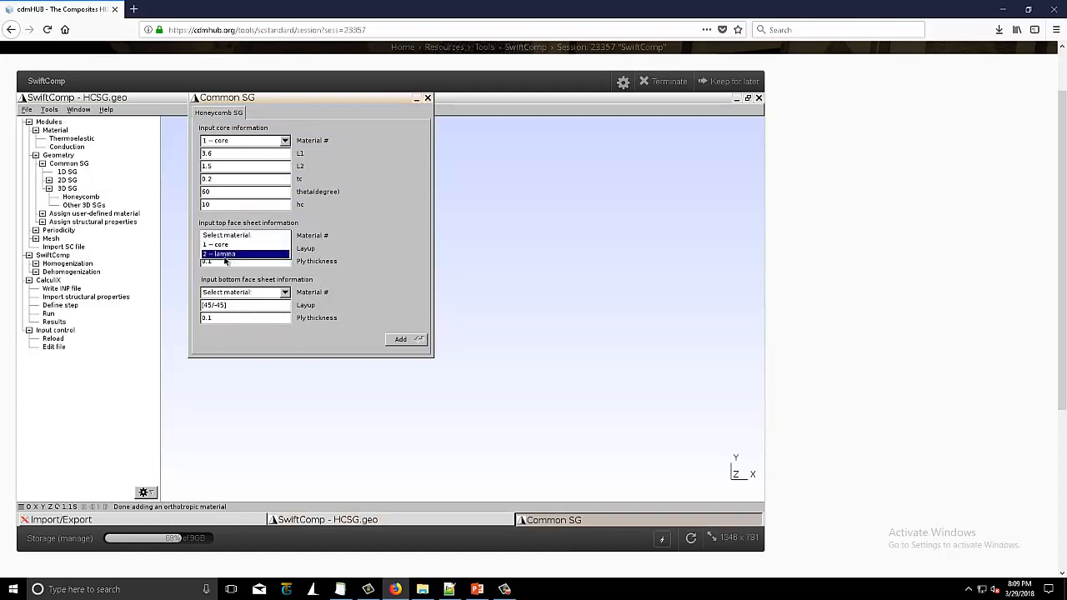
left_click(225, 253)
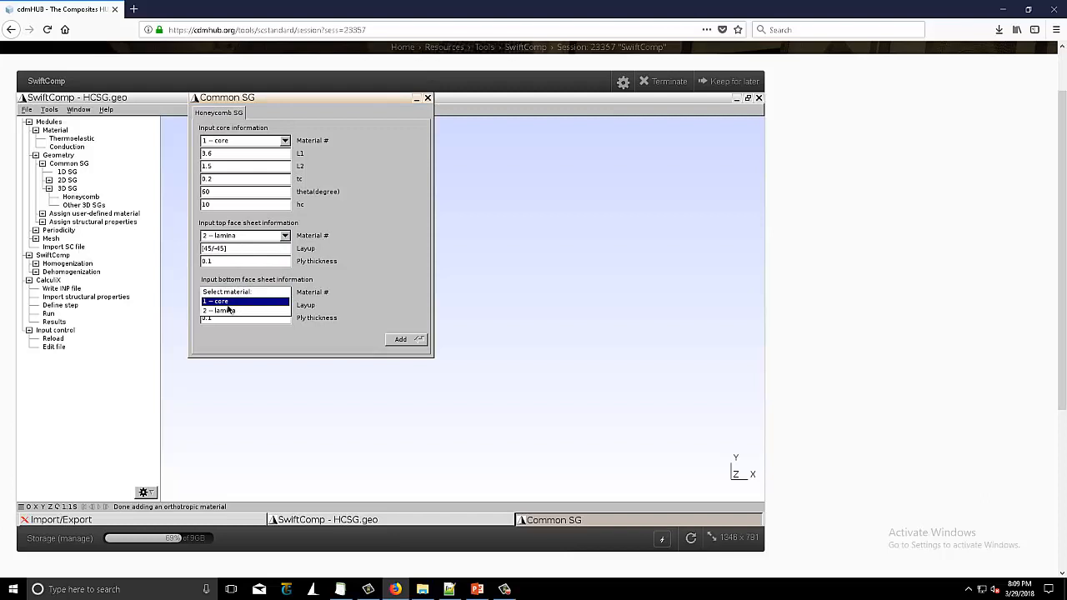
left_click(218, 310)
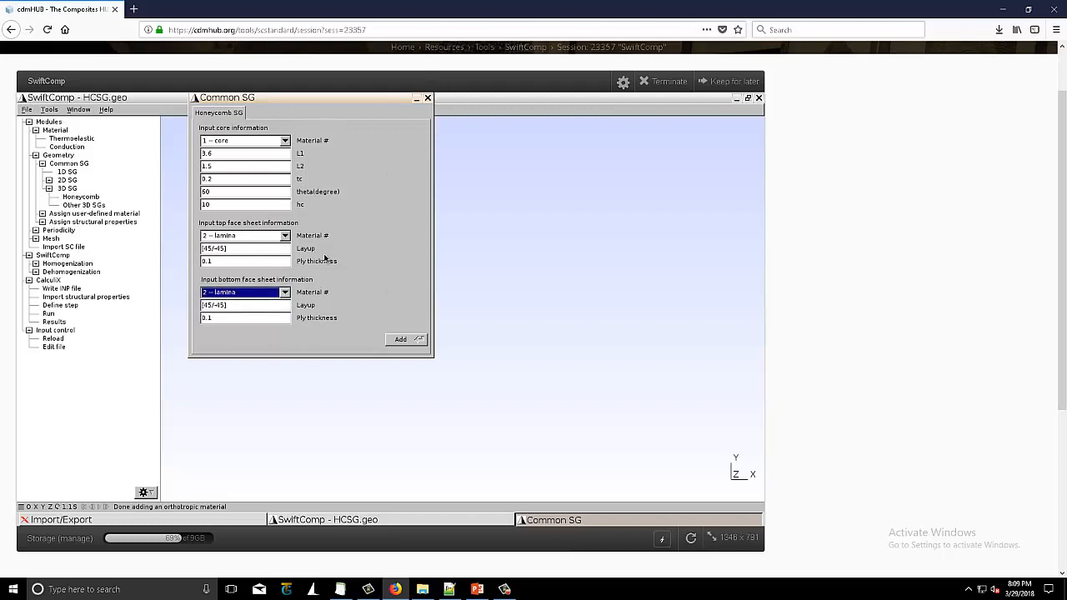
mouse_move(313, 249)
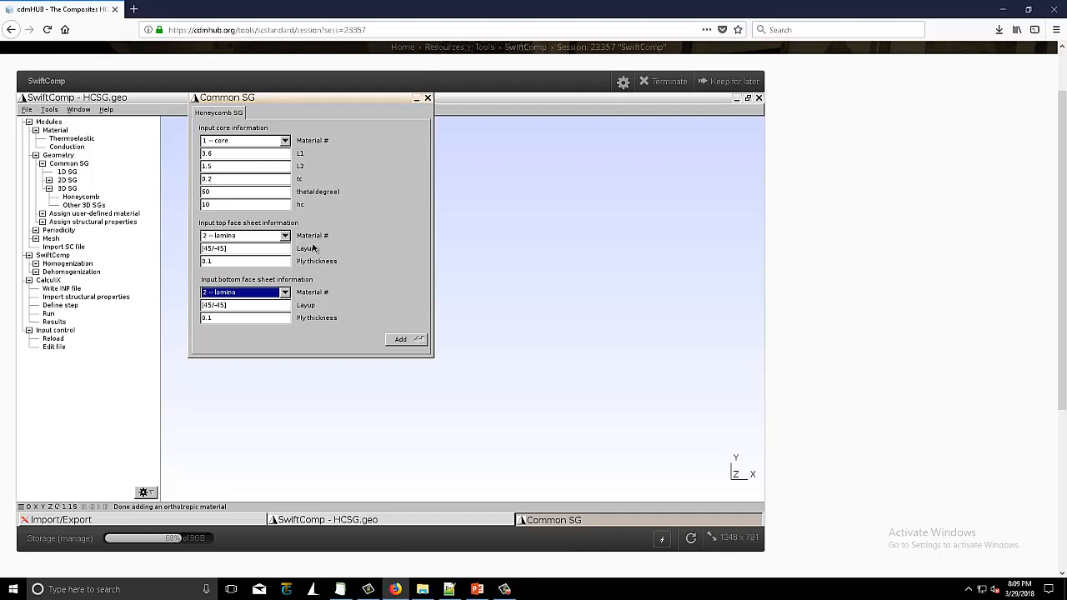
mouse_move(386, 223)
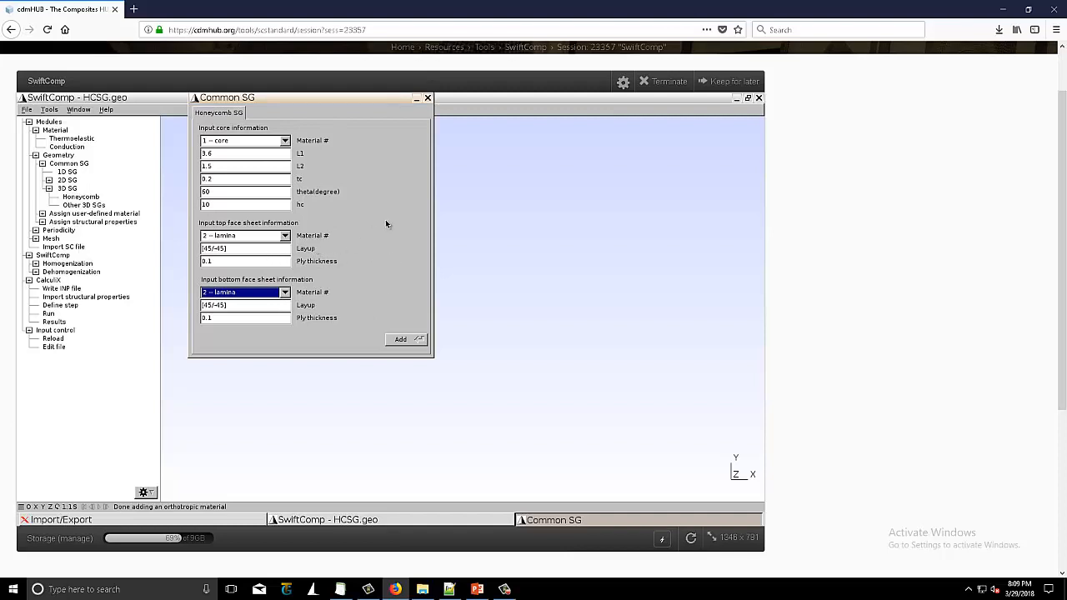
left_click(477, 590)
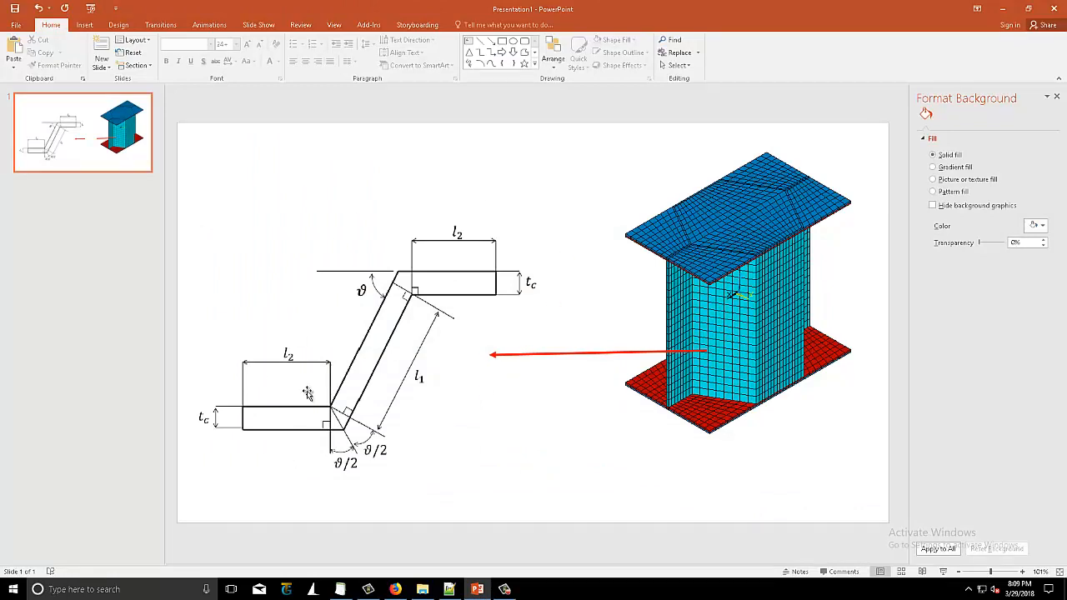
mouse_move(294, 382)
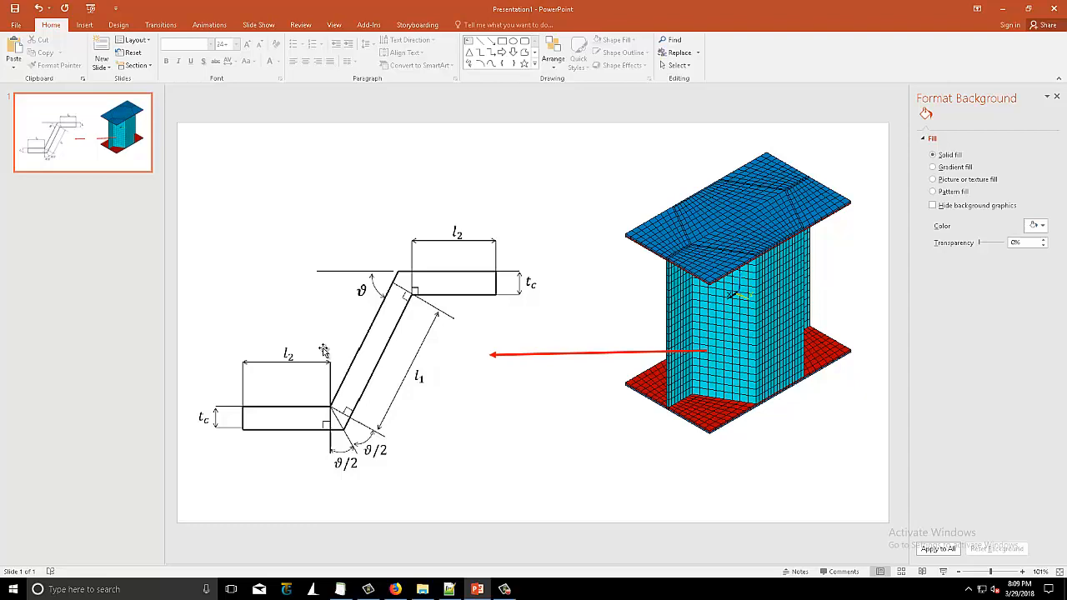
mouse_move(398, 294)
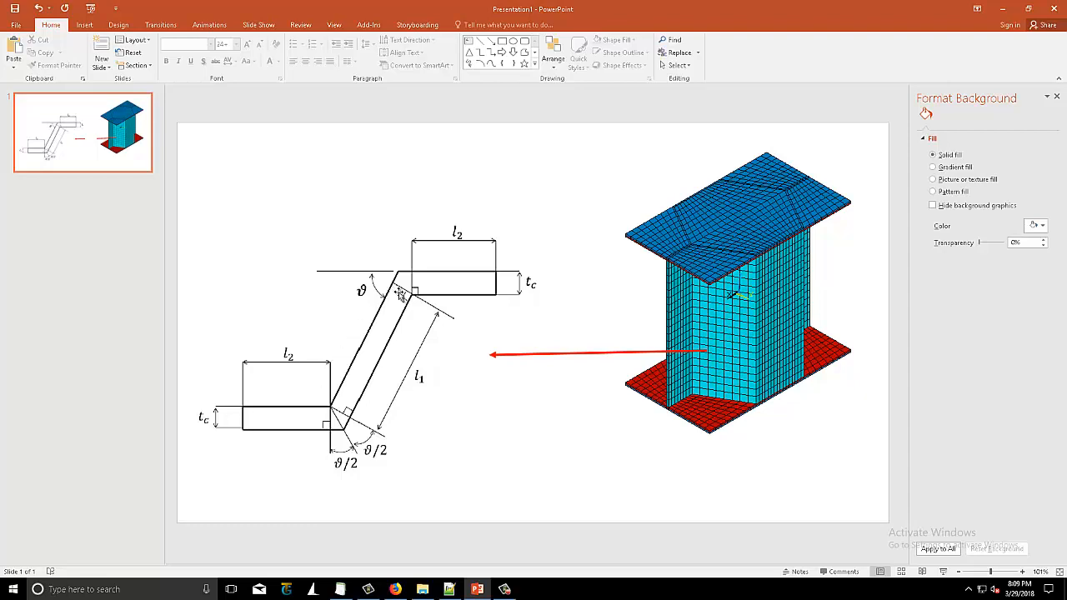
mouse_move(420, 343)
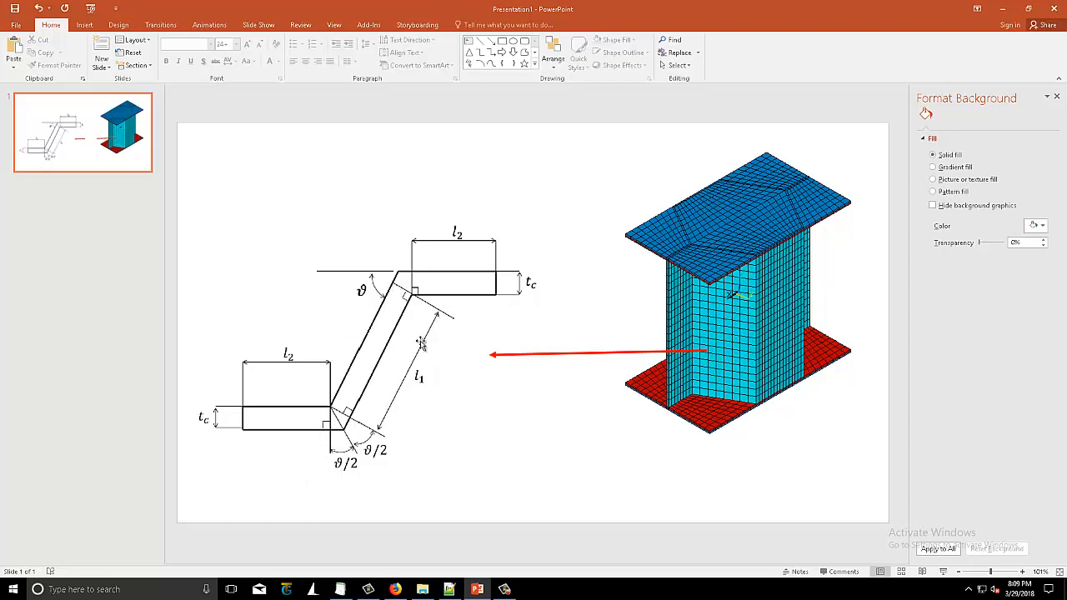
mouse_move(780, 325)
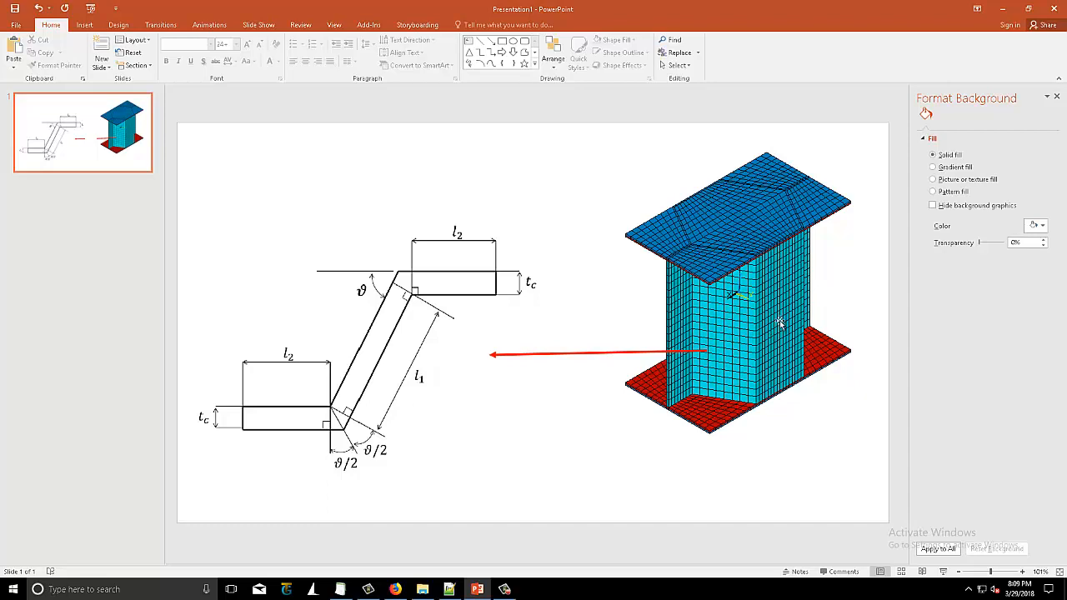
mouse_move(741, 325)
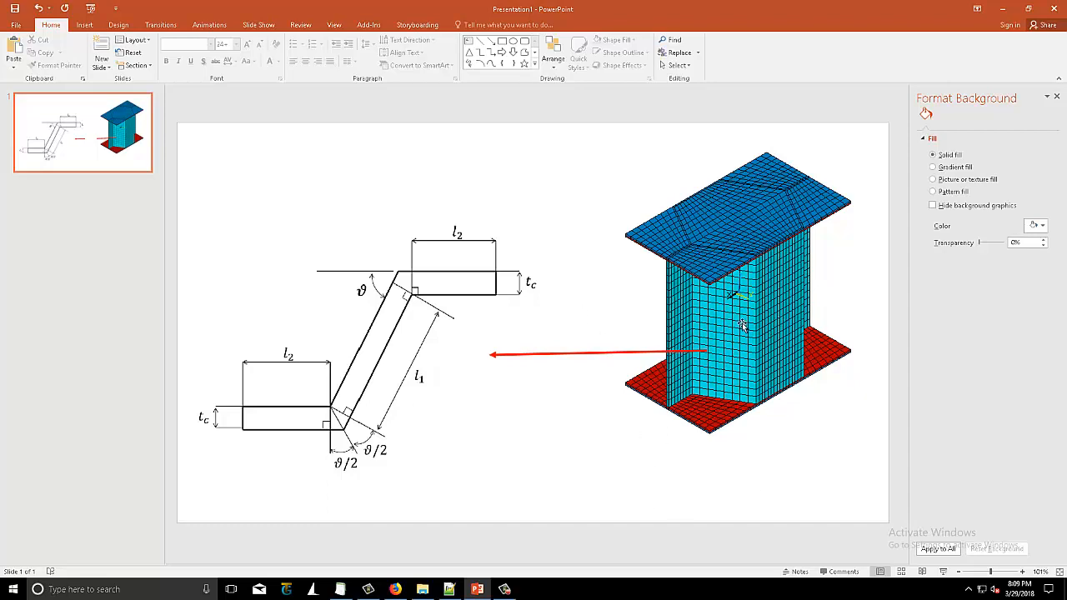
mouse_move(692, 225)
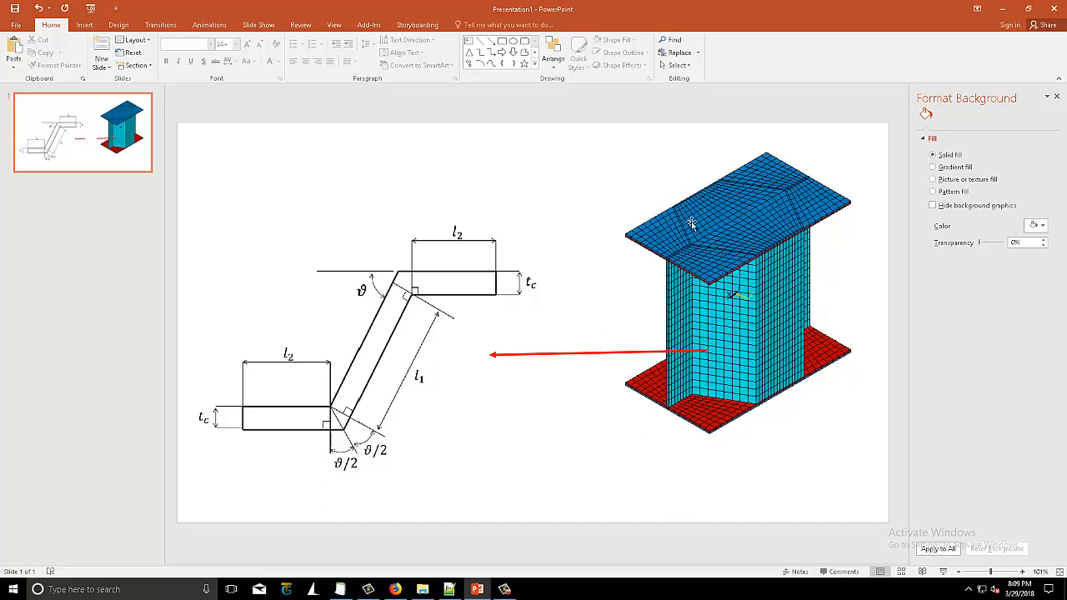
mouse_move(742, 426)
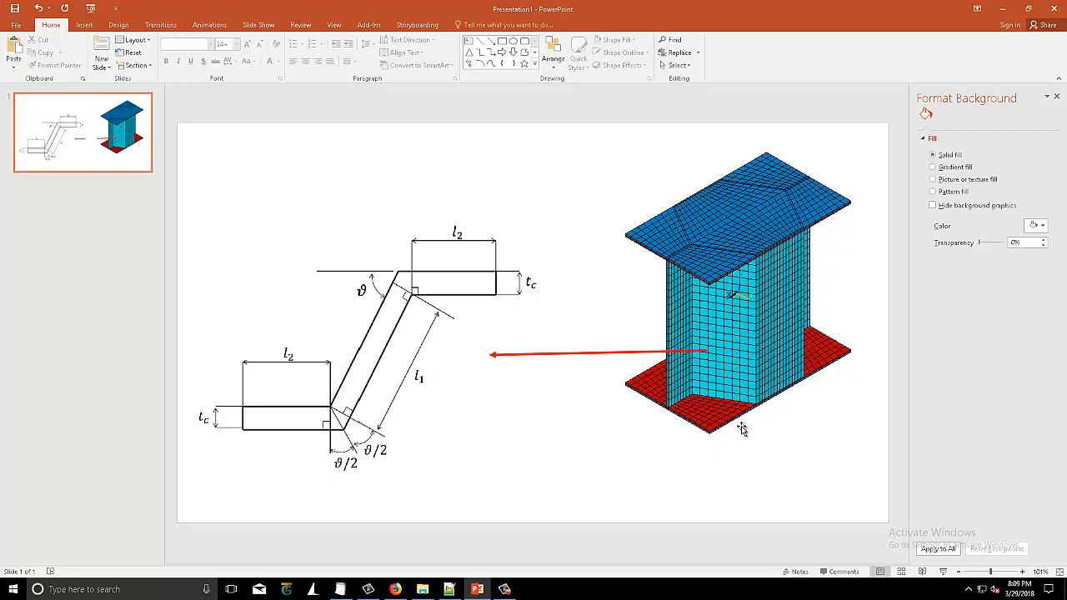
mouse_move(477, 590)
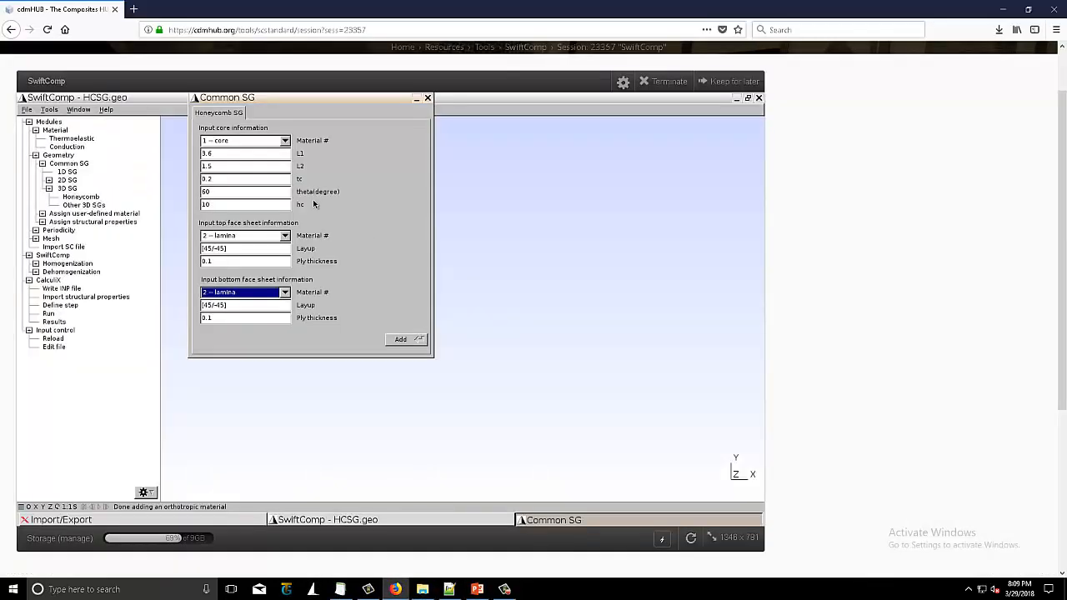
Fill in the core dimensions and face-sheet layup, then add the honeycomb SG to show its 3D wireframe.
left_click(400, 340)
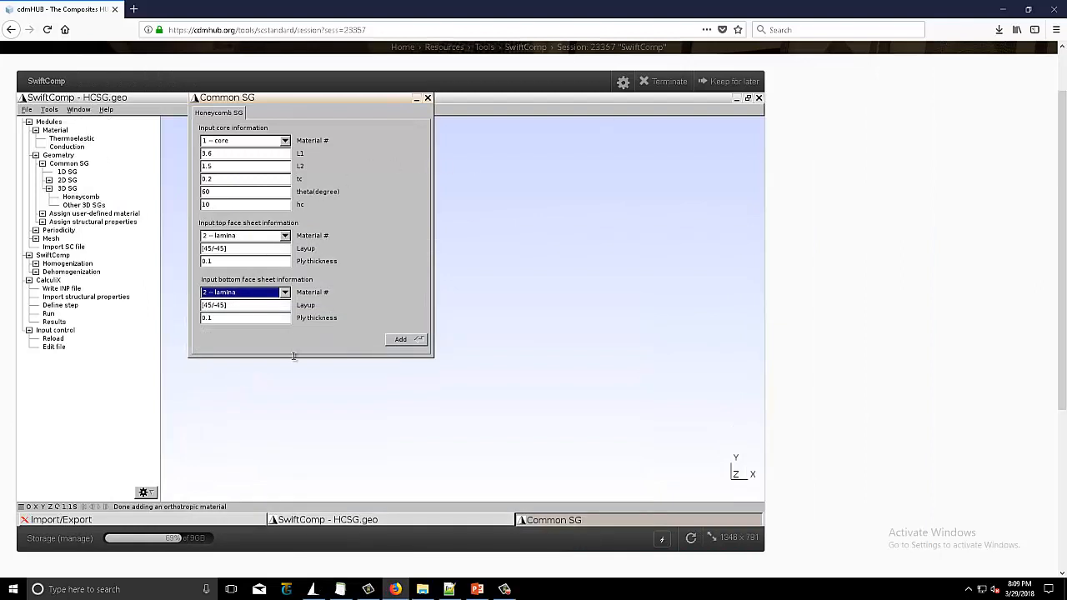
left_click(244, 303)
type("s")
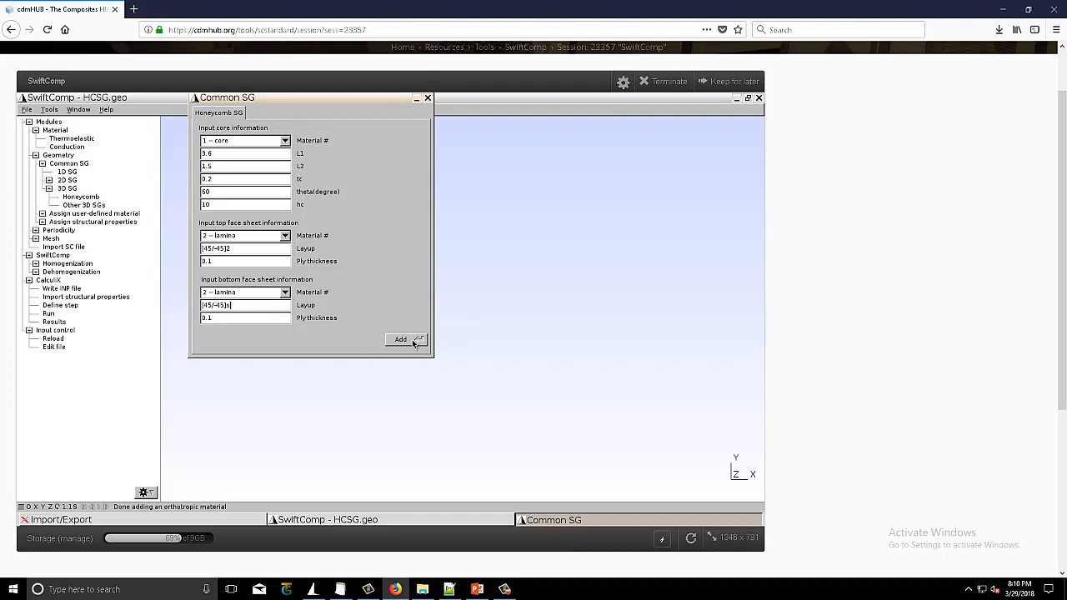
mouse_move(537, 275)
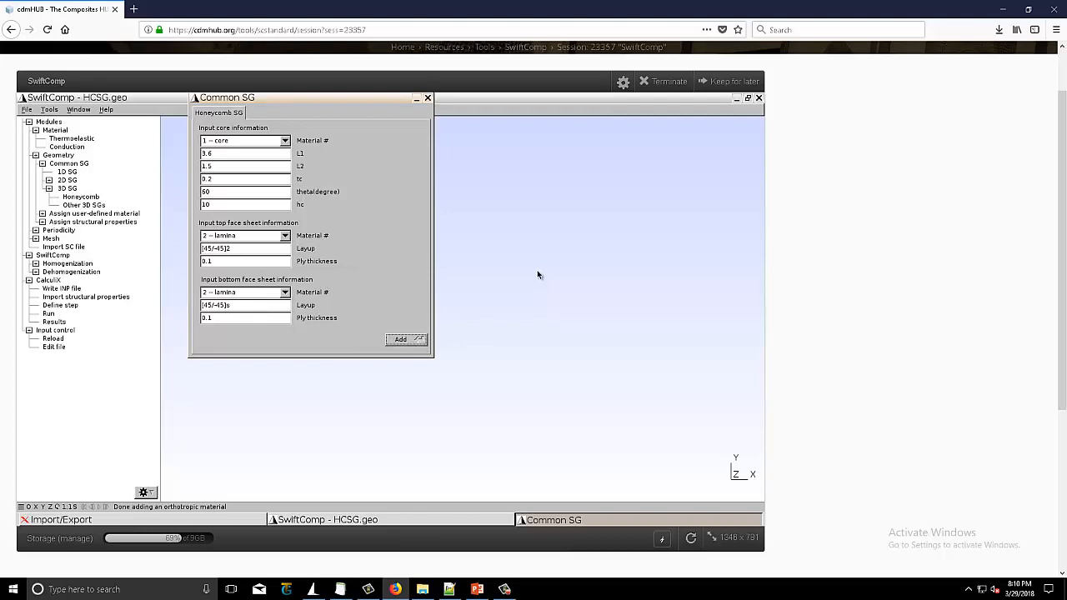
left_click(400, 340)
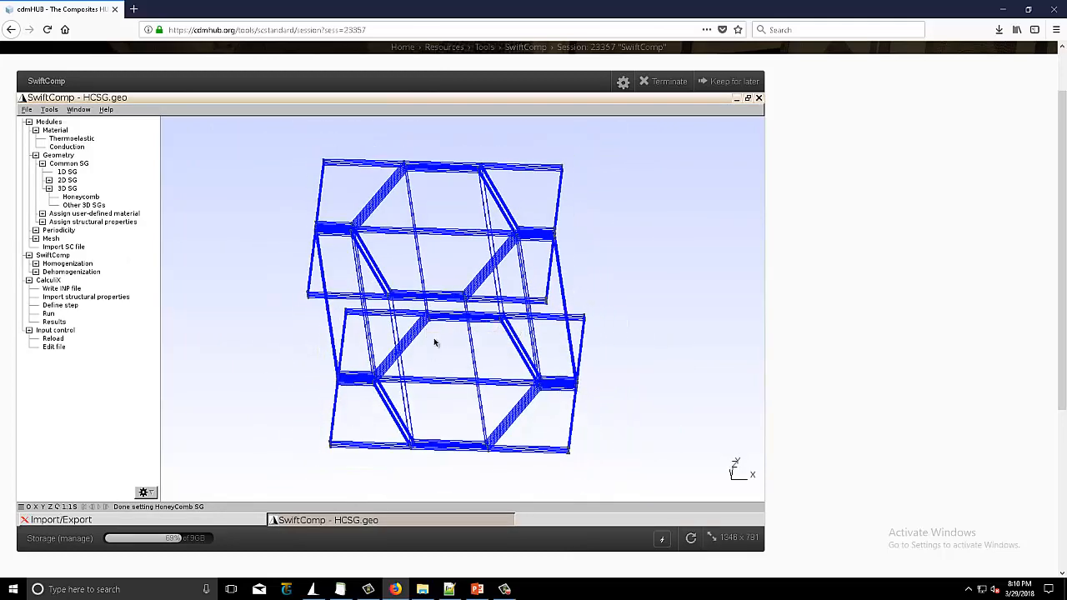
Orbit the honeycomb unit cell to view the core walls between the face sheets from the side.
left_click_drag(433, 342, 359, 275)
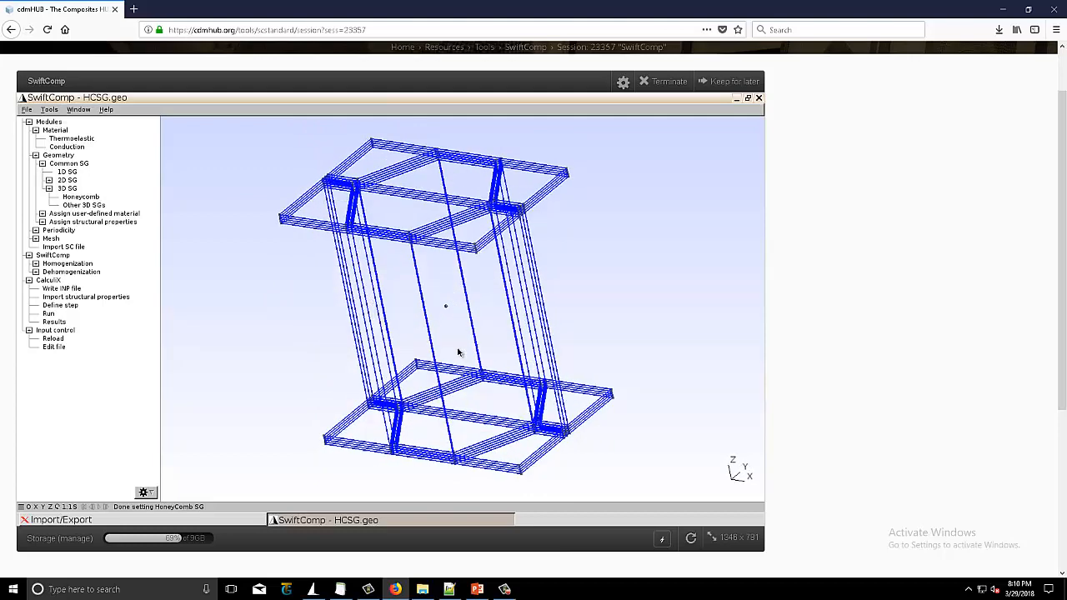
left_click_drag(457, 352, 513, 345)
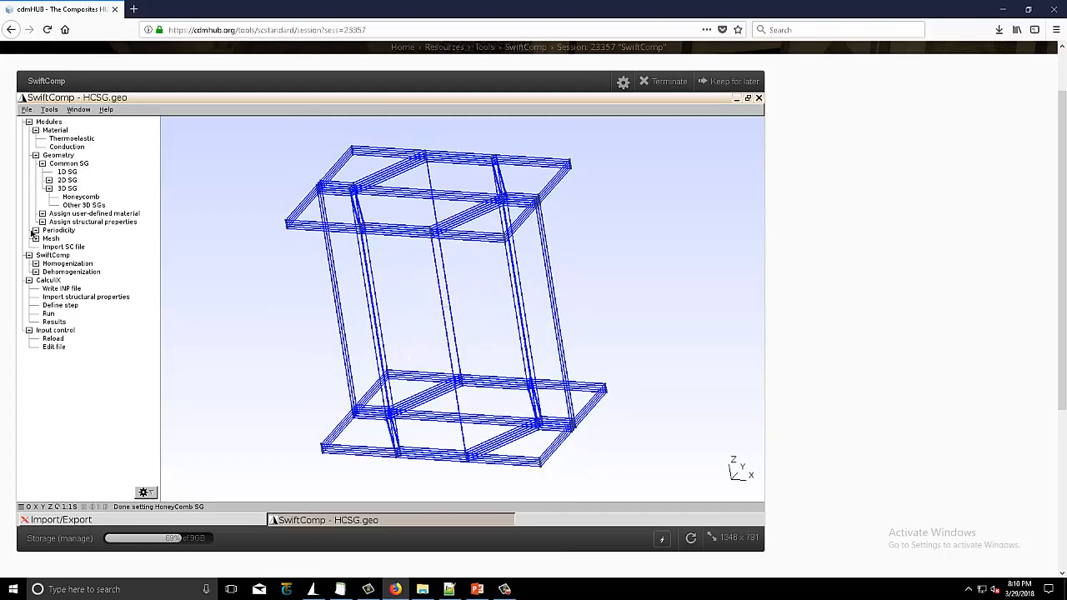
Expand the Mesh branch to reveal the Generate 3D mesh options beside the wireframe.
left_click(37, 239)
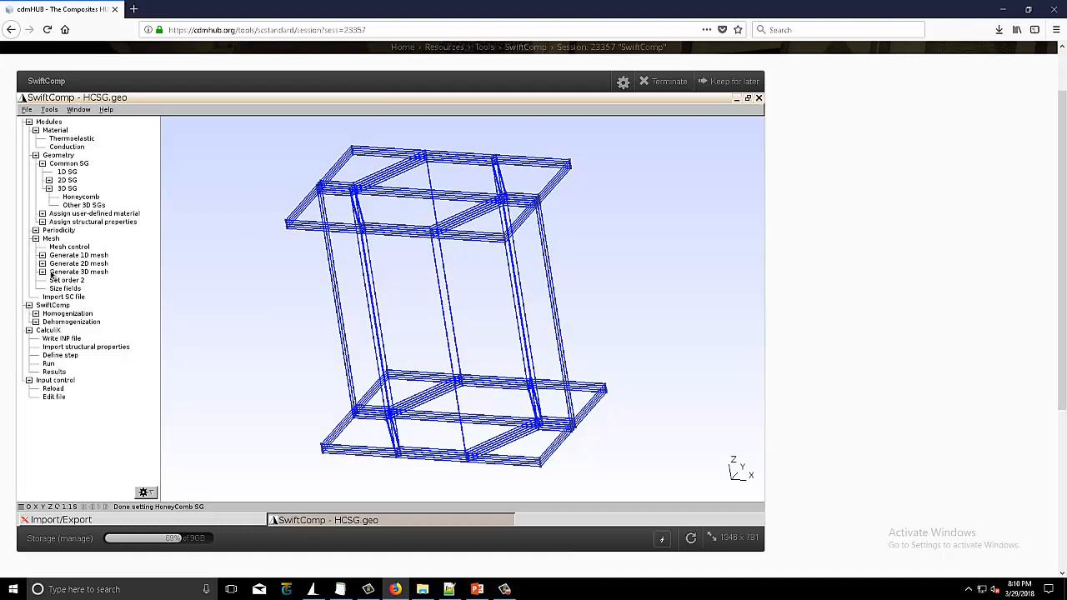
left_click(43, 271)
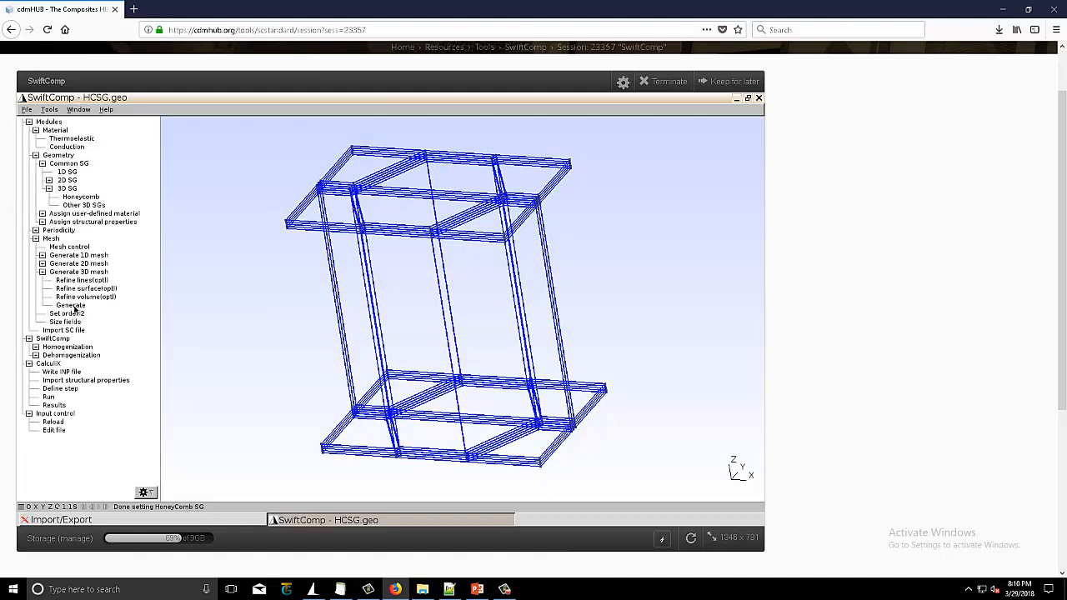
mouse_move(275, 354)
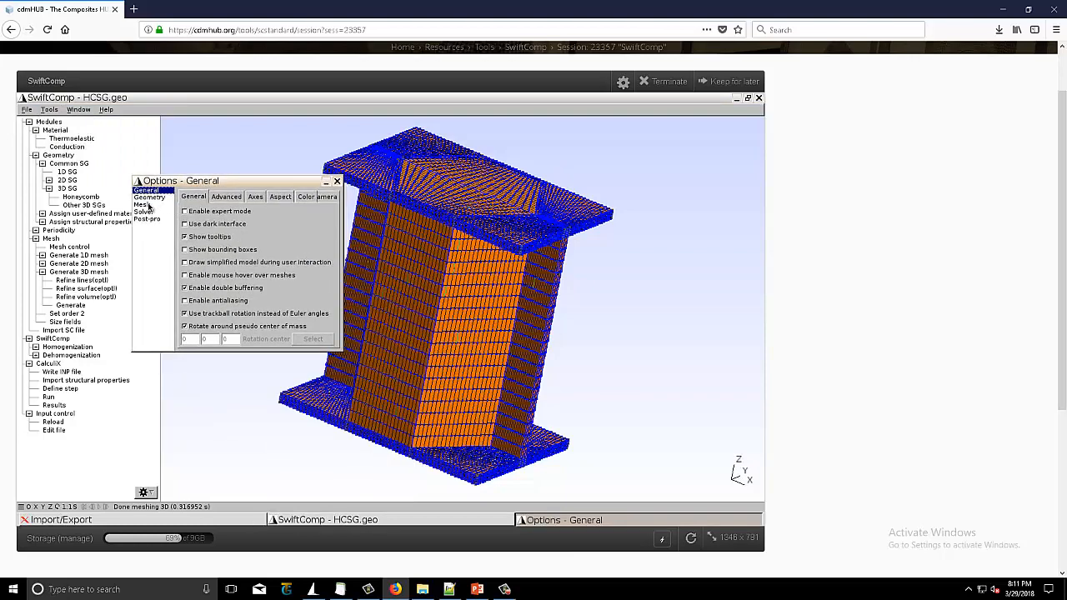
Show mesh volume faces instead of surface edges/faces, and hide geometry points and lines.
left_click(142, 204)
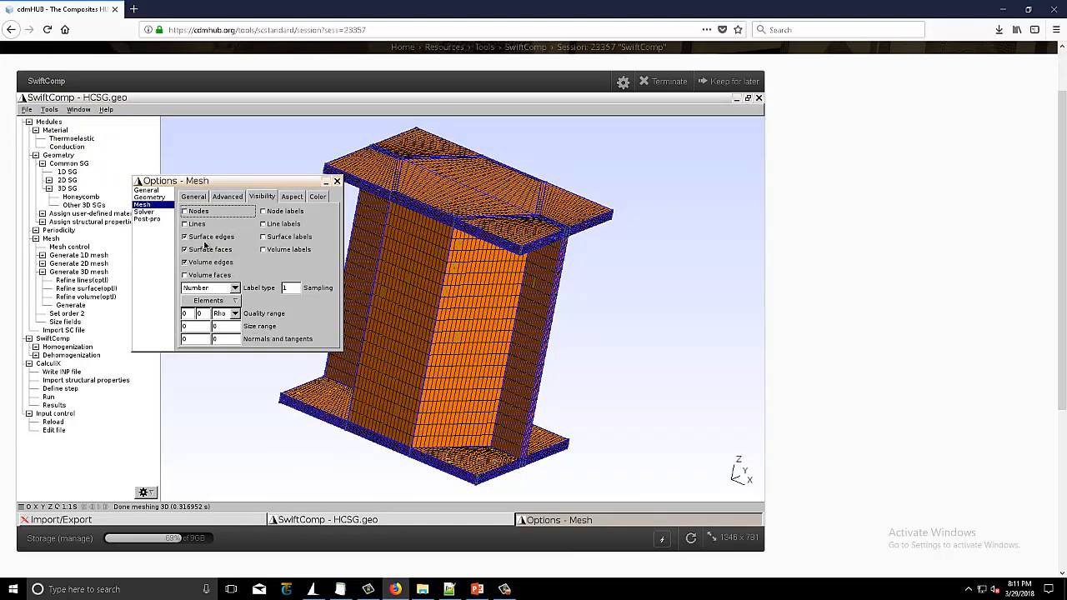
left_click(185, 250)
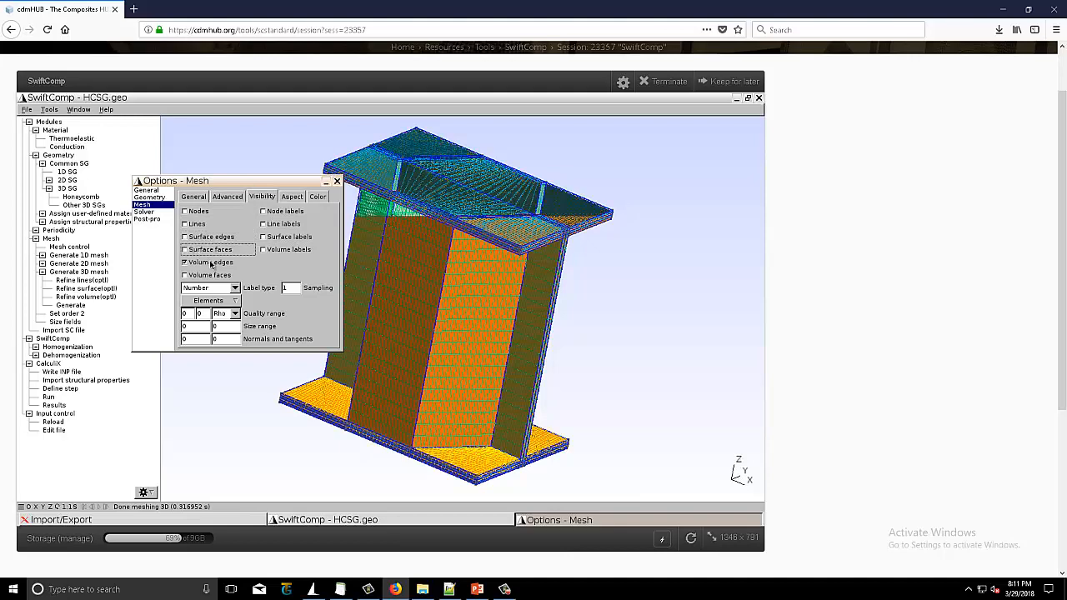
left_click(185, 273)
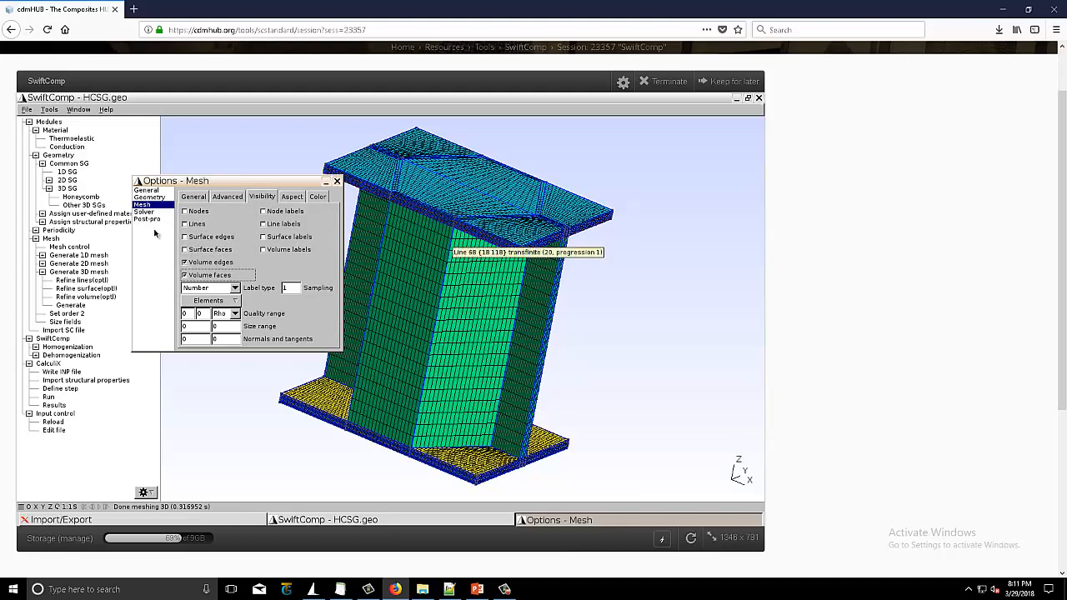
left_click(150, 197)
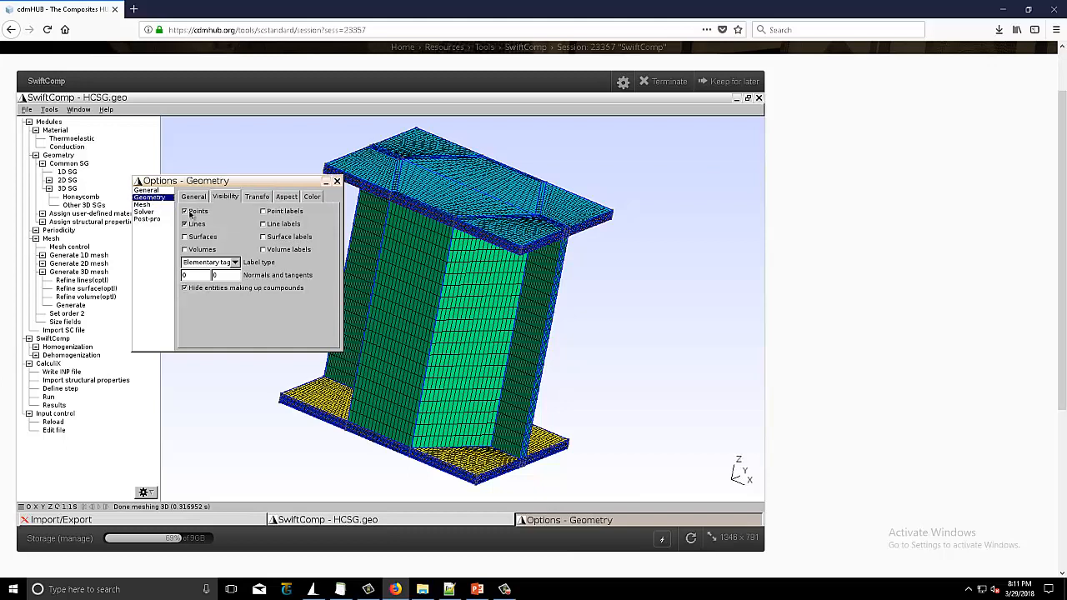
left_click(183, 210)
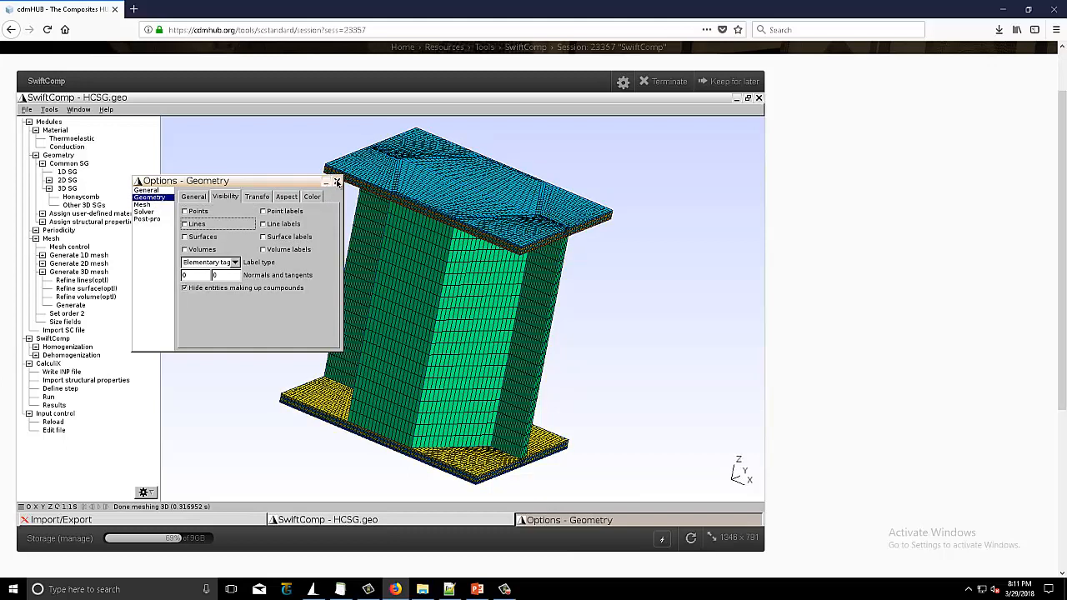
left_click(337, 180)
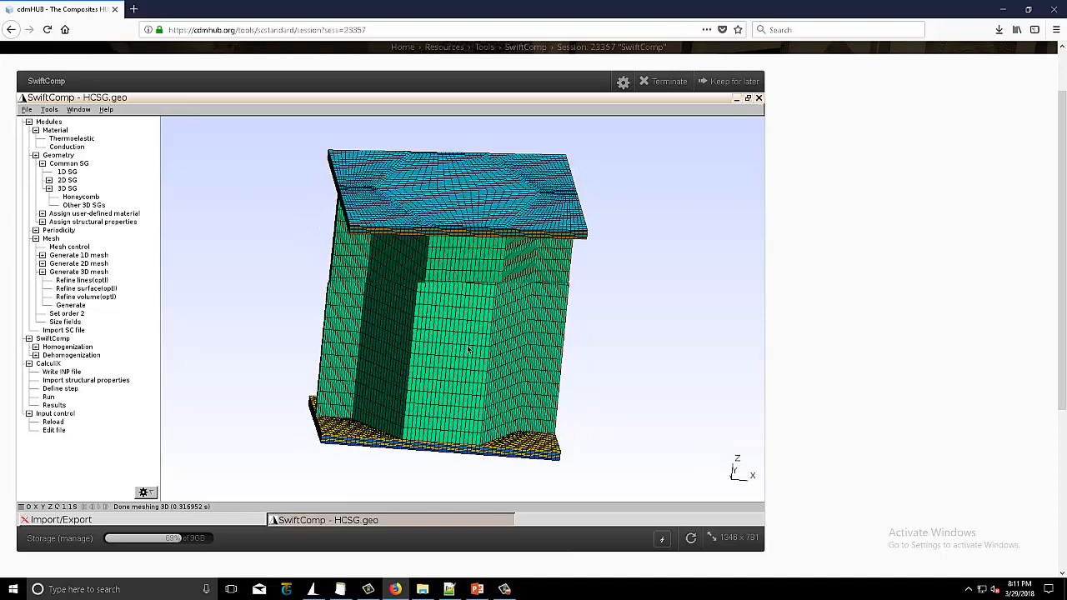
Orbit and zoom into the bottom face sheet layers, pan along its edge, then view the whole sandwich.
left_click_drag(466, 350, 487, 291)
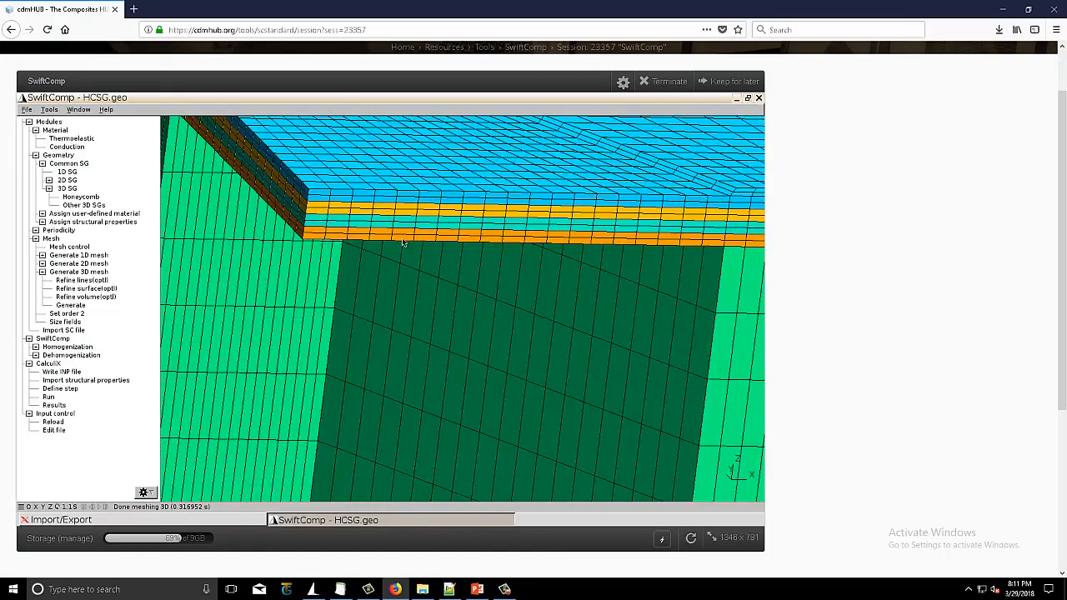
mouse_move(400, 212)
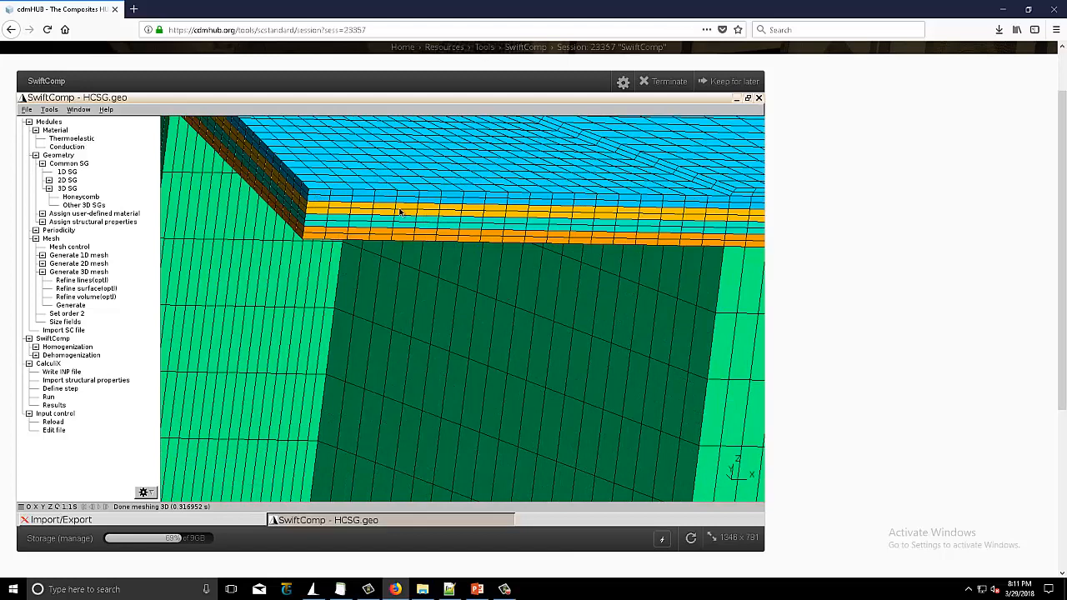
mouse_move(570, 216)
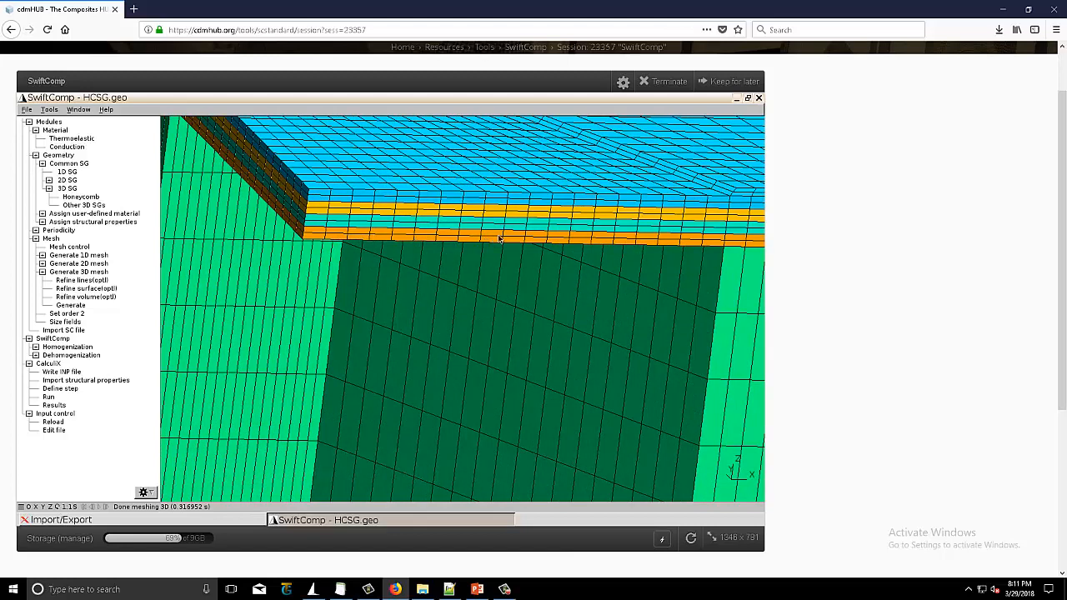
mouse_move(627, 200)
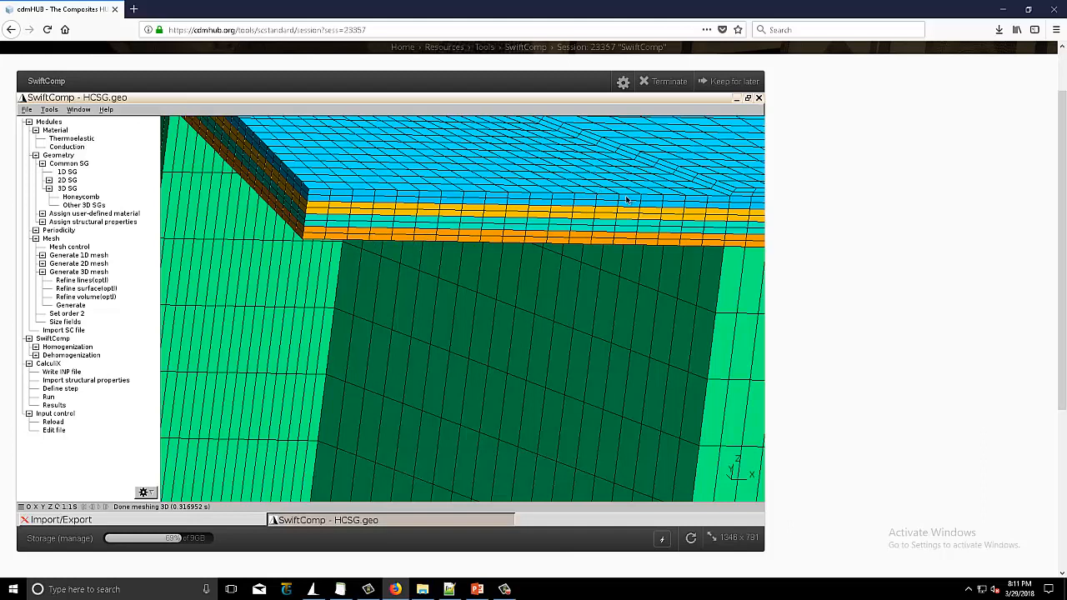
mouse_move(555, 217)
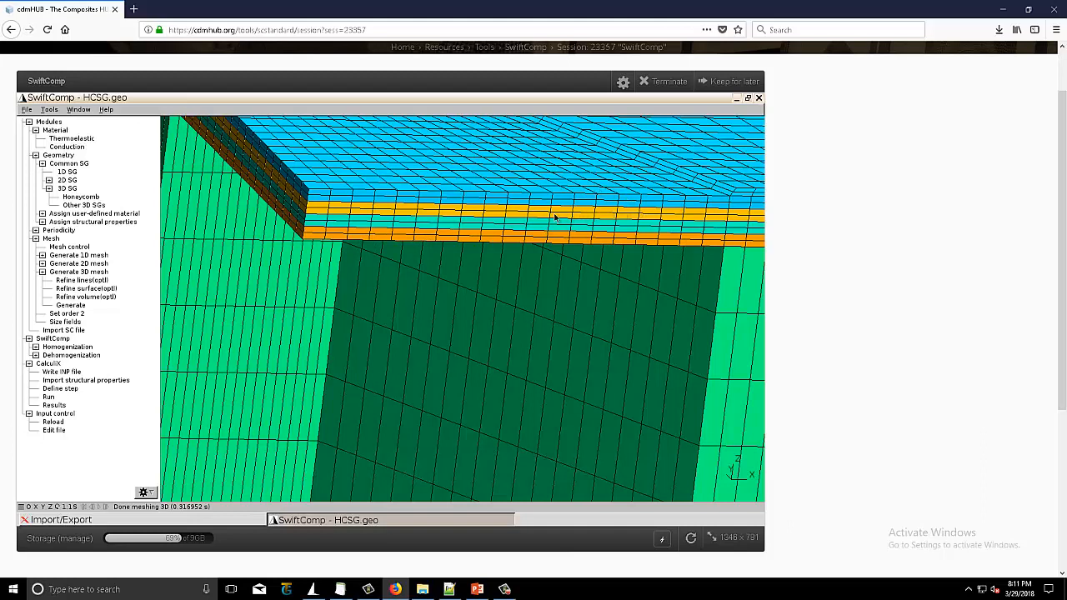
mouse_move(508, 227)
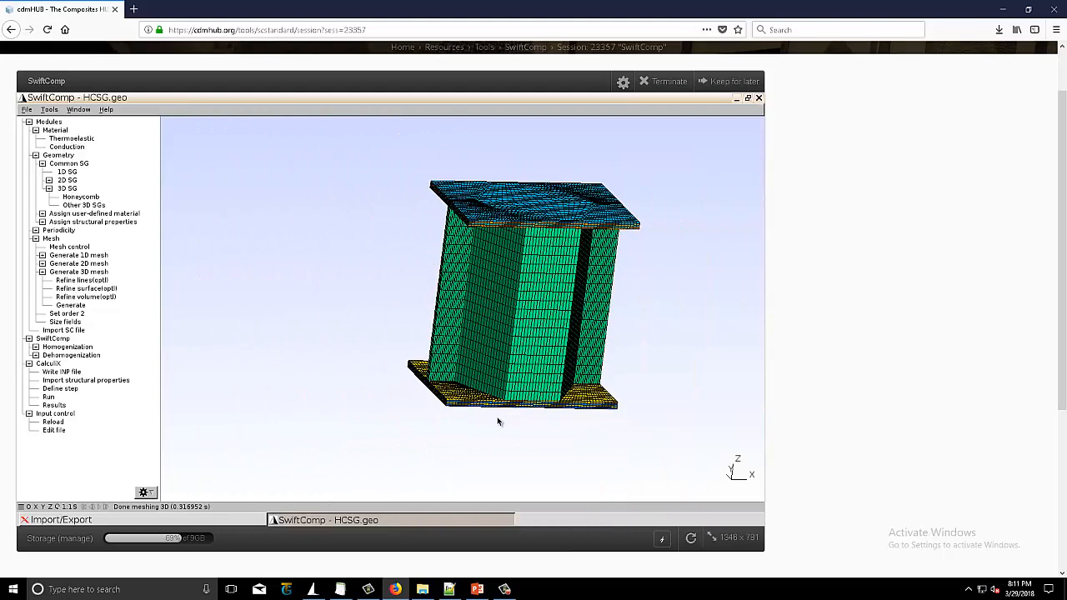
scroll("up", 3)
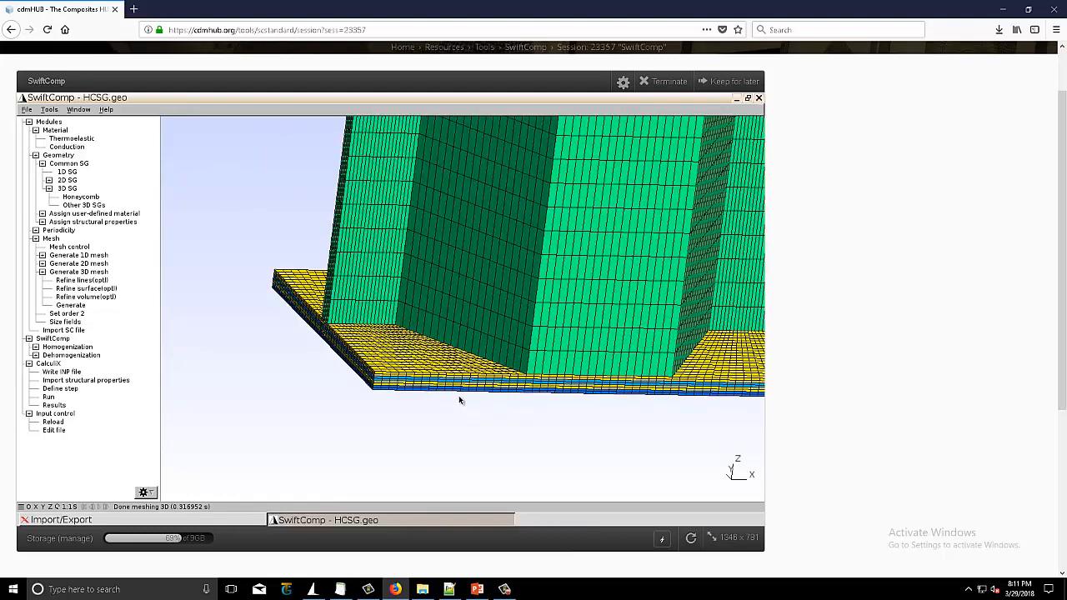
left_click_drag(458, 400, 457, 413)
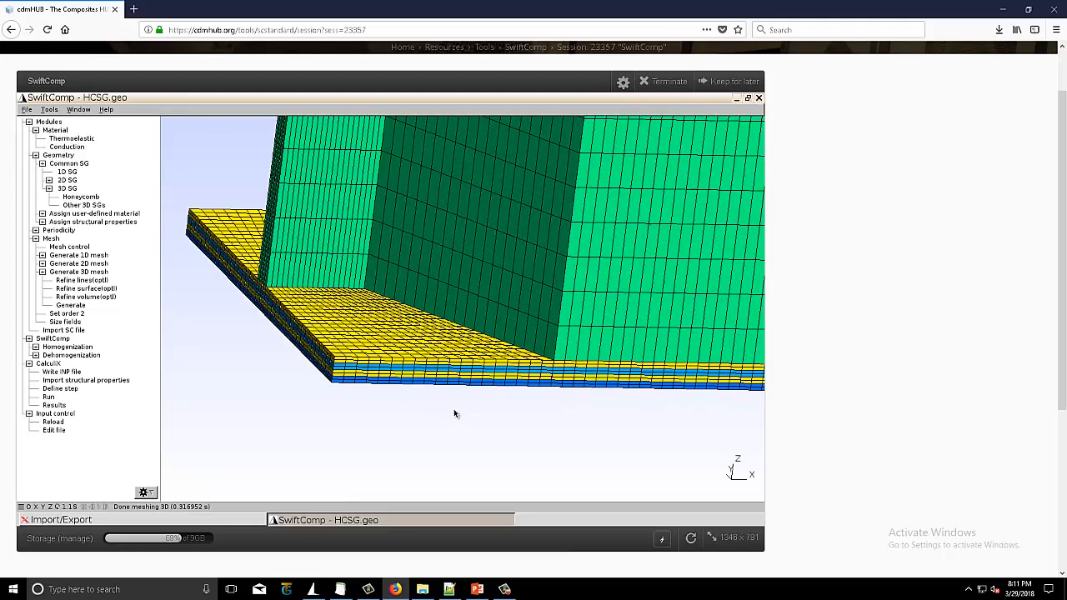
left_click_drag(453, 413, 543, 410)
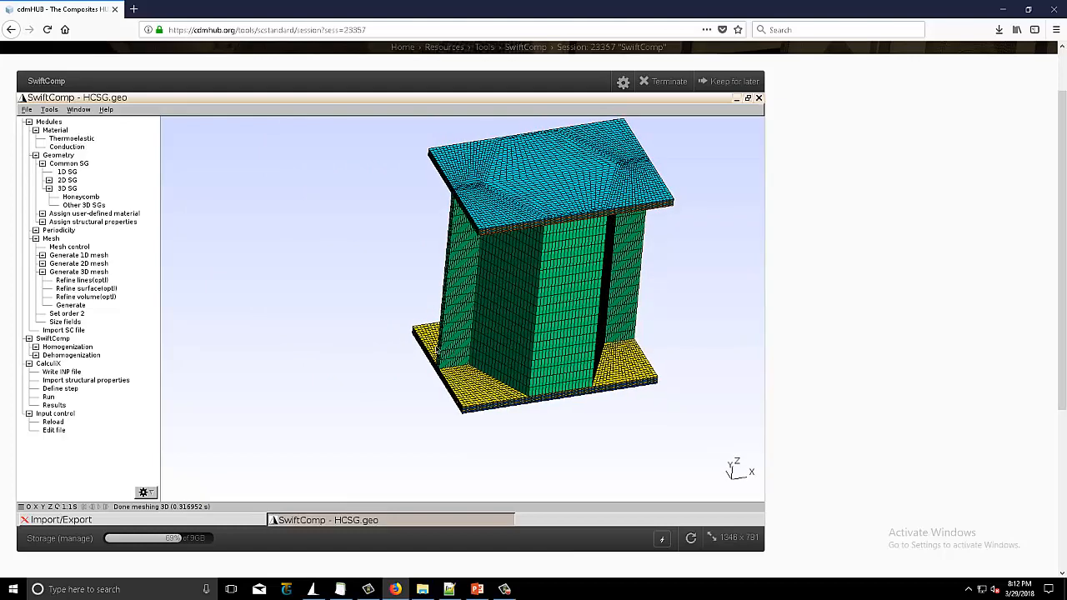
left_click_drag(542, 291, 550, 266)
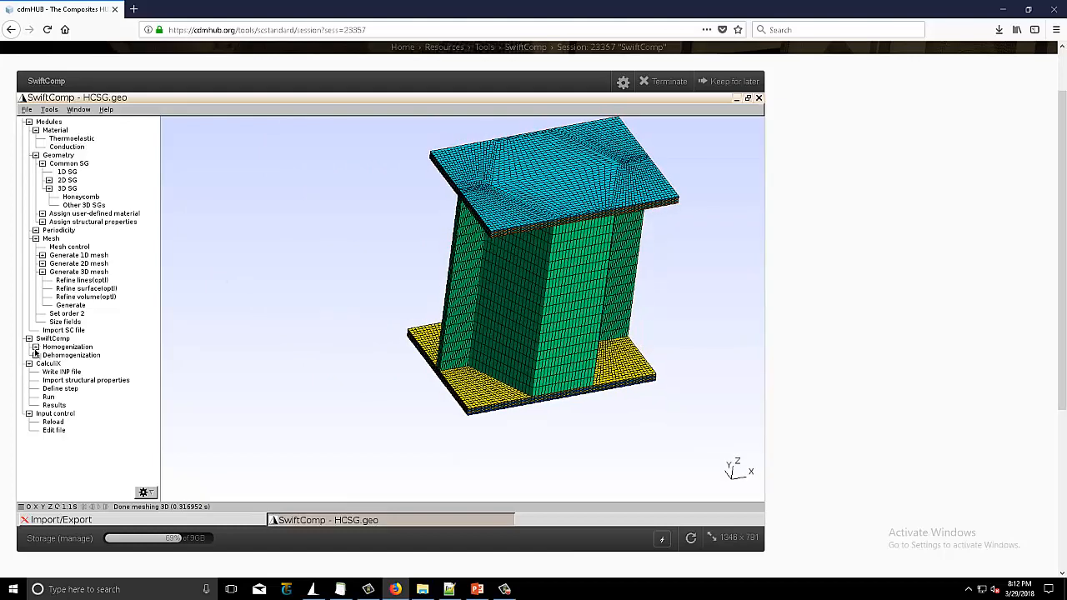
Run the Kirchhoff-Love plate homogenization and display the effective stiffness and flexural properties.
left_click(36, 347)
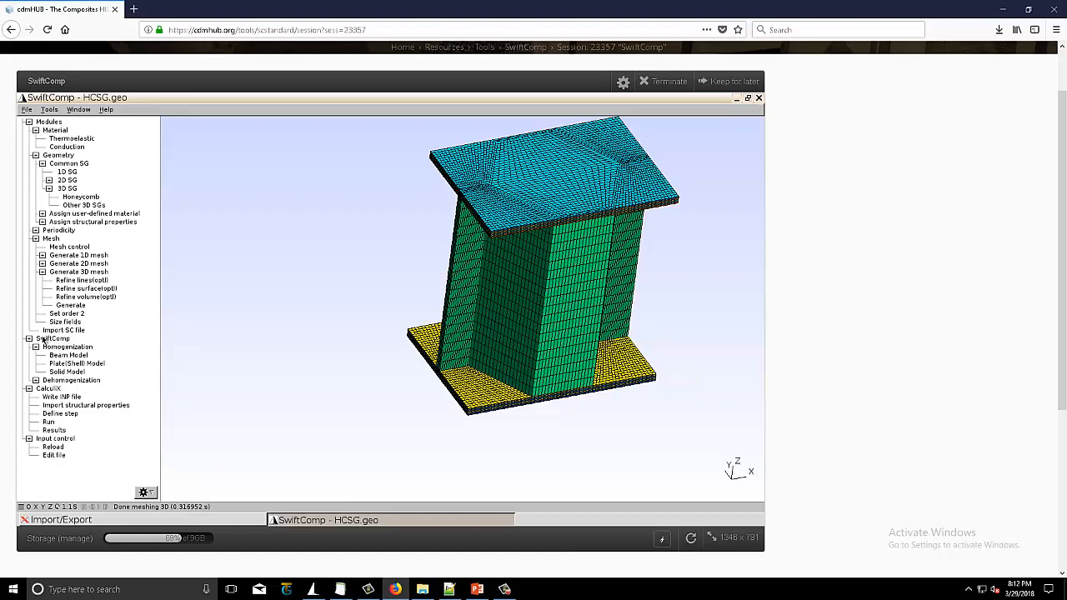
left_click(75, 363)
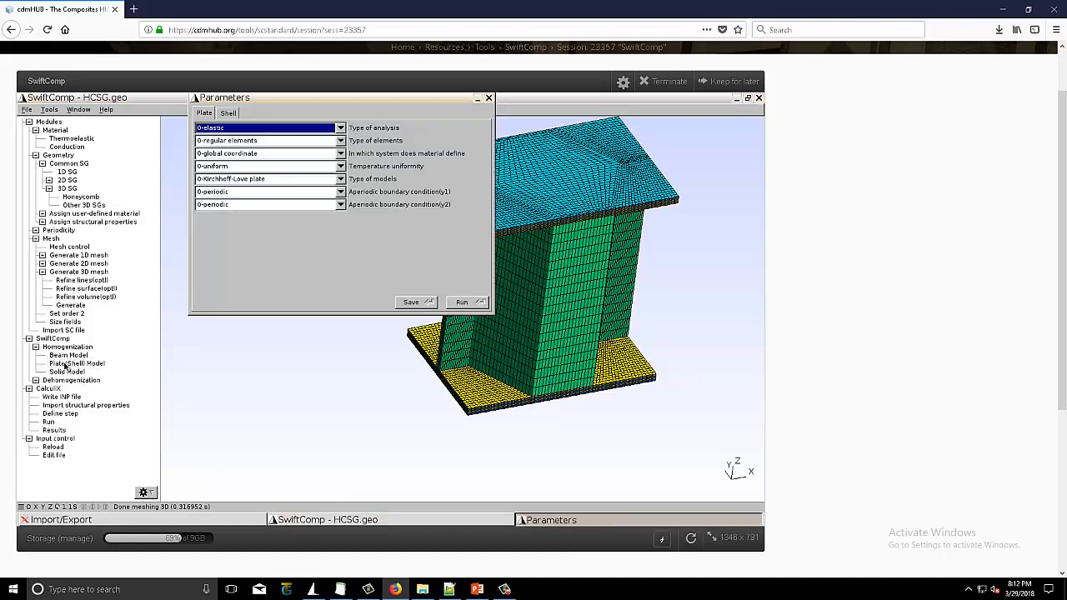
left_click(460, 302)
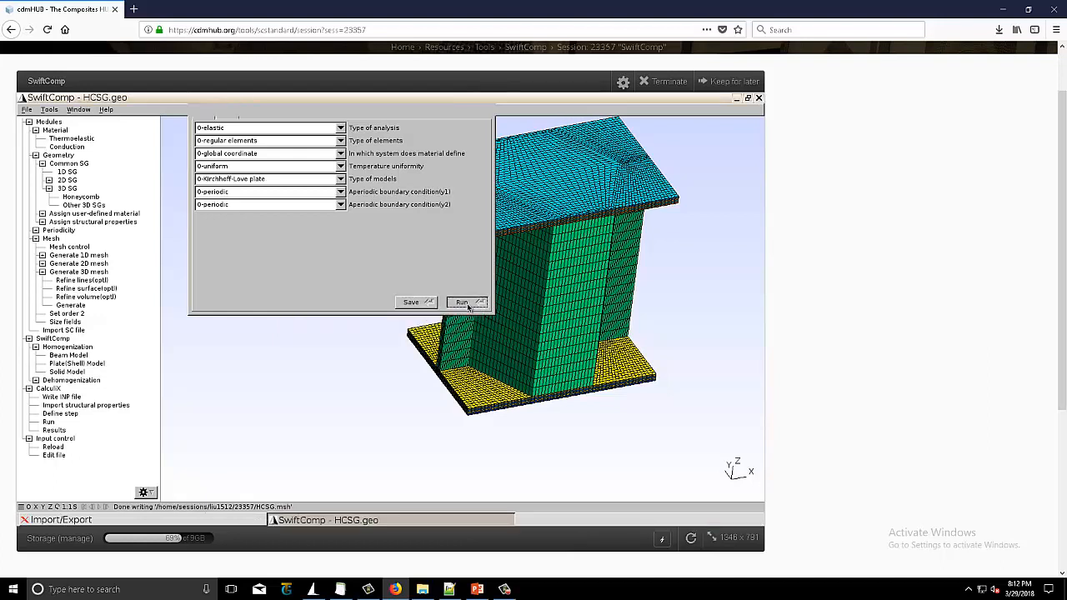
mouse_move(653, 211)
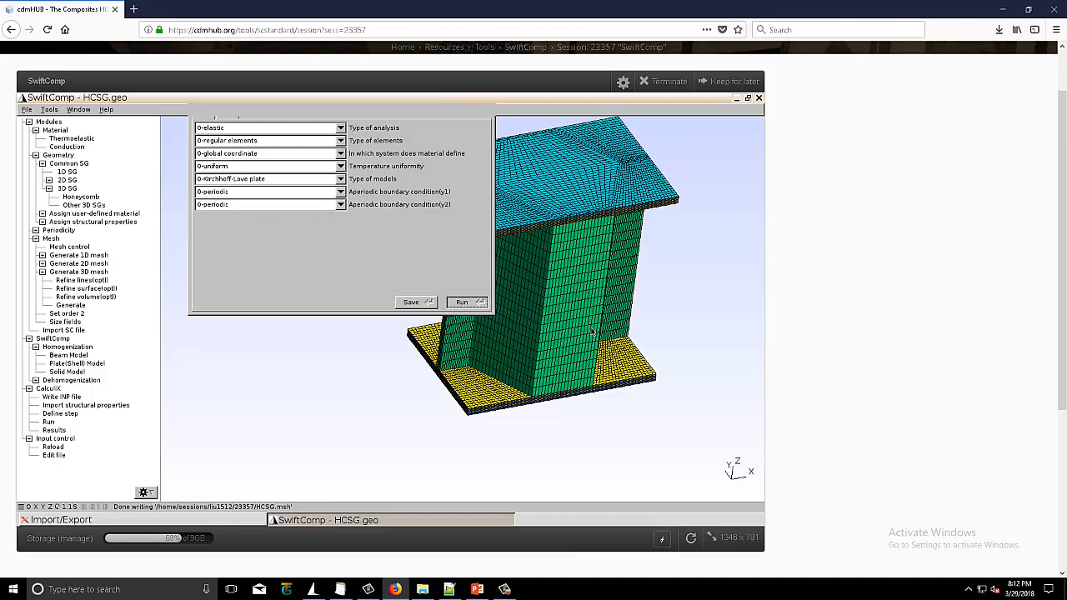
mouse_move(596, 277)
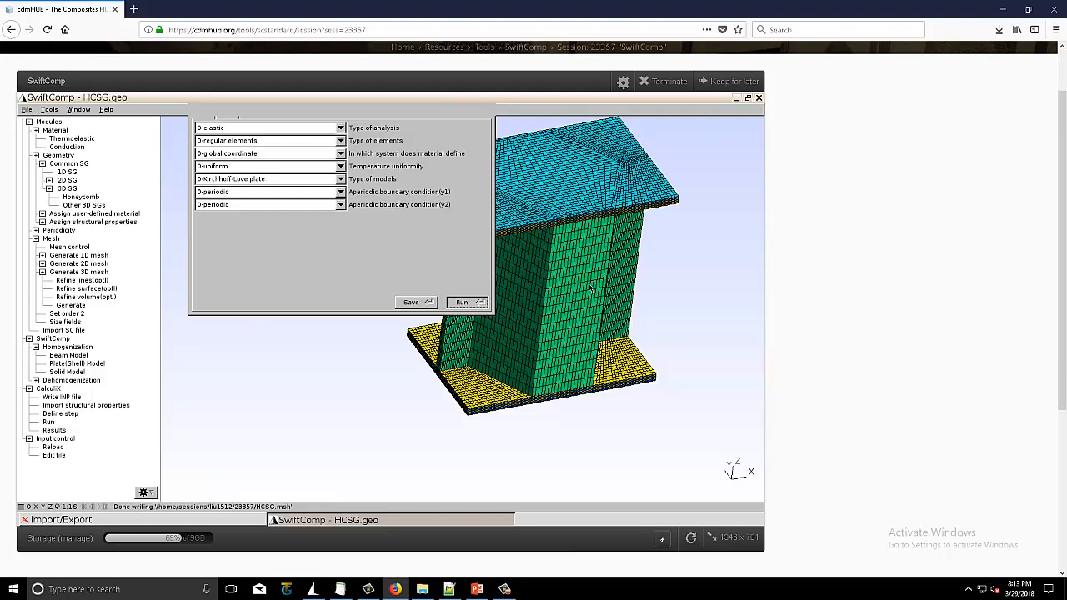
left_click(460, 302)
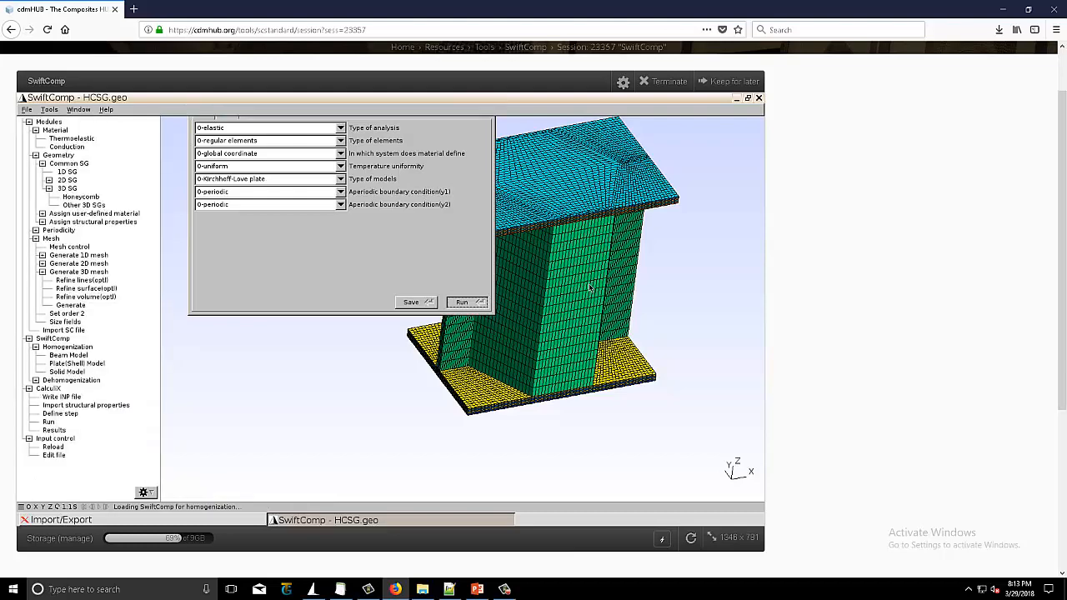
left_click(460, 301)
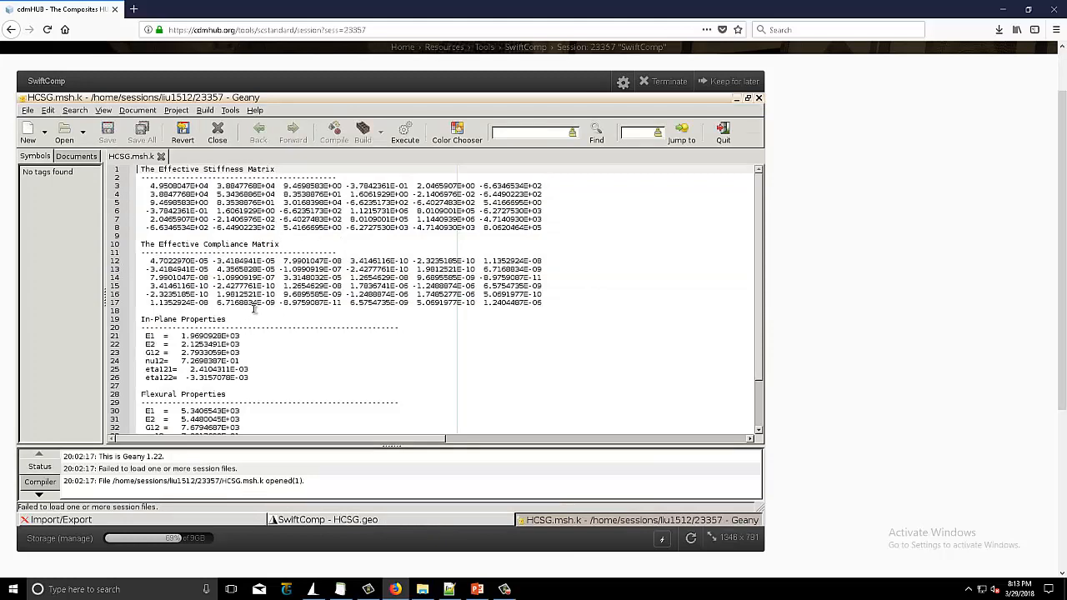
left_click(141, 310)
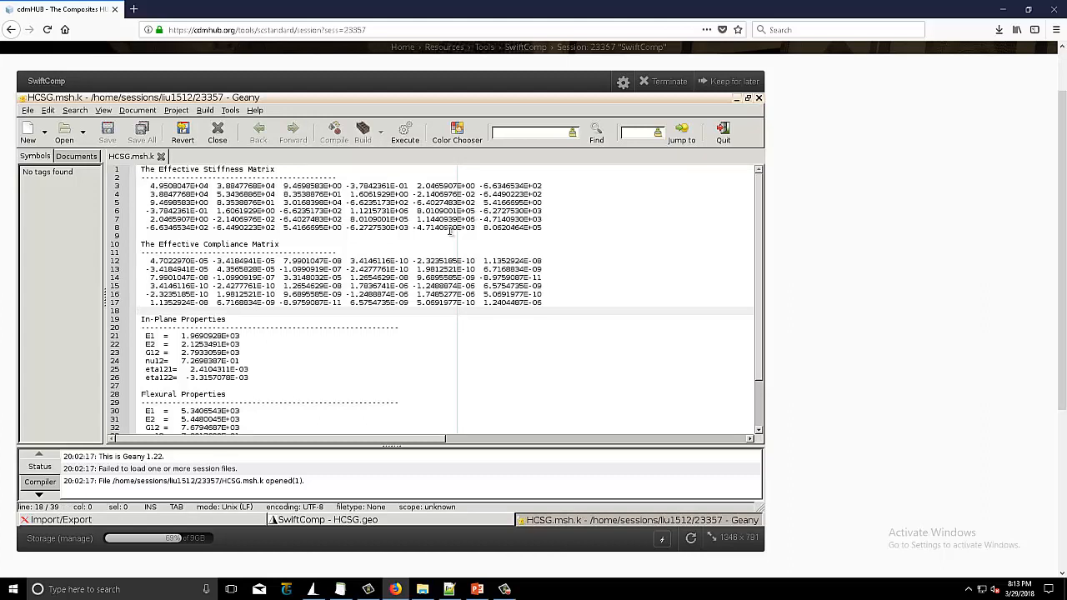
scroll("down", 3)
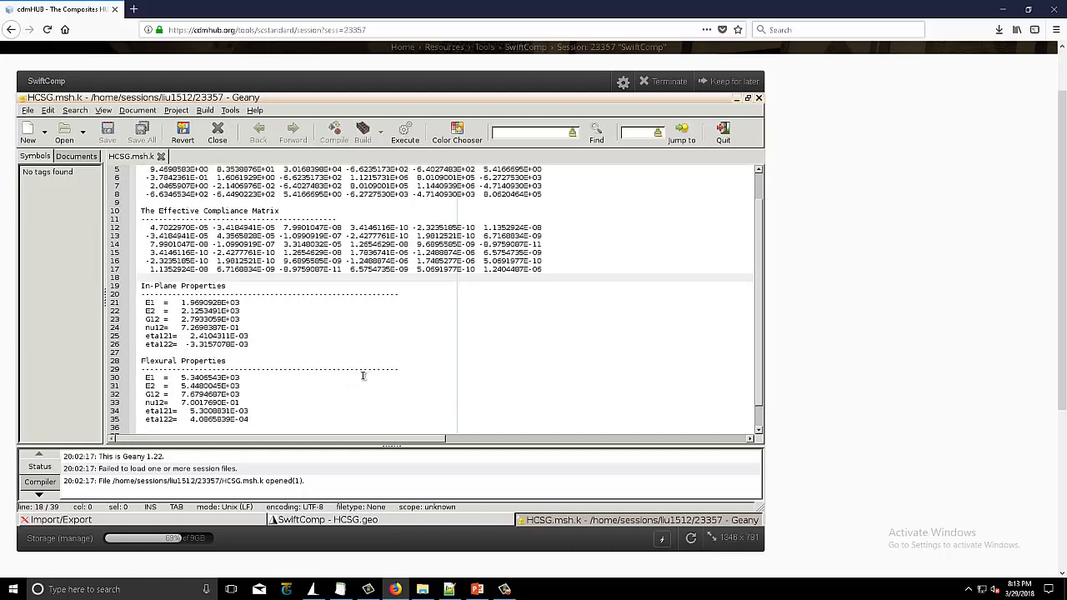
mouse_move(760, 110)
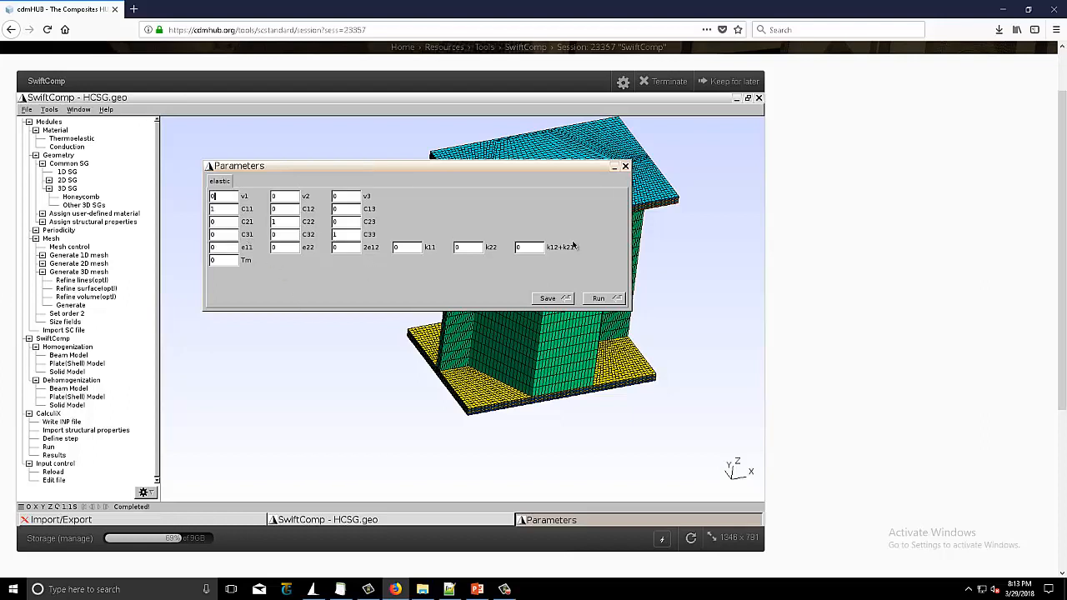
mouse_move(452, 270)
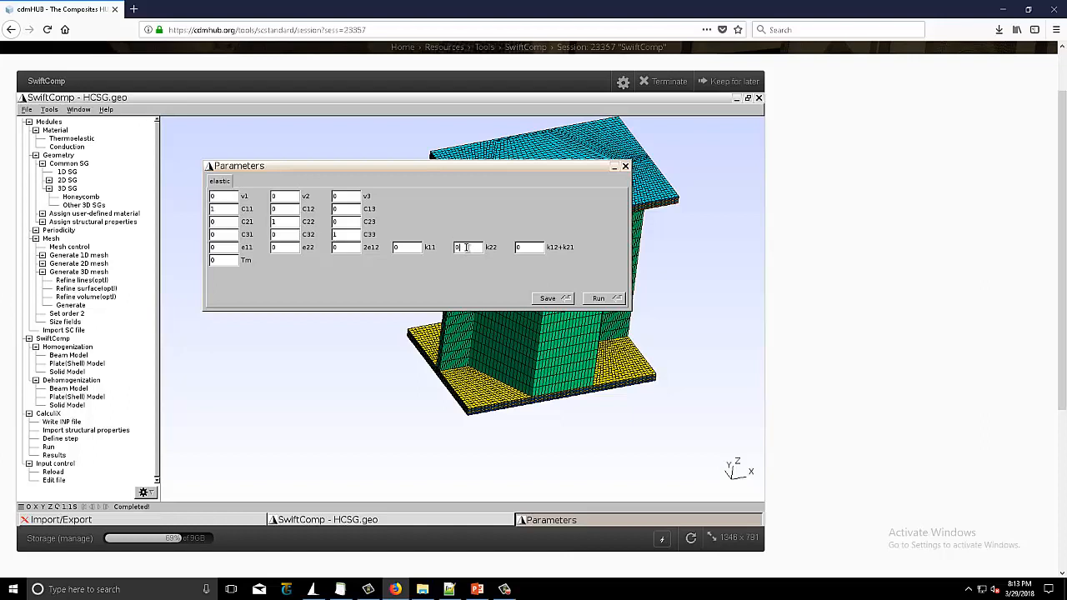
Set in-plane strain 0.1 and plate curvature 0.01 as the loading and run the dehomogenization.
type("0.1")
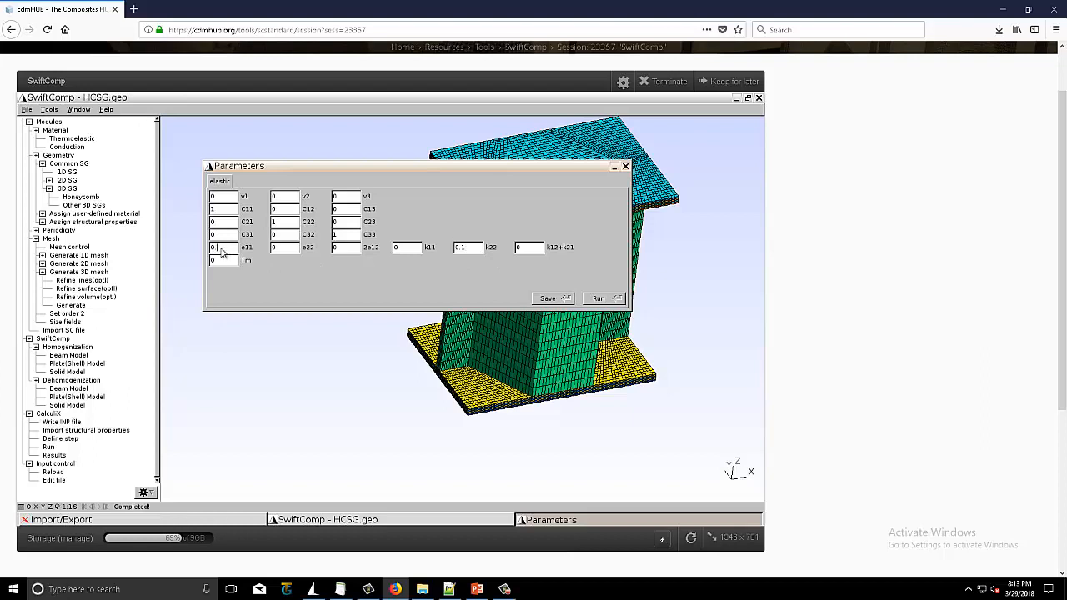
type("0.01")
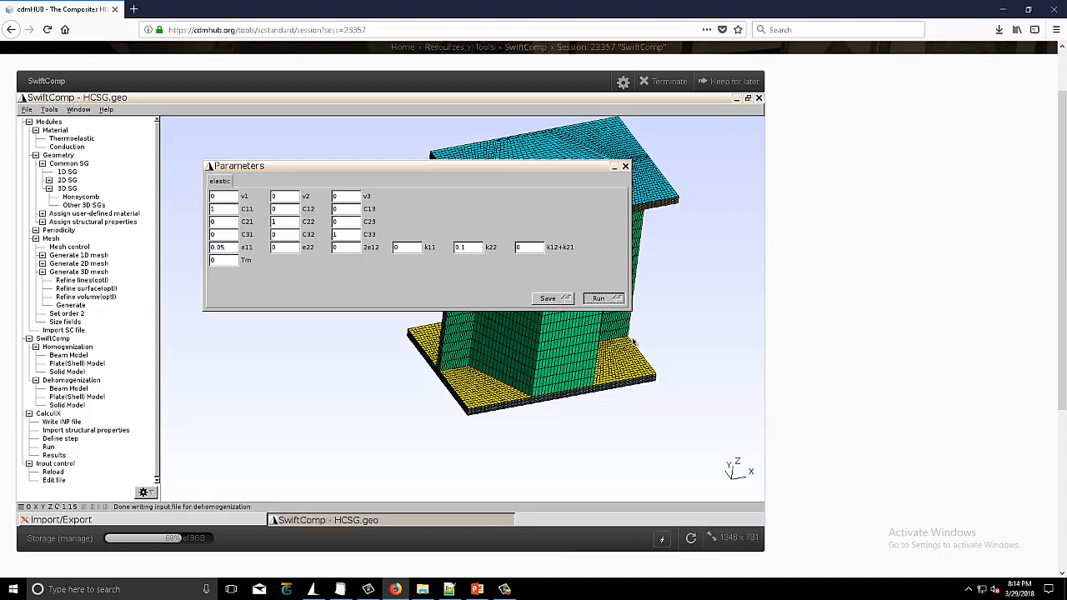
mouse_move(664, 400)
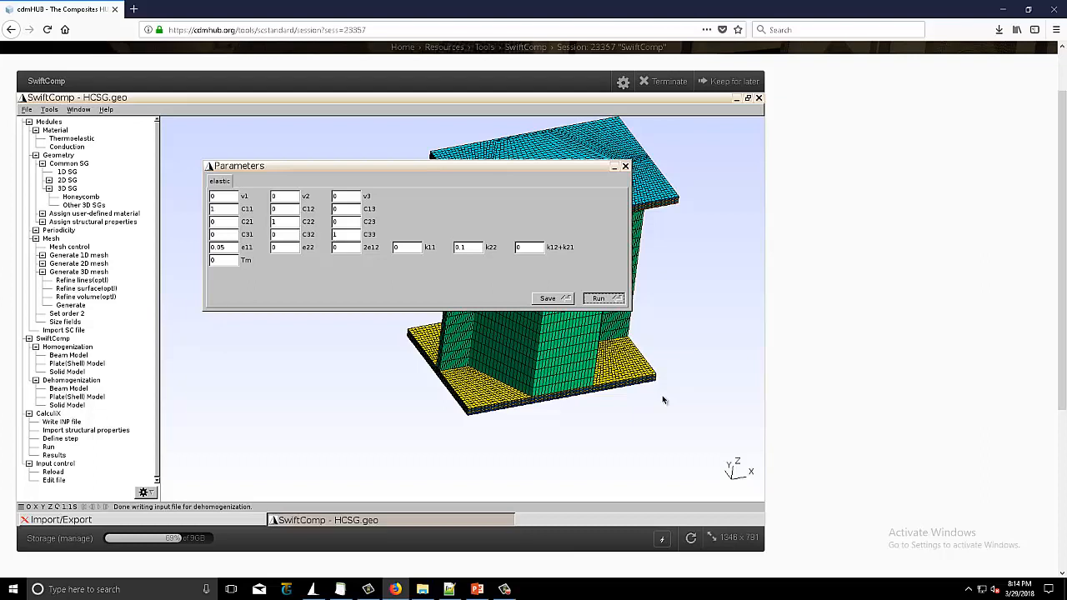
left_click(28, 121)
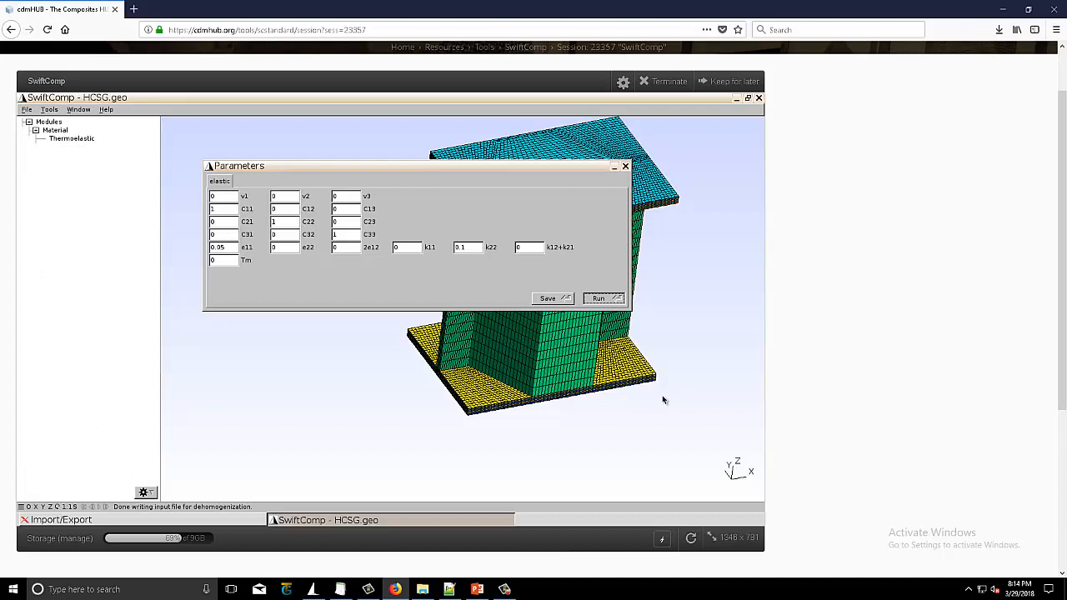
Load HCSGVIEW.geo and show only the S11 stress contour, hiding U-Magnitude.
left_click(598, 297)
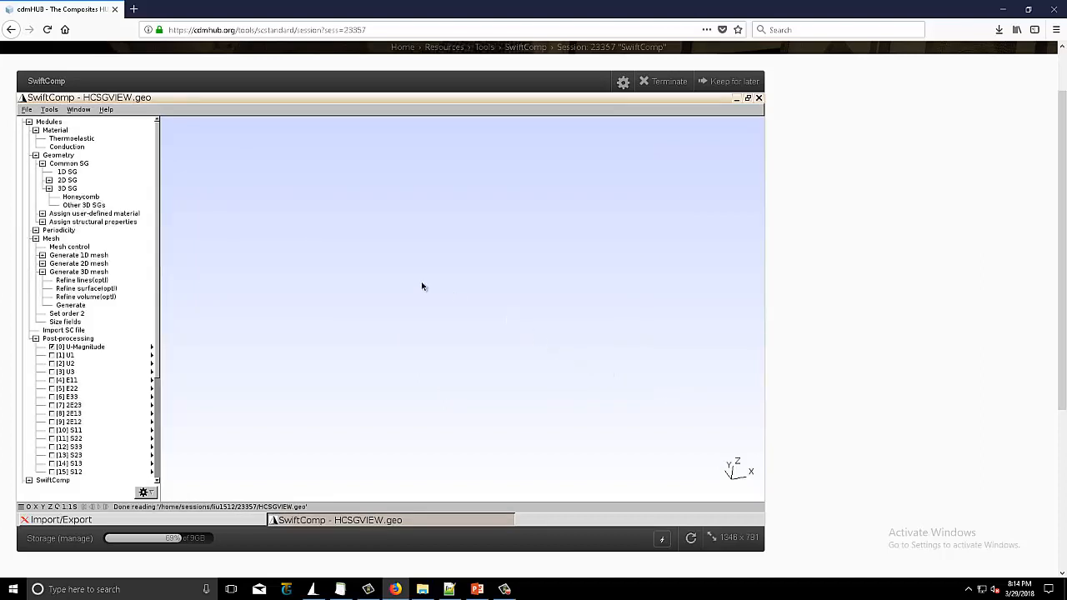
mouse_move(470, 275)
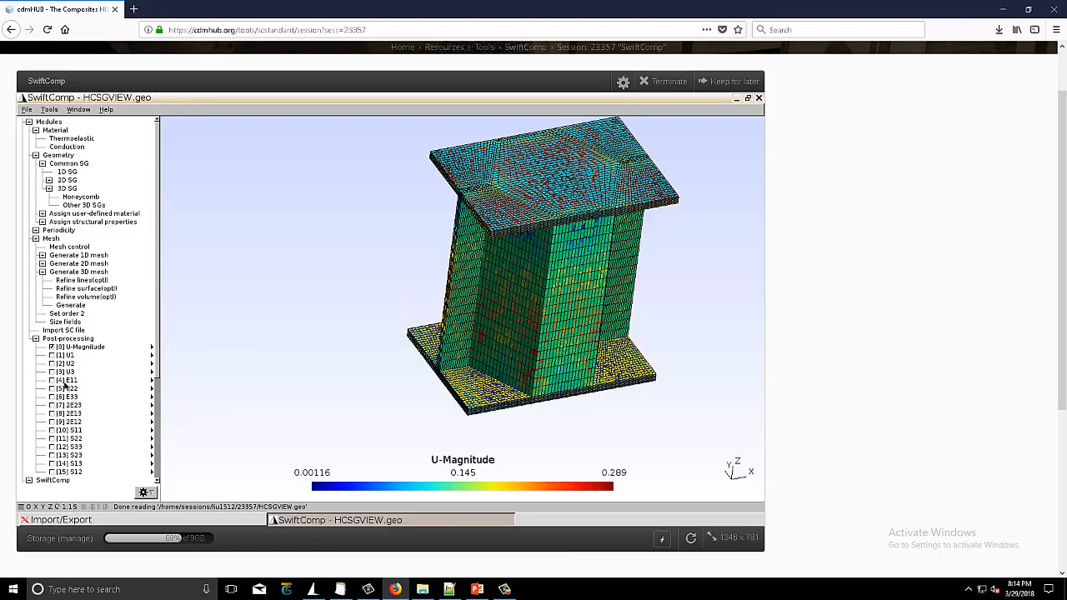
left_click(53, 430)
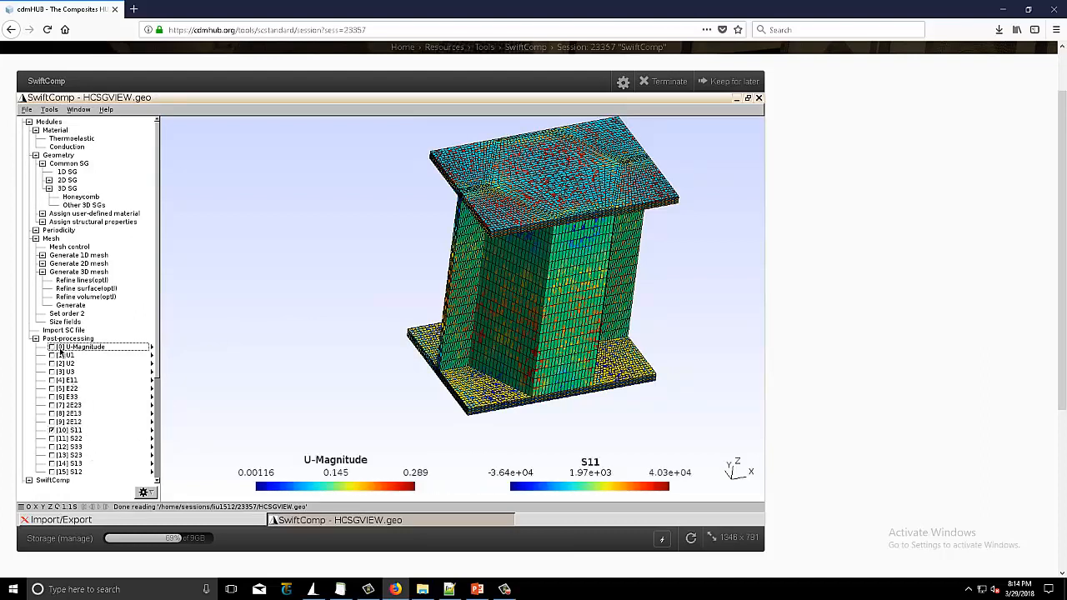
left_click(54, 347)
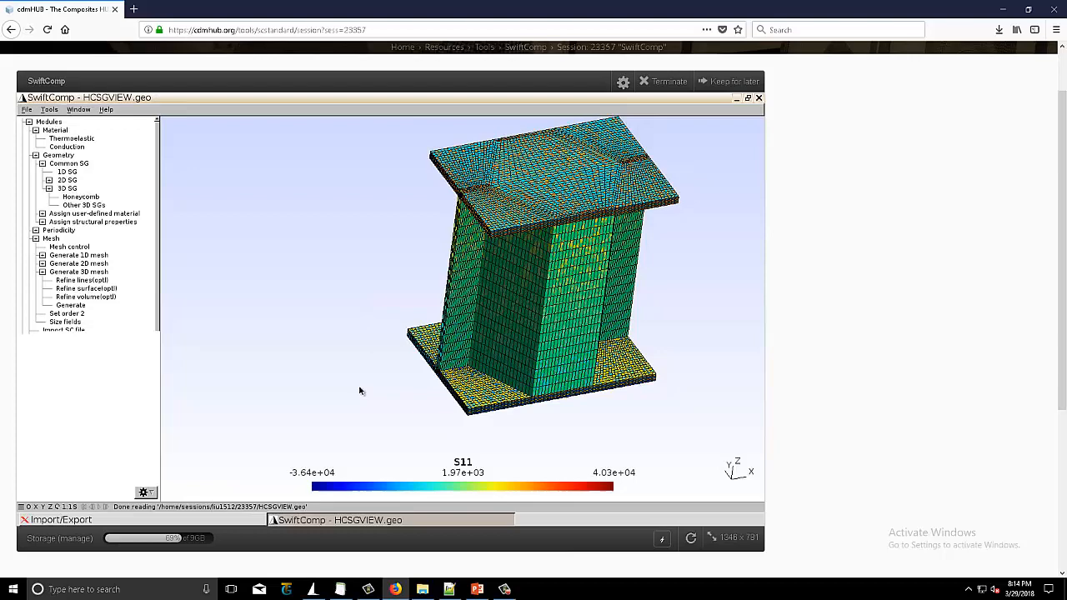
Turn off surface face display in the Mesh options so only the S11 contour shows.
left_click(35, 337)
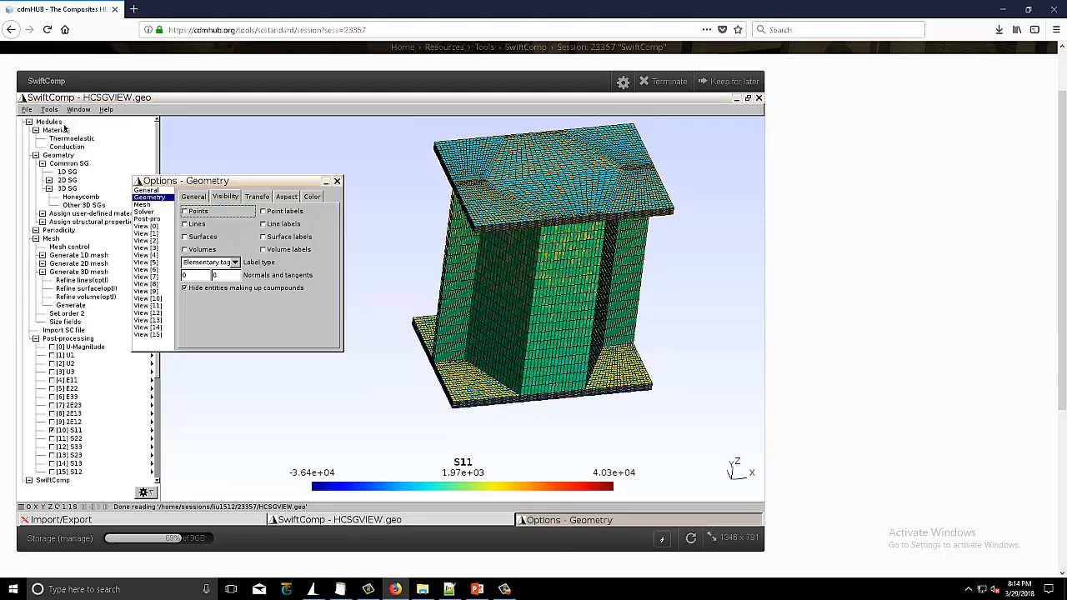
left_click(143, 203)
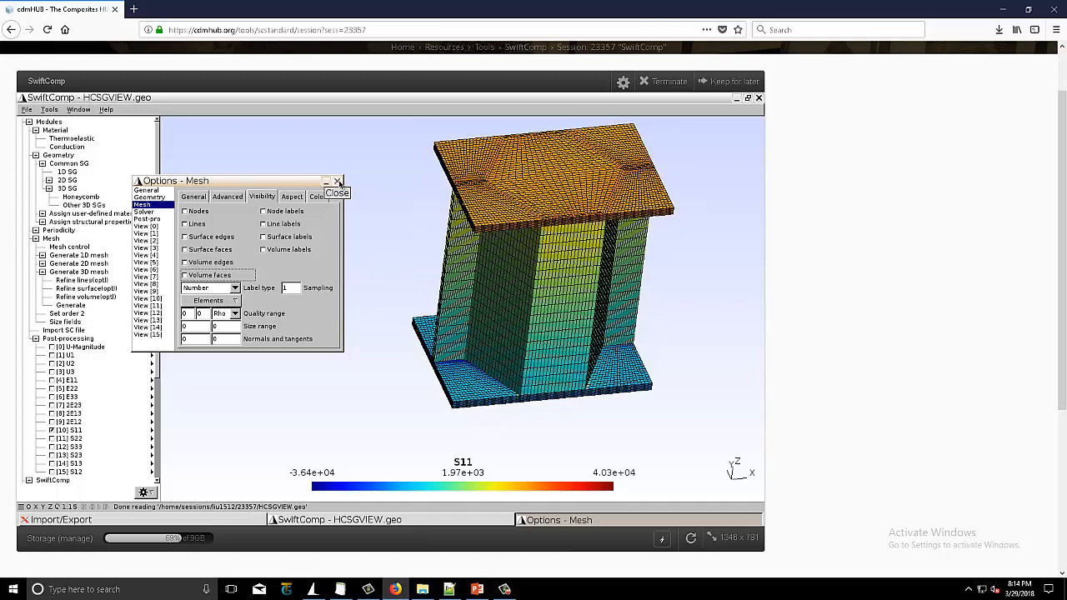
left_click(337, 180)
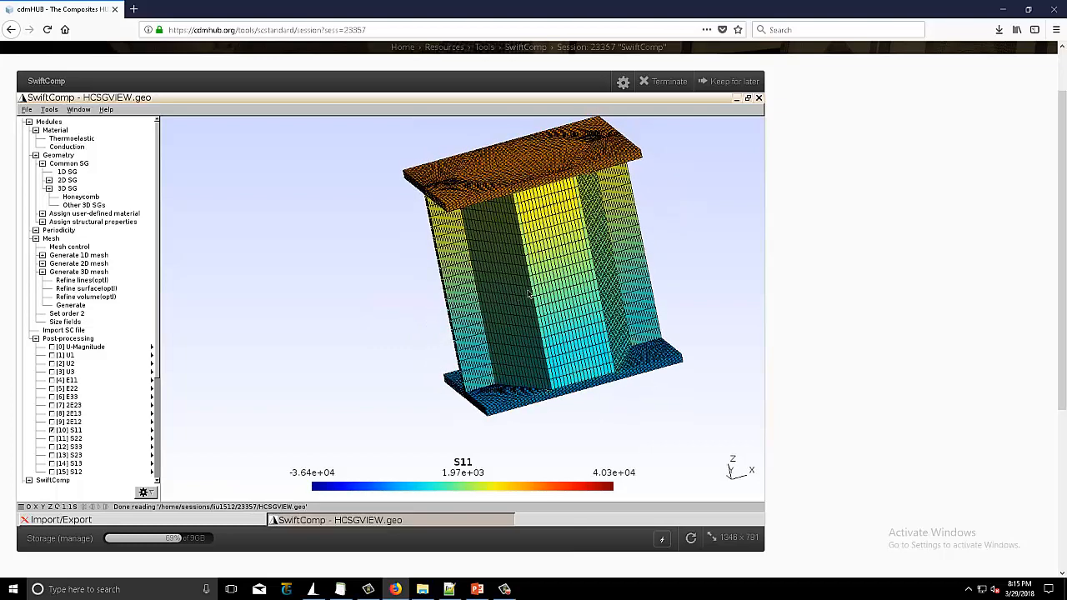
View the S11 stress distribution from another side, then untick S11 in Postprocessing.
left_click_drag(533, 291, 654, 345)
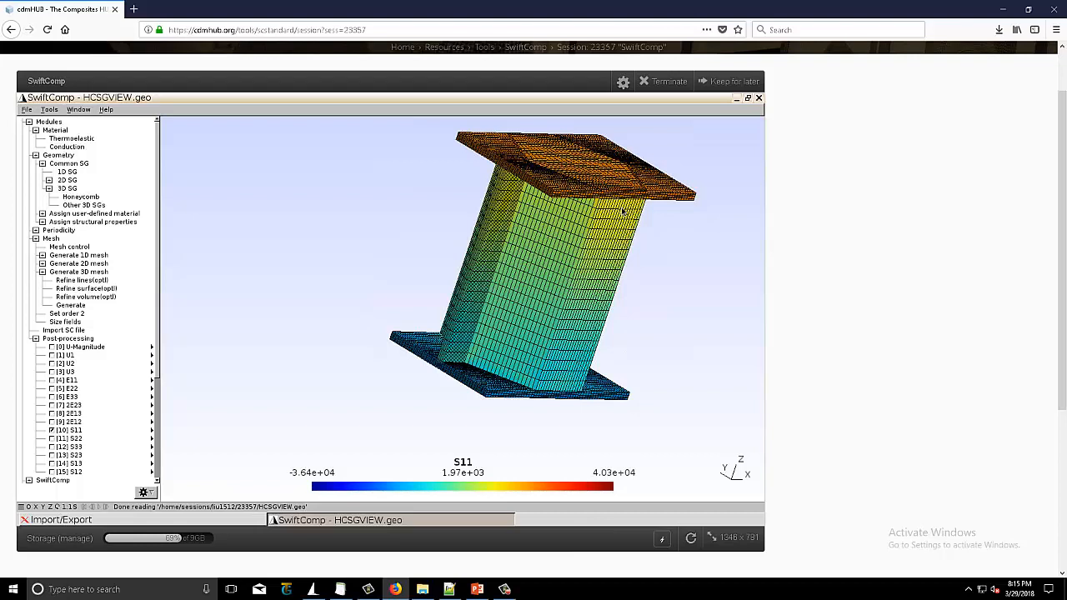
mouse_move(373, 370)
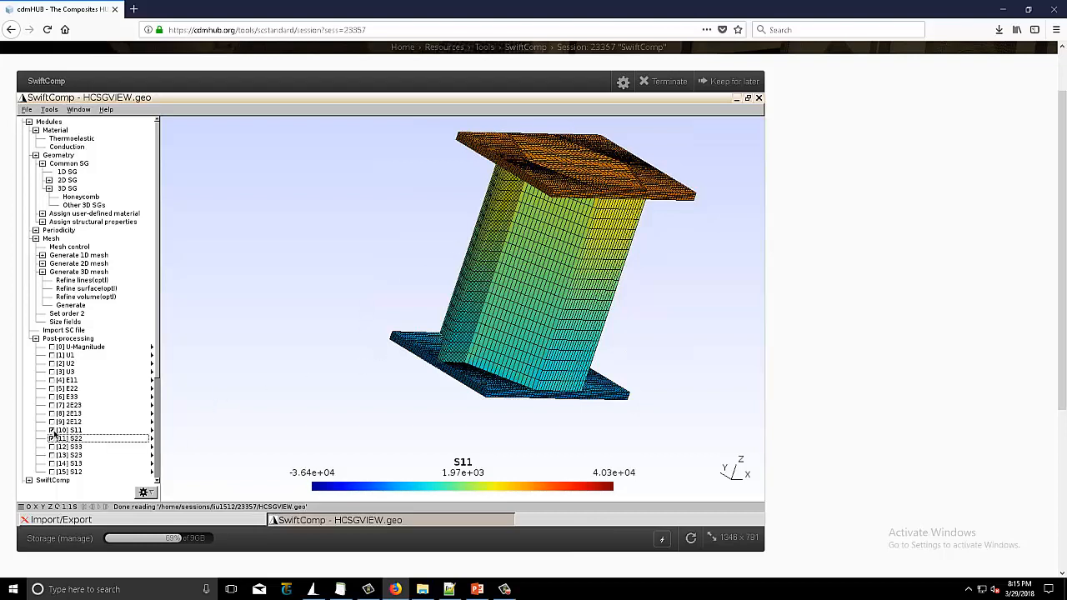
left_click(28, 121)
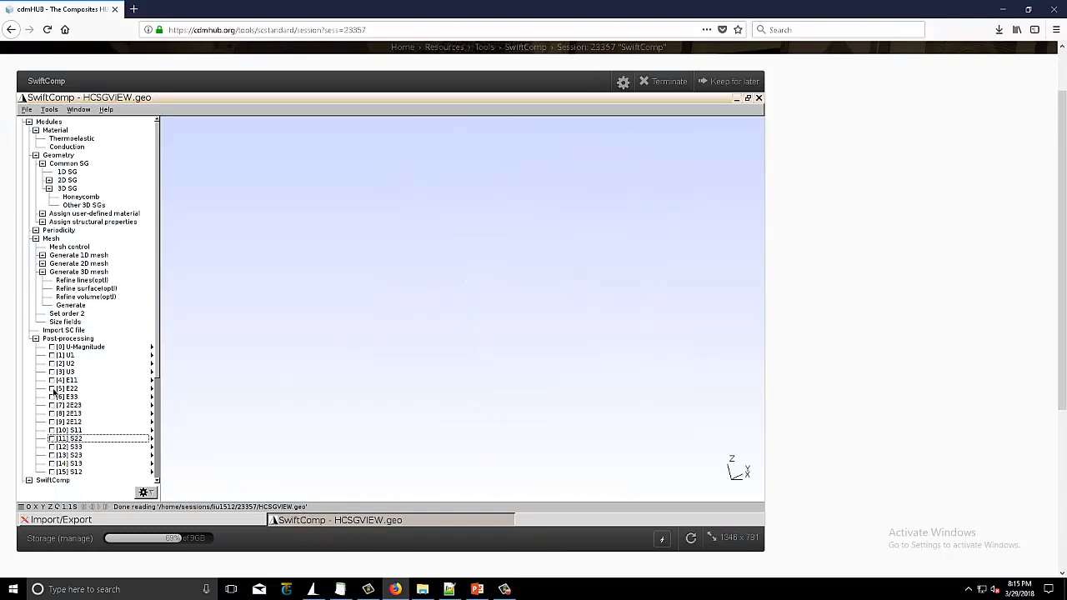
Tick E11 in Postprocessing and examine the strain contour from several angles up close.
left_click(67, 380)
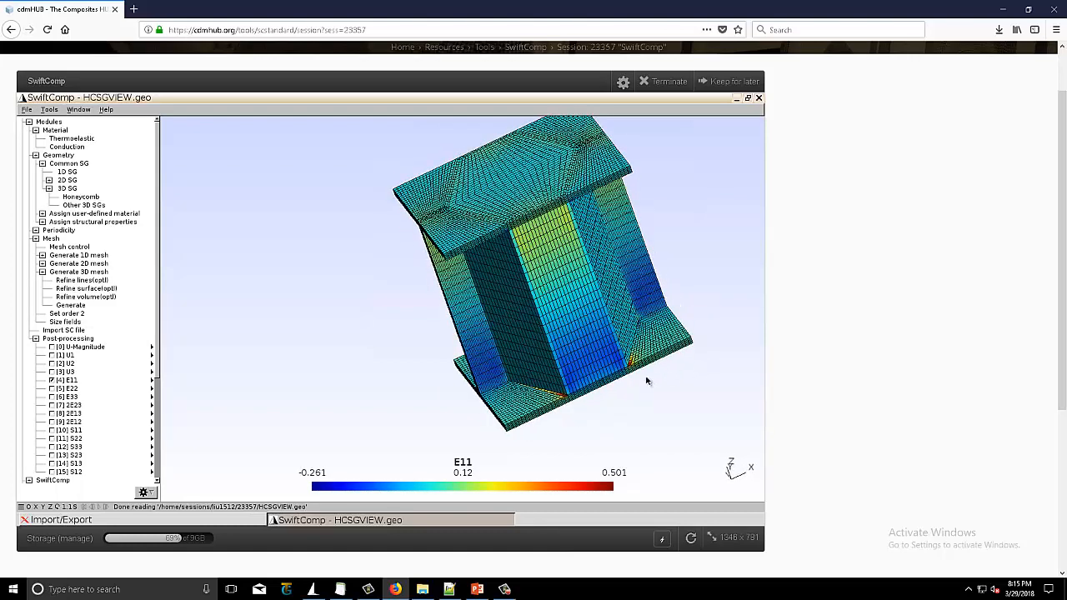
left_click_drag(646, 380, 640, 375)
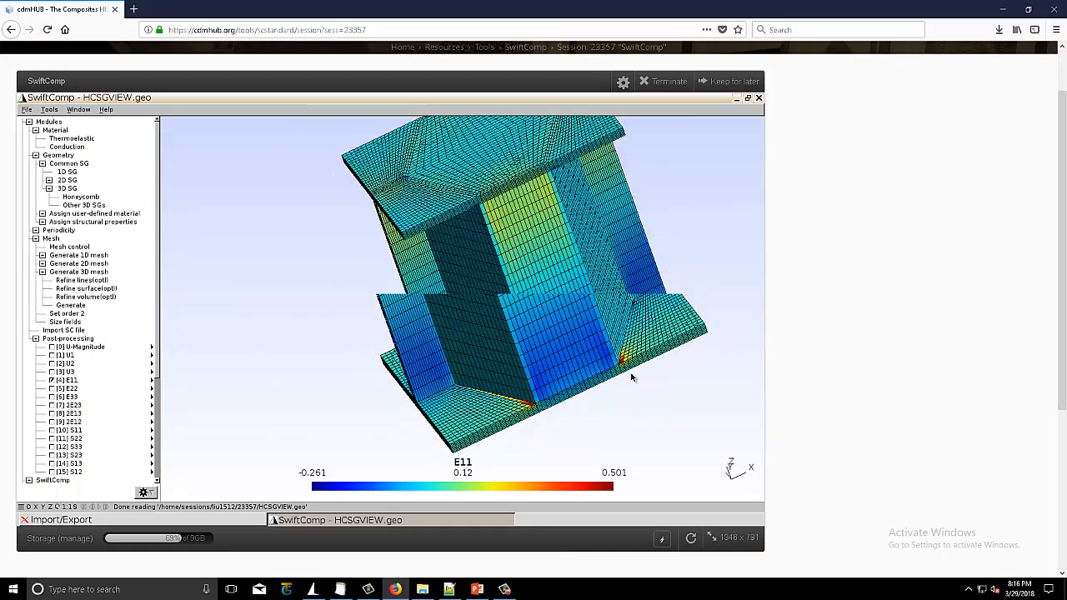
left_click_drag(632, 376, 577, 327)
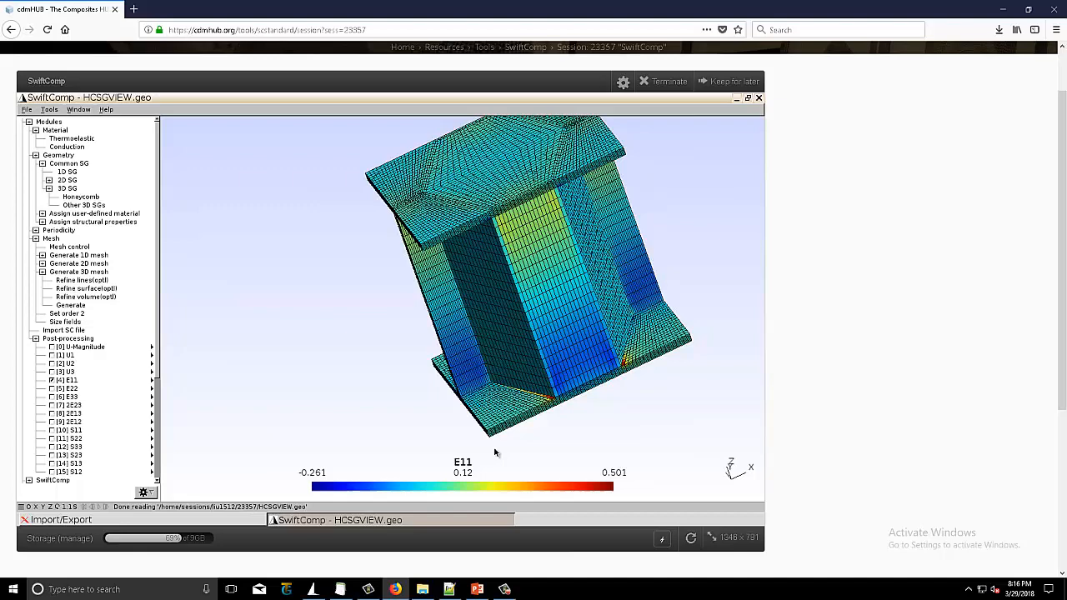
left_click_drag(496, 453, 333, 407)
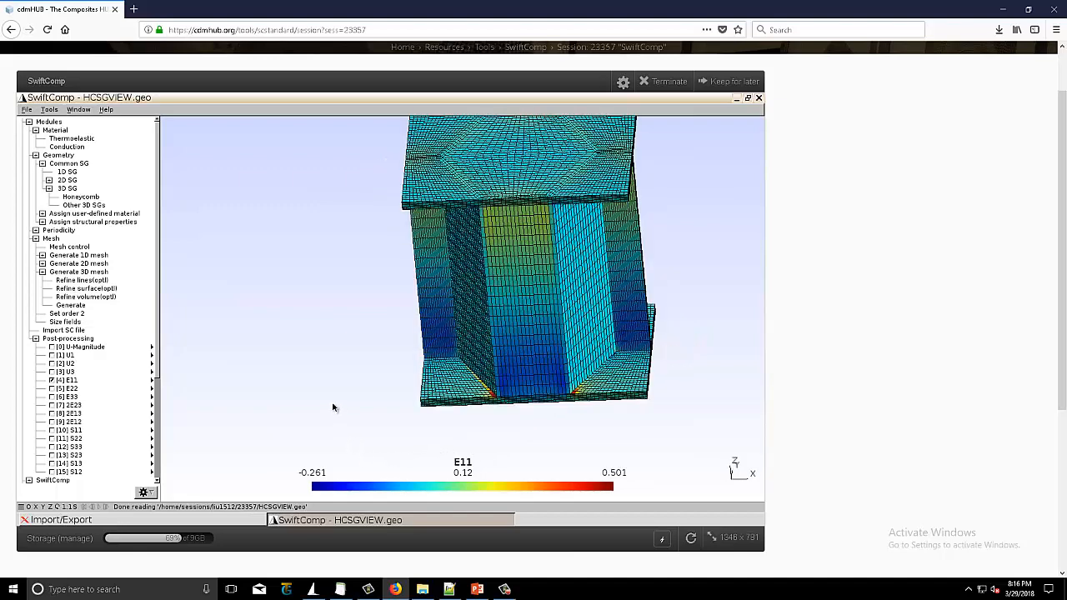
mouse_move(350, 413)
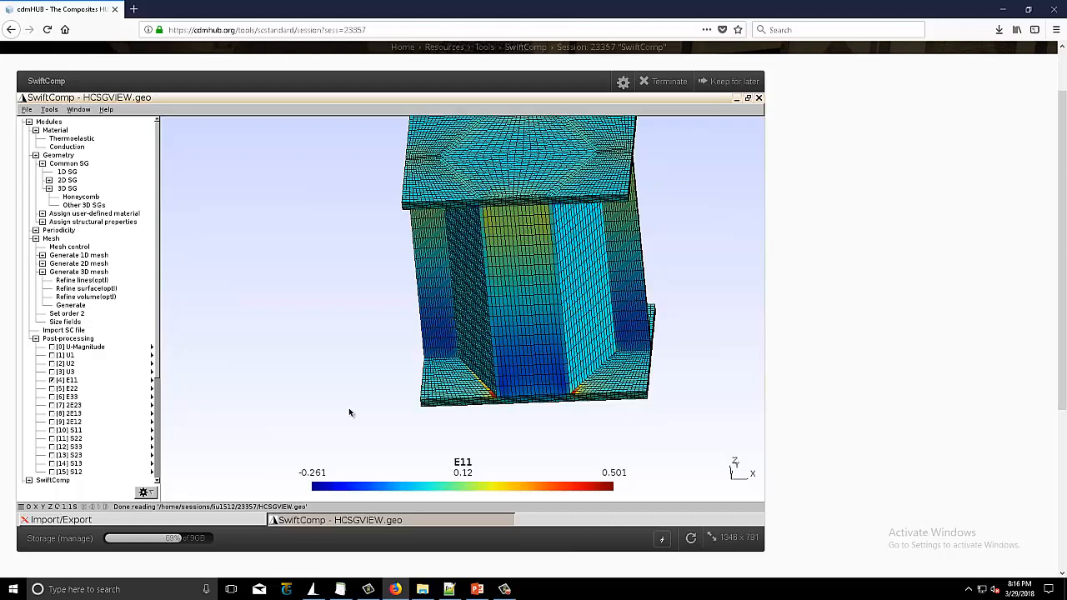
mouse_move(582, 422)
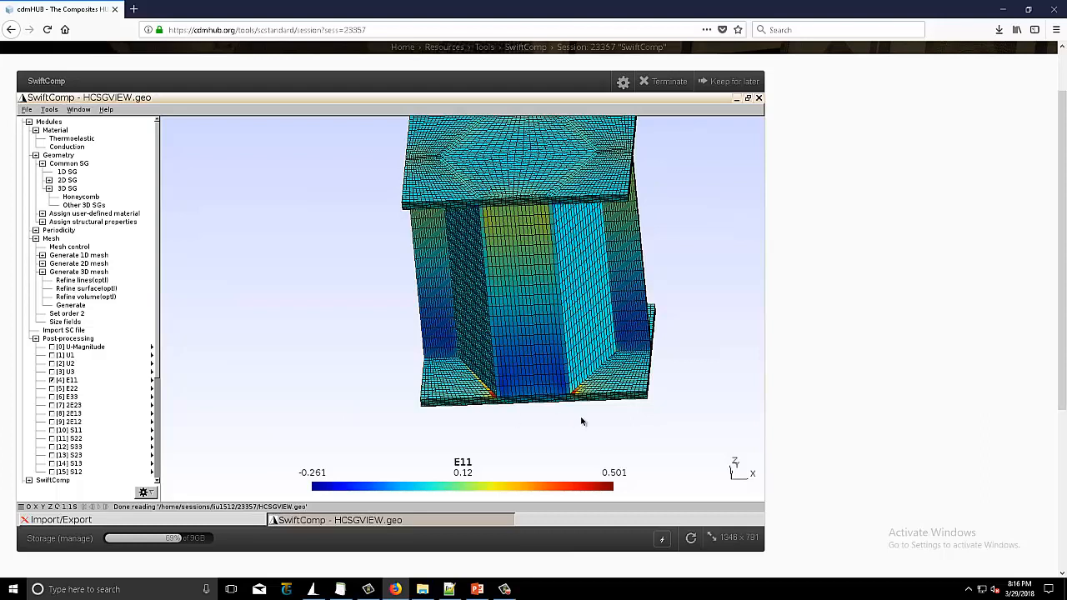
mouse_move(554, 443)
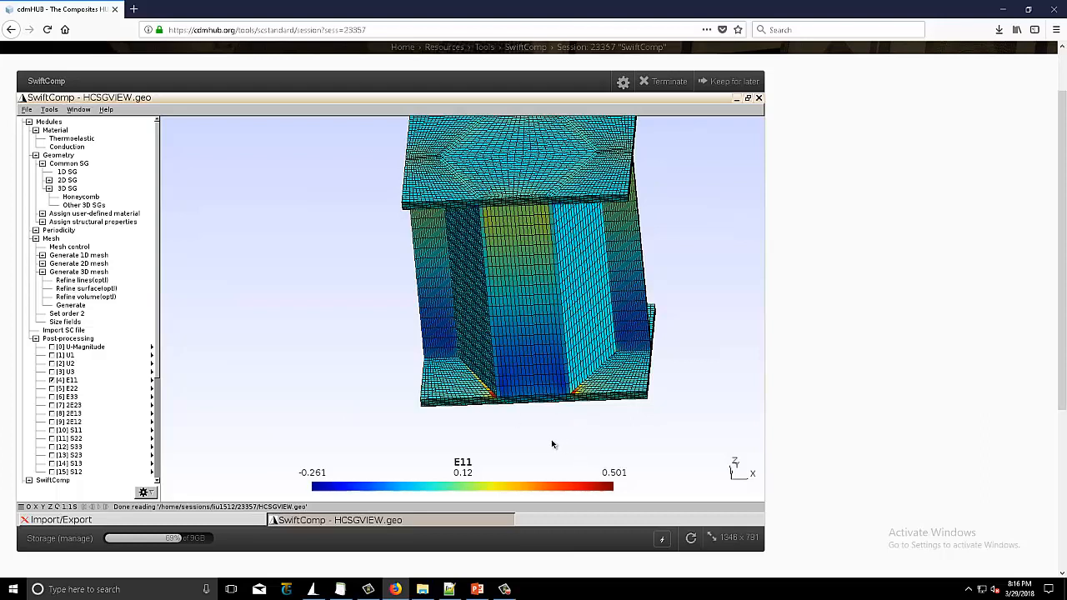